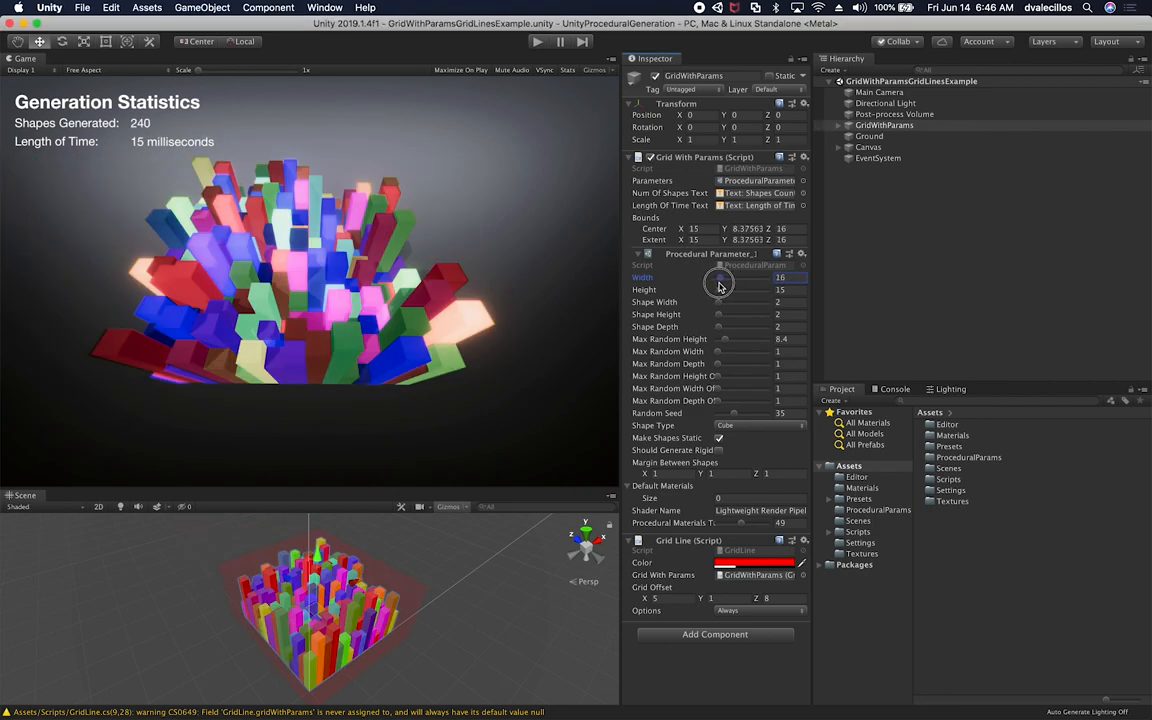
- Shrink the running grid so fewer shapes generate in play mode
{"action": "left_click_drag", "start_coordinate": [744, 276], "coordinate": [720, 276]}
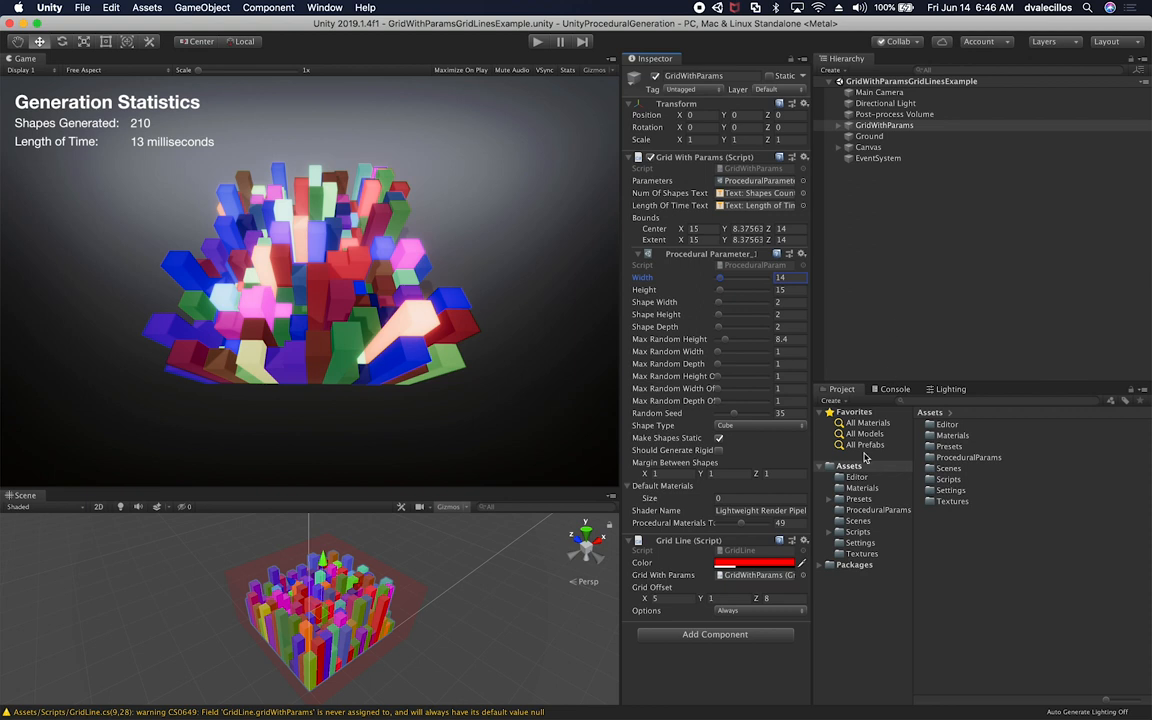
{"action": "mouse_move", "coordinate": [912, 486]}
{"action": "type", "text": "ProceduralGeneration"}
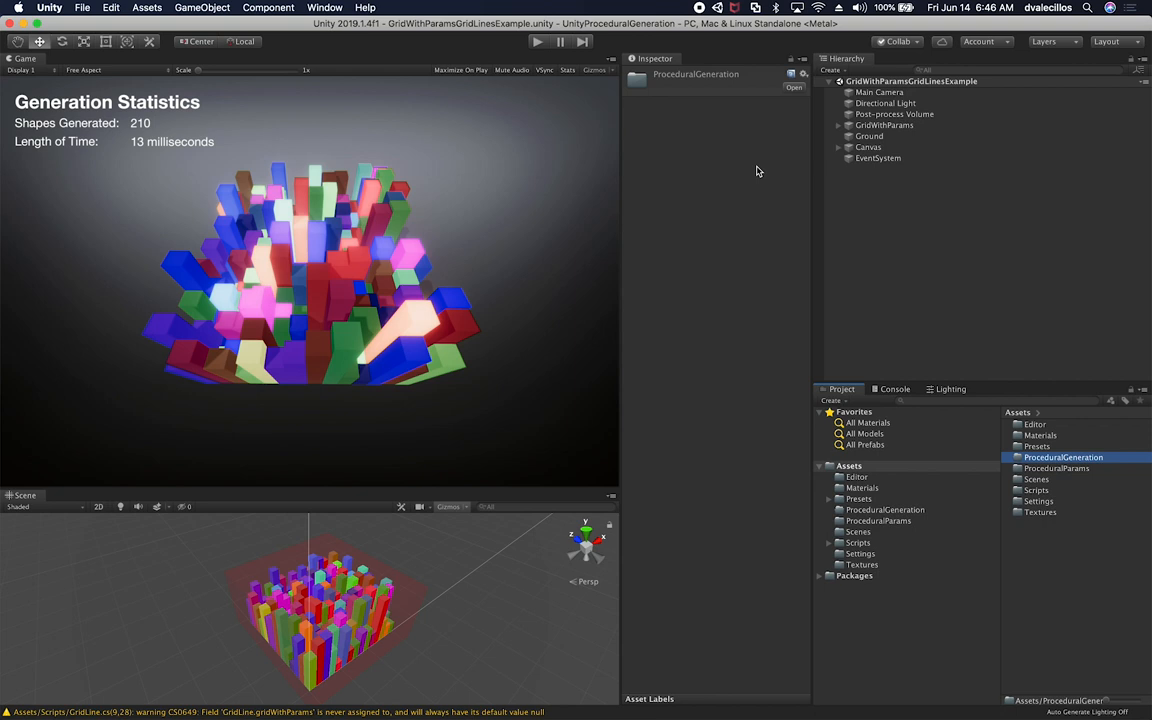
{"action": "mouse_move", "coordinate": [796, 250]}
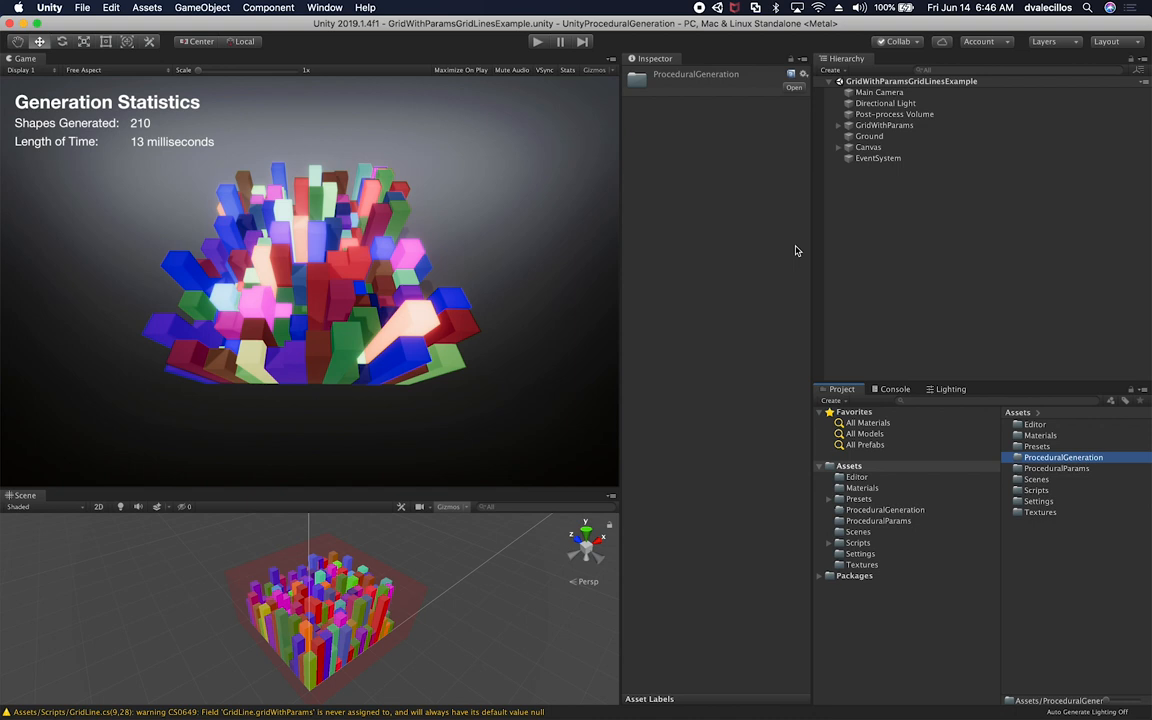
- Move the Scripts, Materials and Editor folders into ProceduralGeneration
{"action": "left_click", "coordinate": [884, 510]}
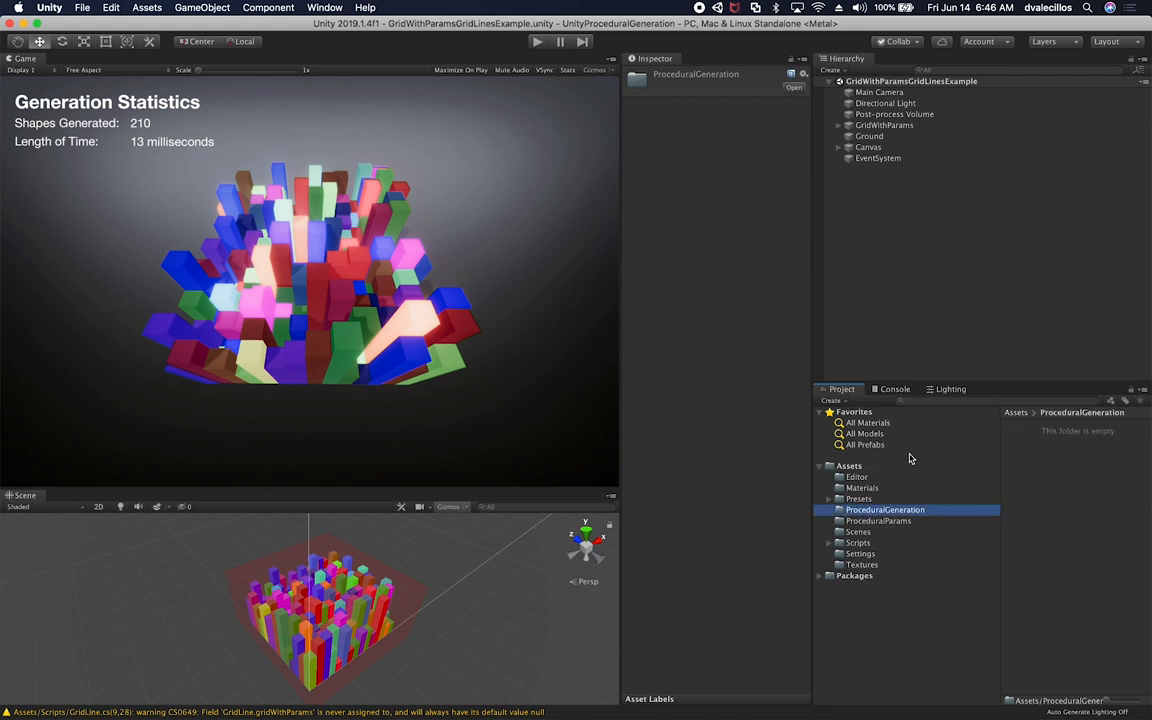
{"action": "left_click", "coordinate": [856, 542]}
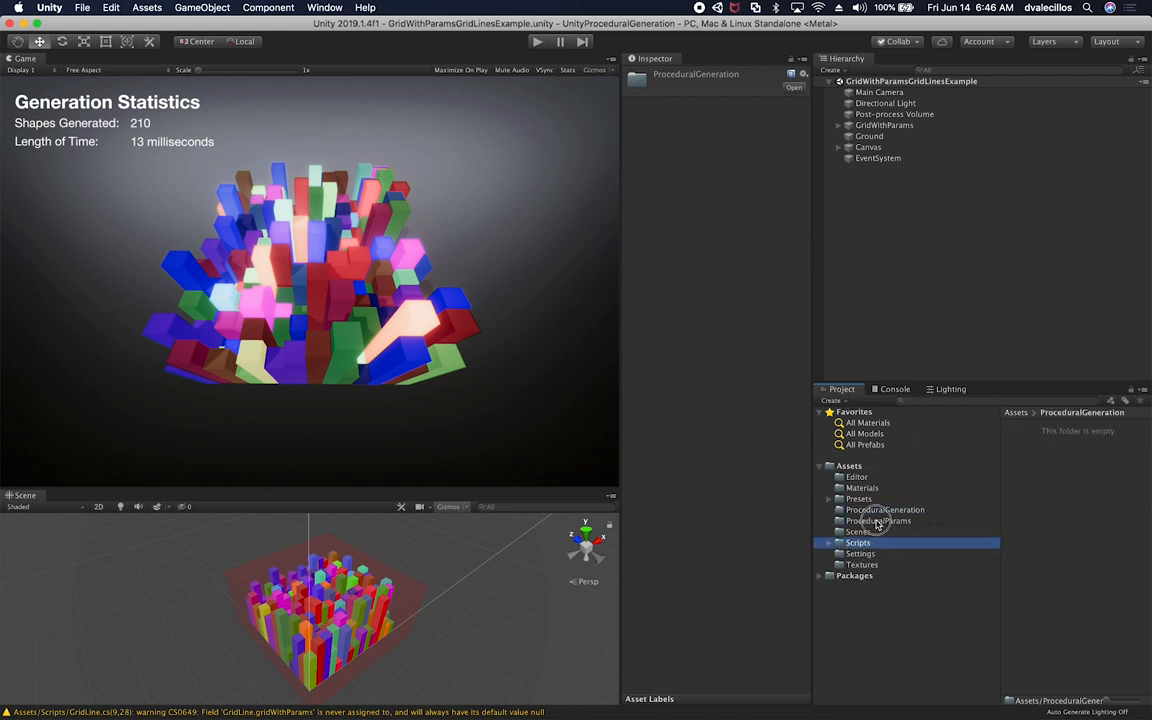
{"action": "left_click", "coordinate": [884, 510]}
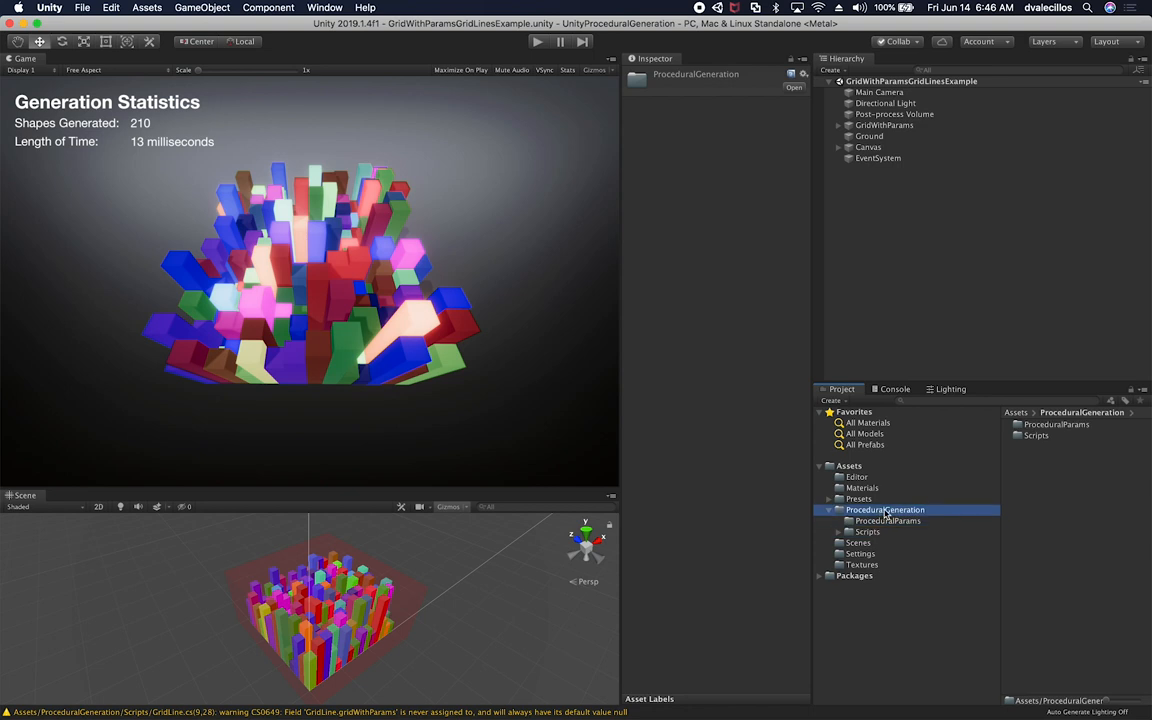
{"action": "left_click", "coordinate": [862, 488]}
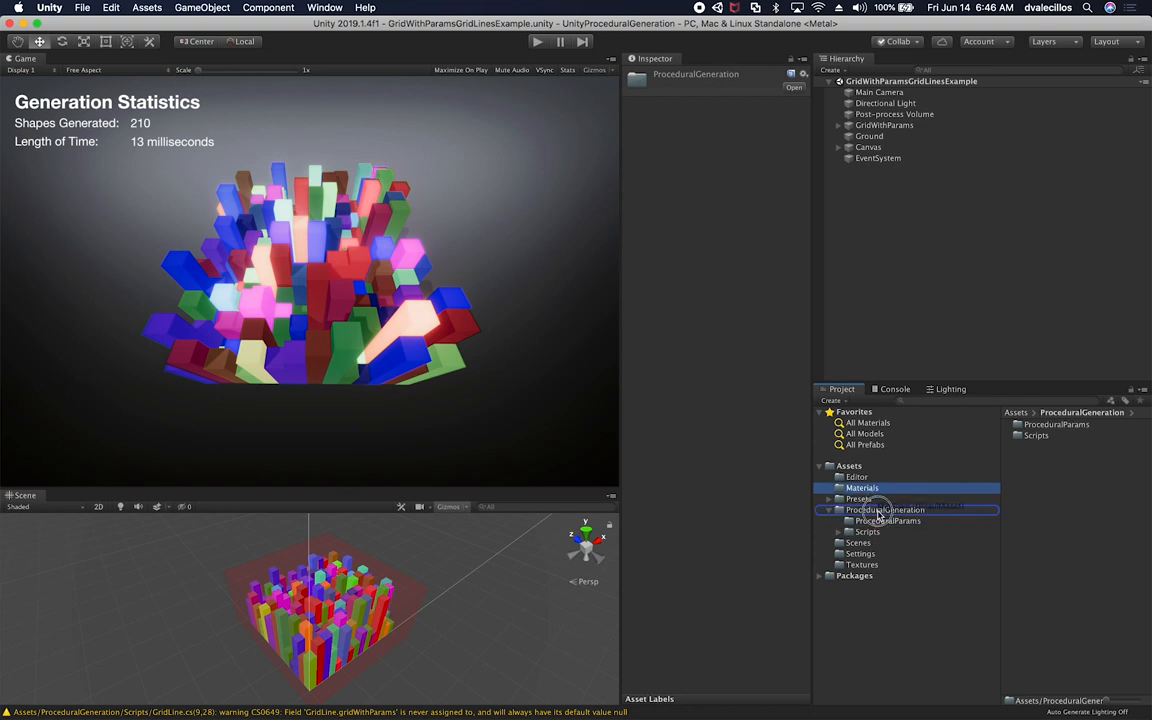
{"action": "left_click", "coordinate": [856, 476]}
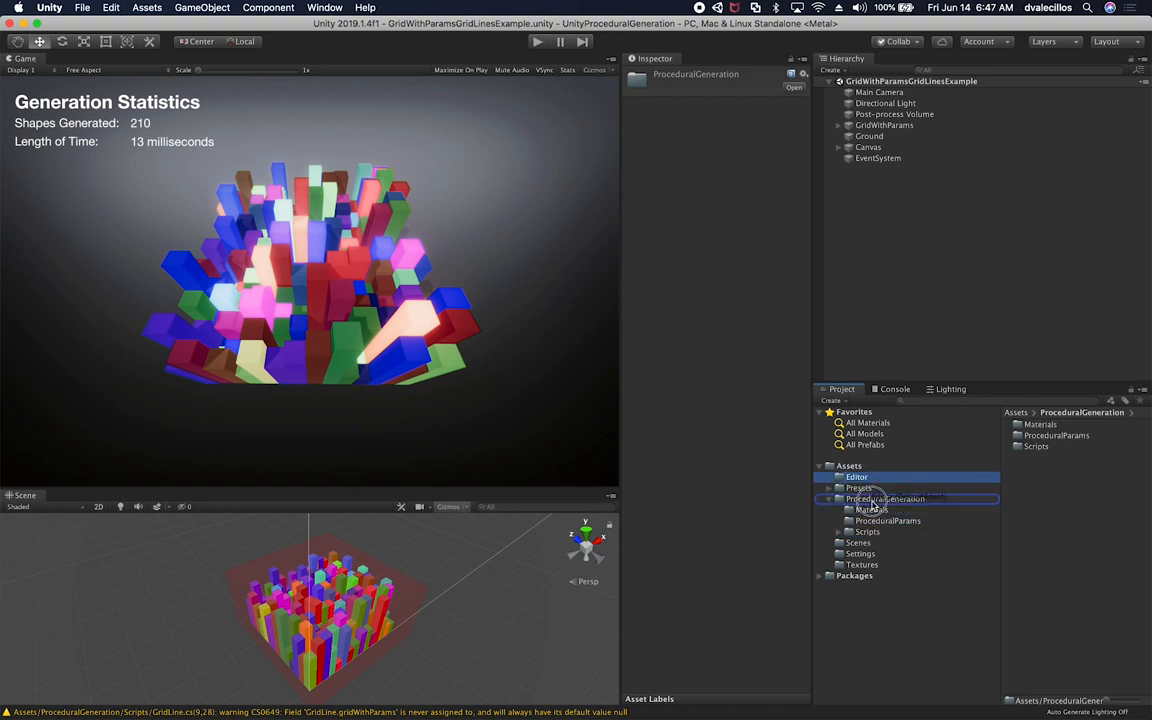
{"action": "left_click", "coordinate": [884, 488]}
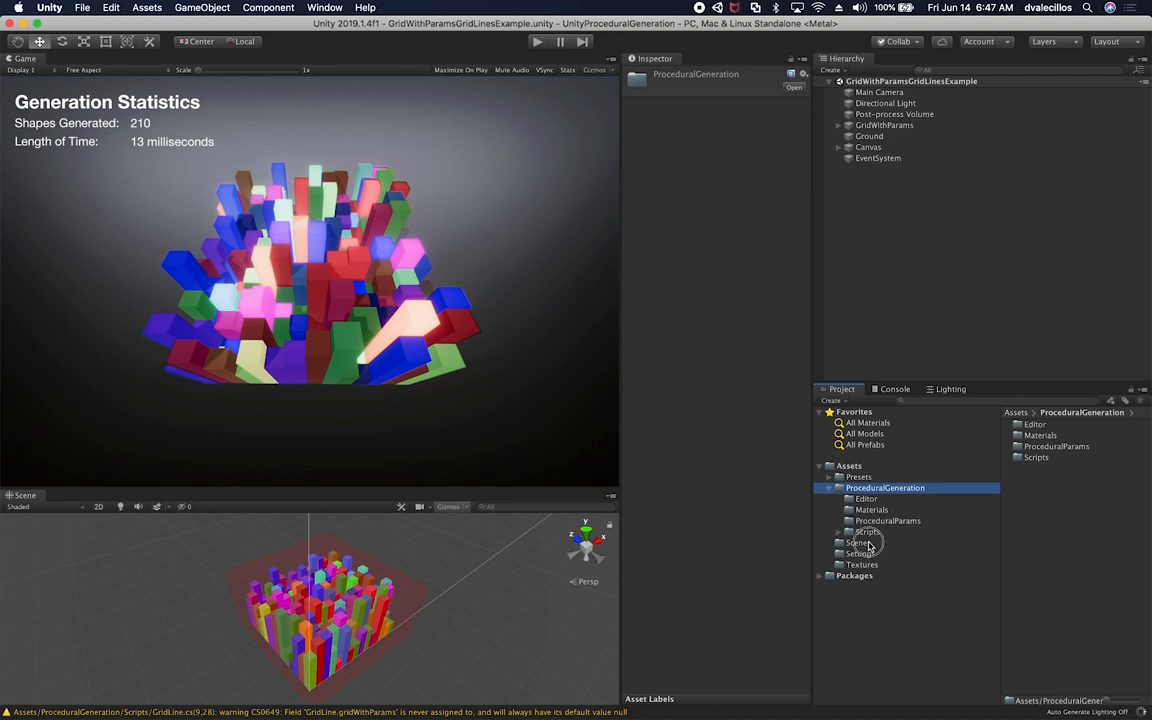
- Move the Scenes and Textures folders in as well and inspect the Settings folder
{"action": "left_click", "coordinate": [858, 542]}
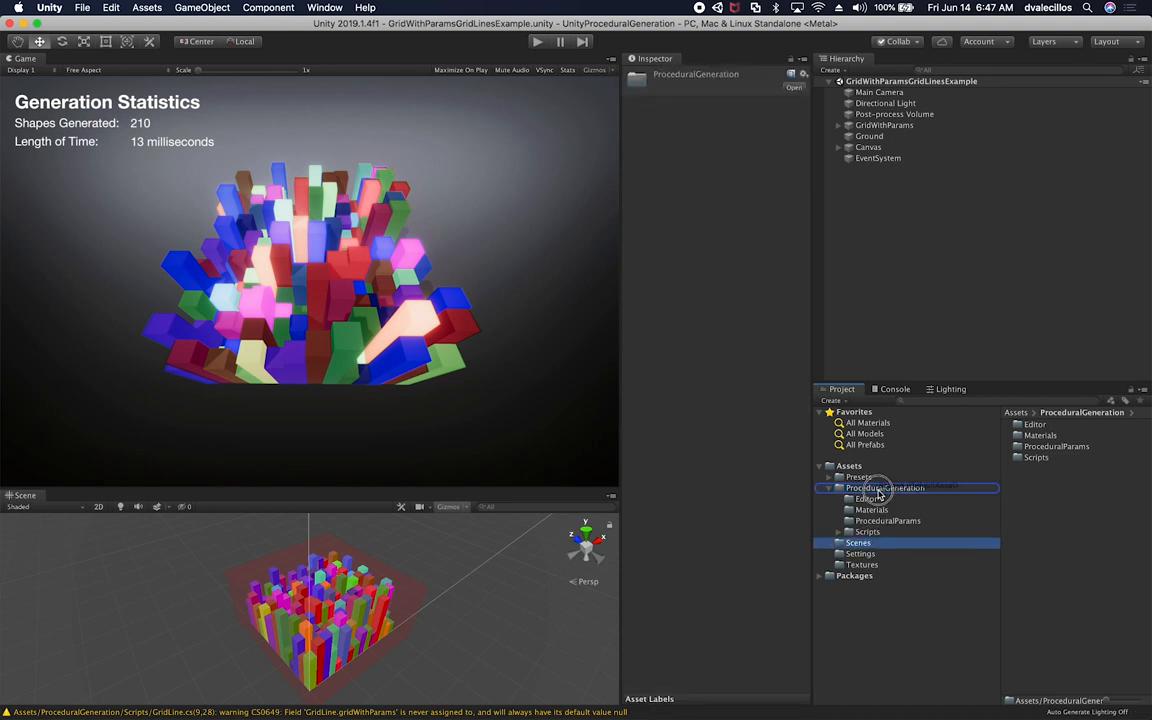
{"action": "left_click", "coordinate": [860, 564]}
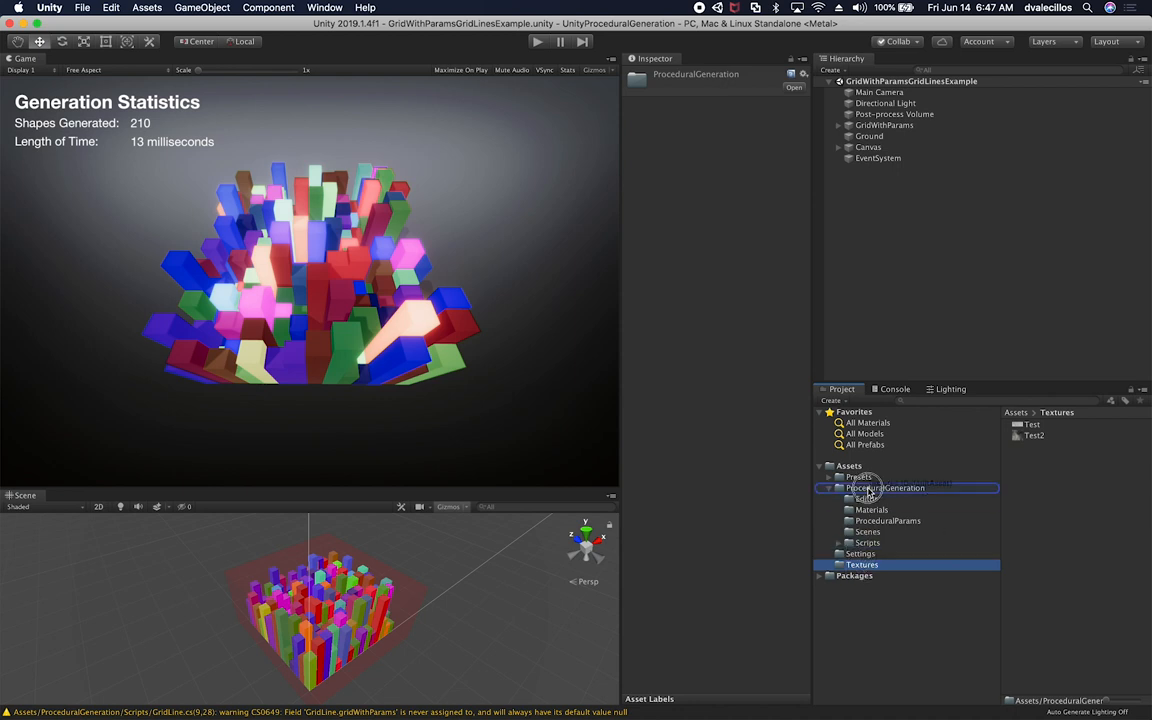
{"action": "left_click", "coordinate": [860, 552]}
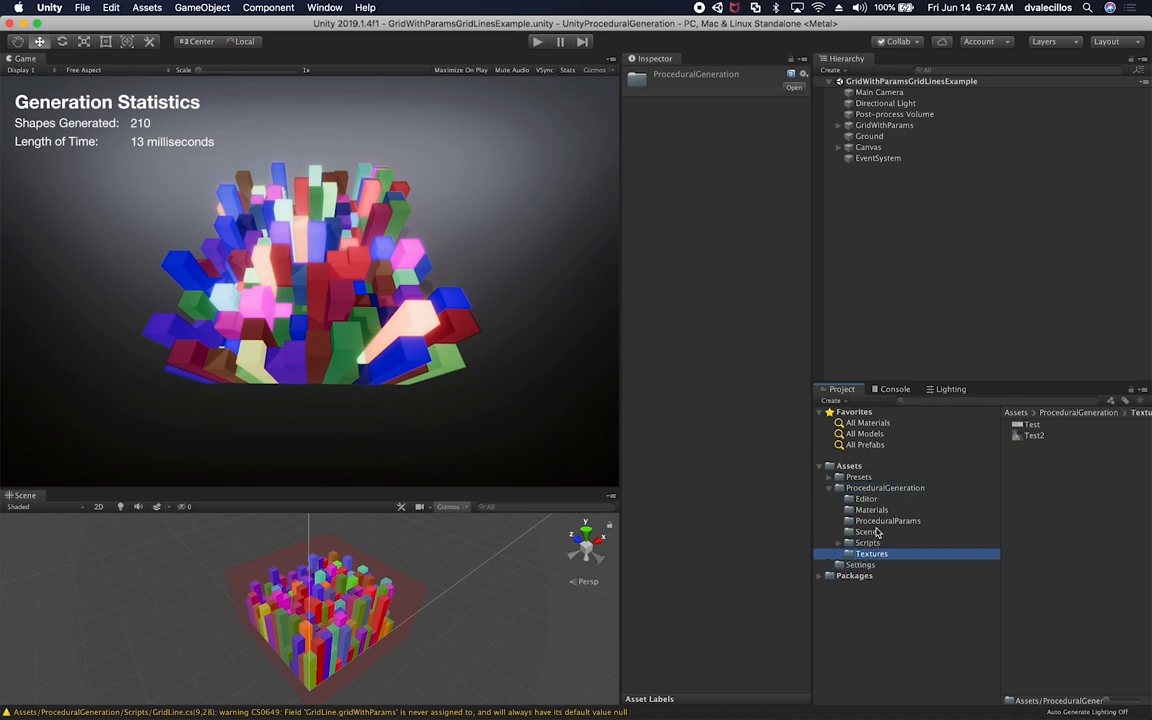
{"action": "left_click", "coordinate": [860, 564]}
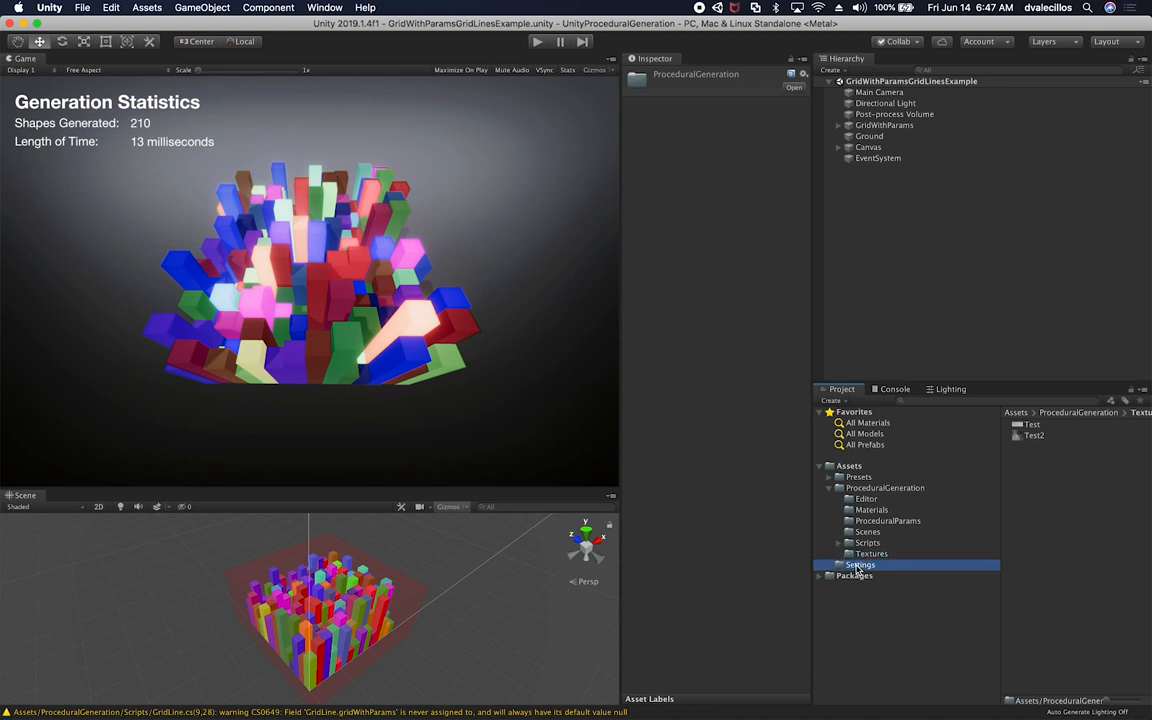
{"action": "left_click", "coordinate": [860, 564]}
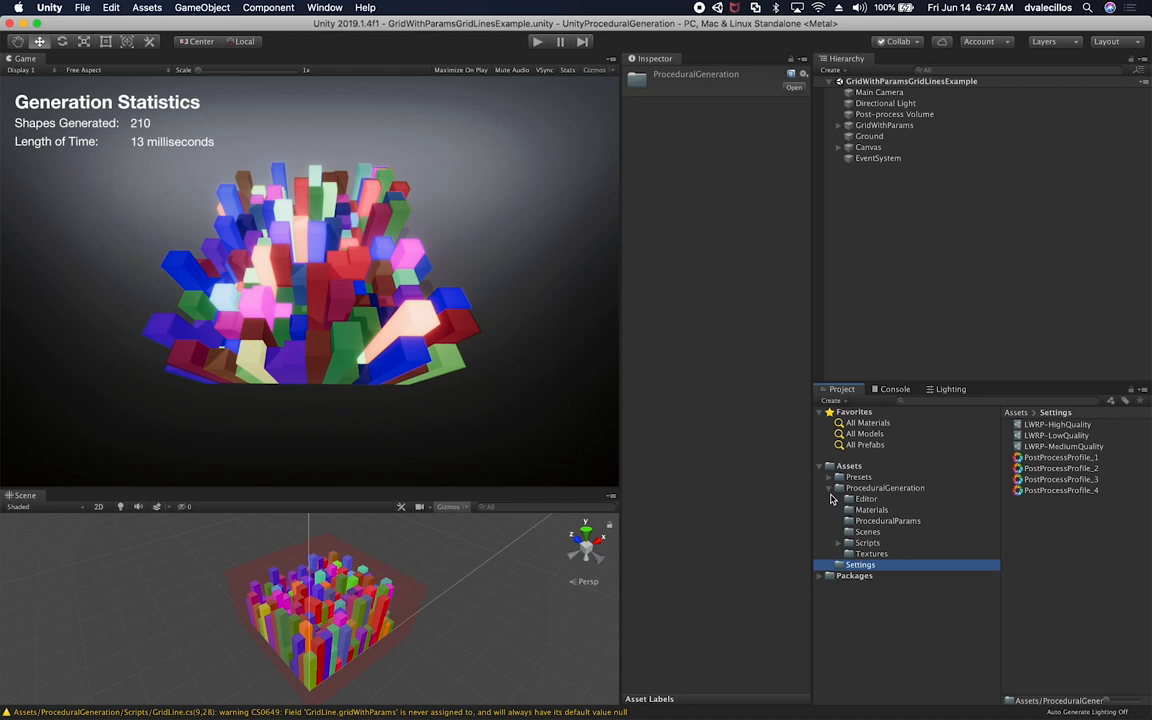
{"action": "mouse_move", "coordinate": [844, 500]}
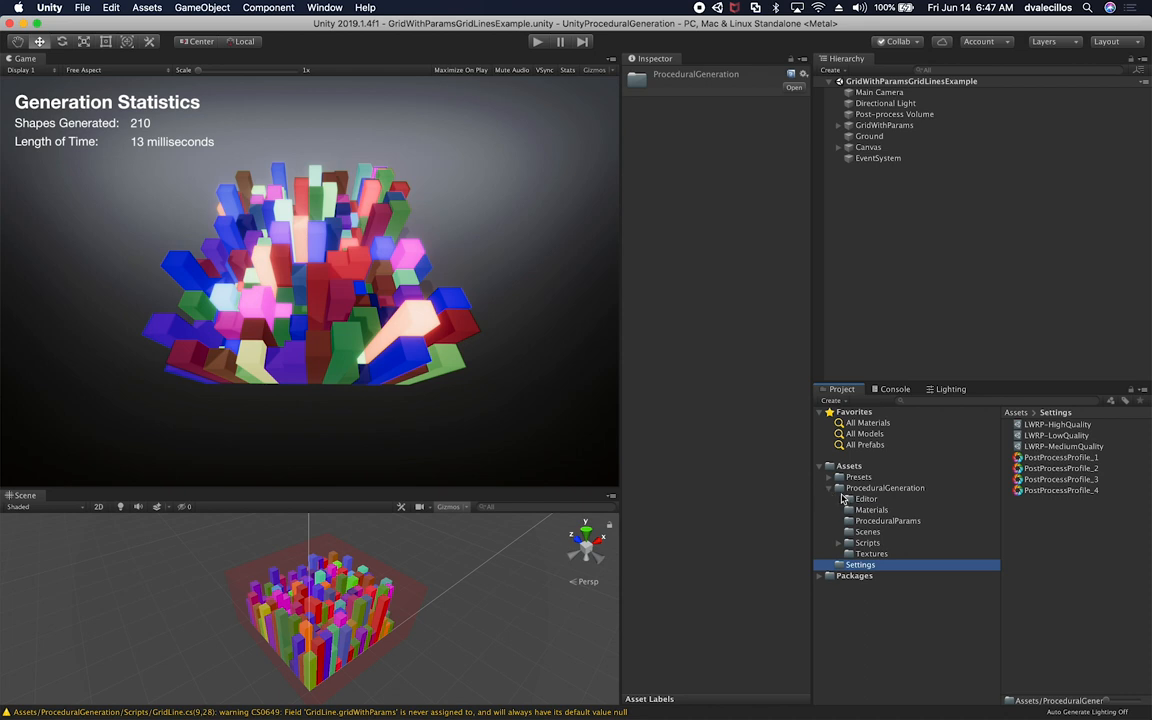
{"action": "left_click", "coordinate": [830, 488]}
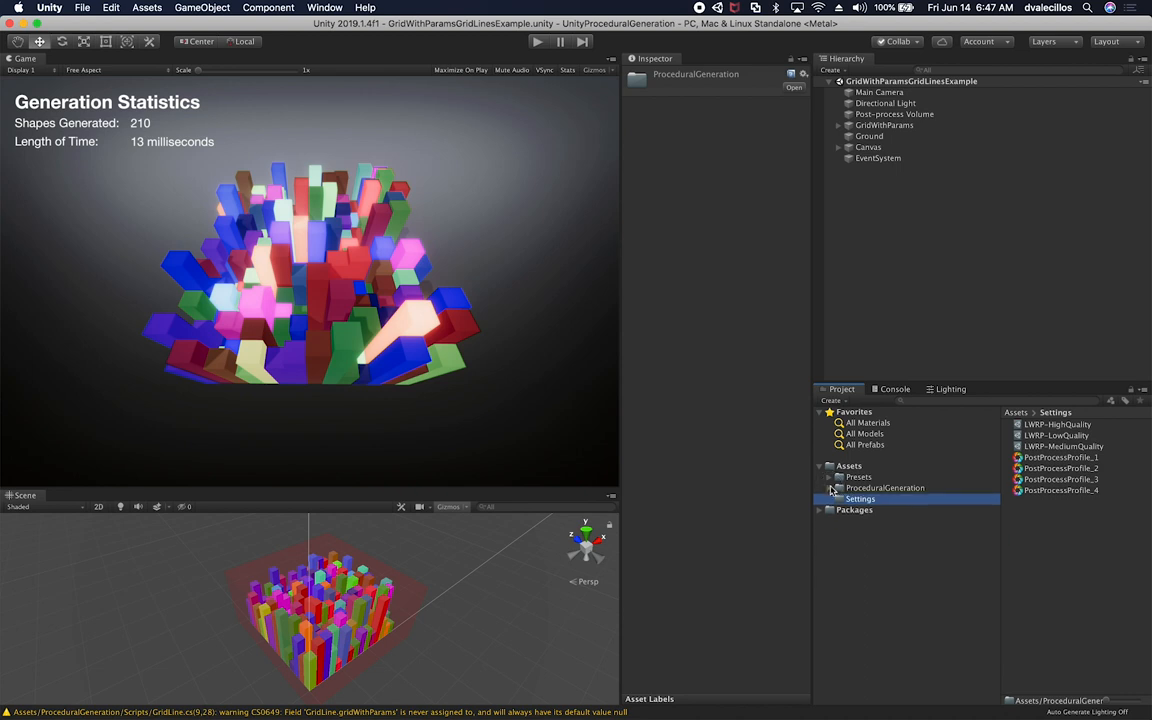
{"action": "left_click", "coordinate": [858, 476]}
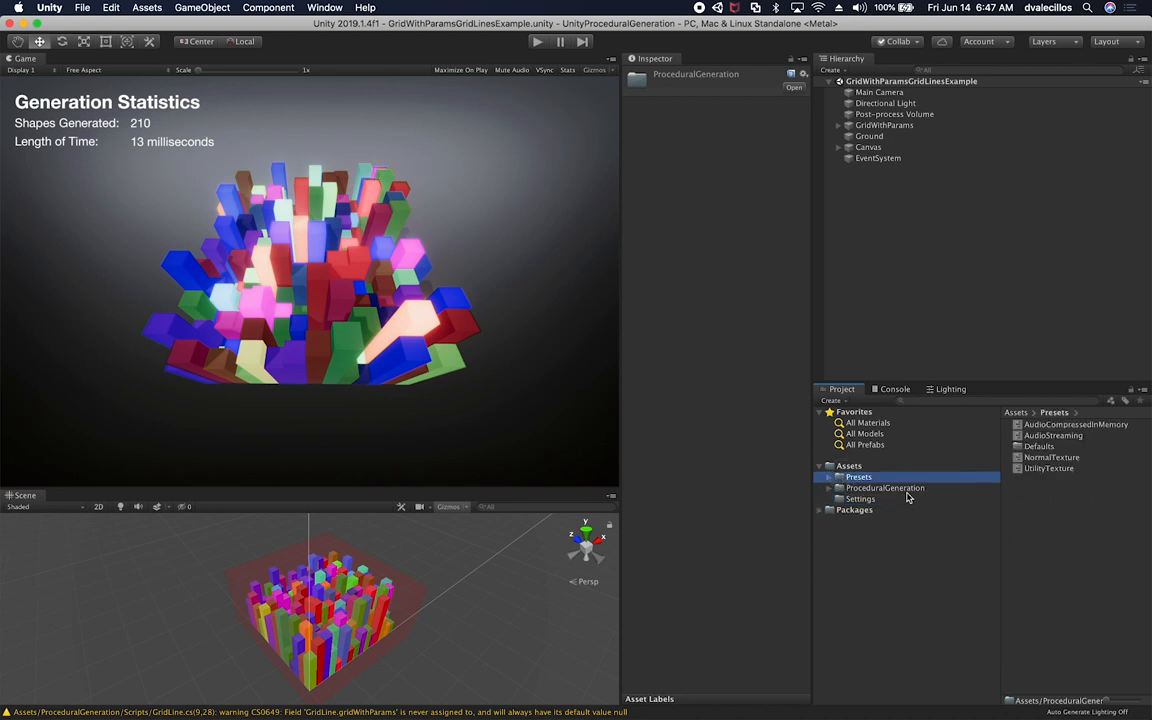
{"action": "left_click", "coordinate": [884, 488]}
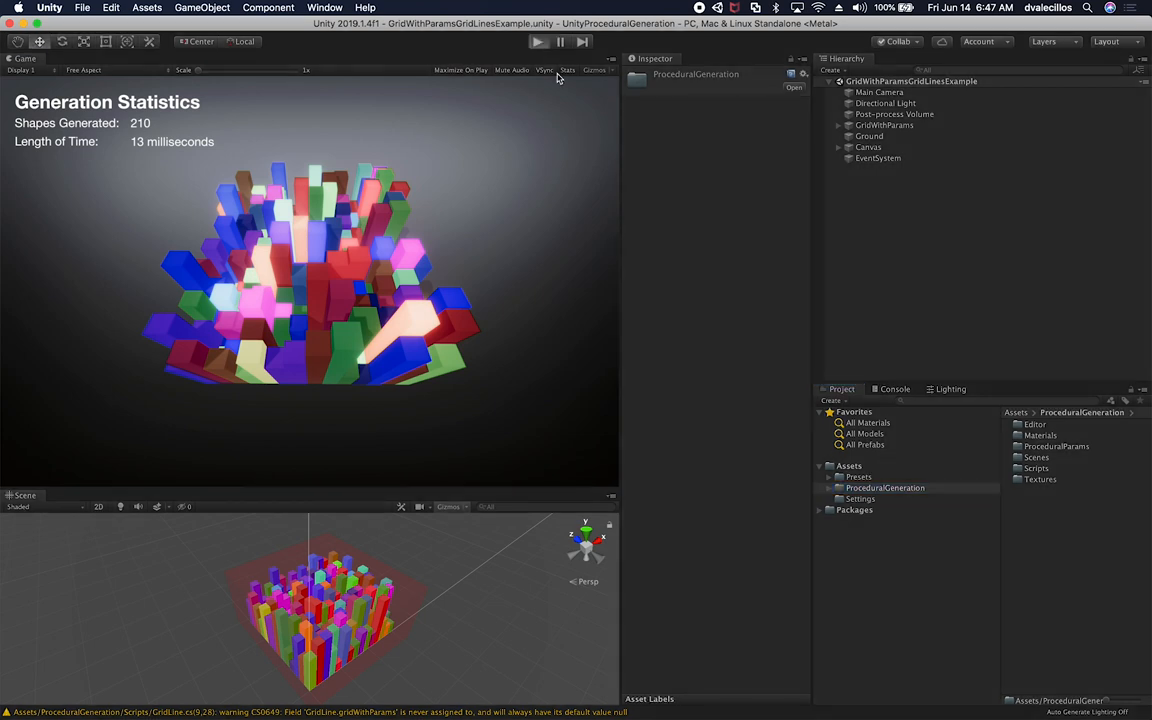
{"action": "left_click", "coordinate": [538, 40]}
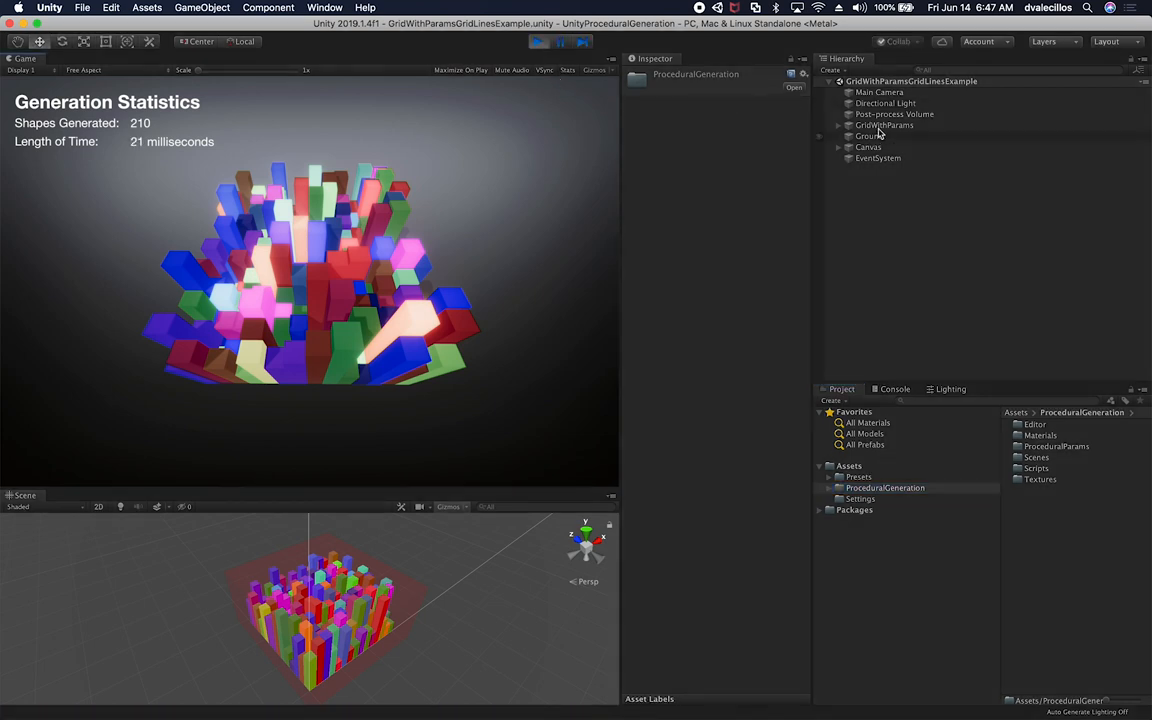
{"action": "left_click", "coordinate": [884, 124]}
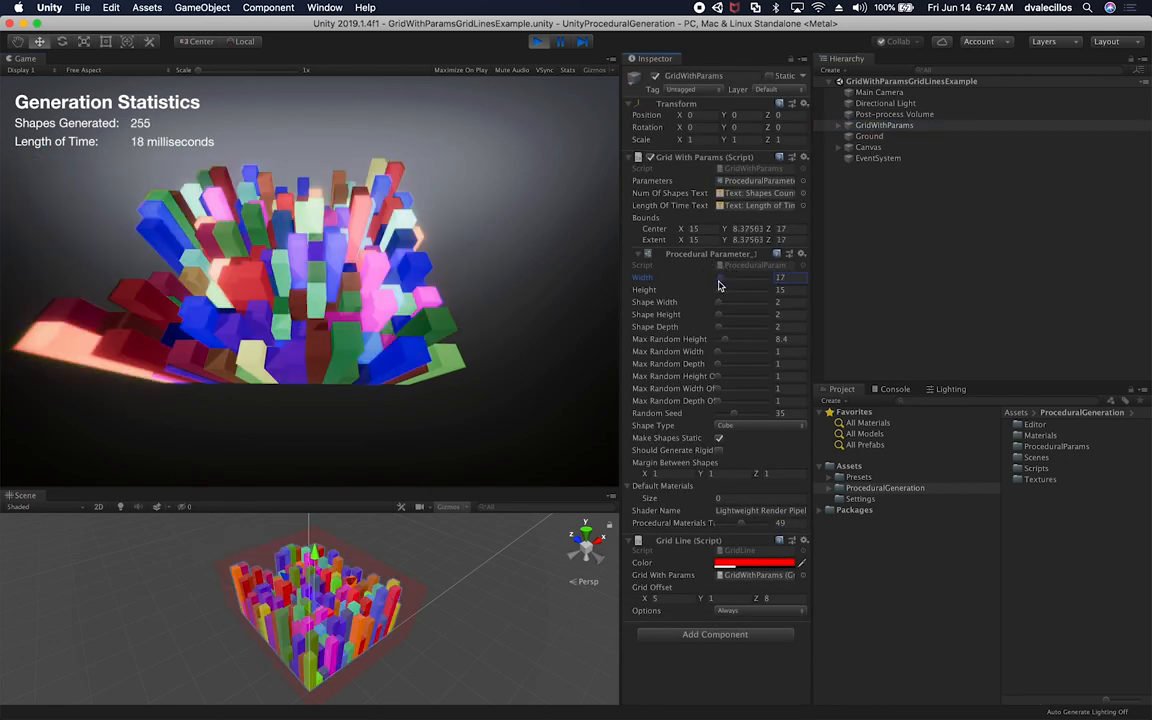
{"action": "left_click_drag", "start_coordinate": [744, 314], "coordinate": [724, 314]}
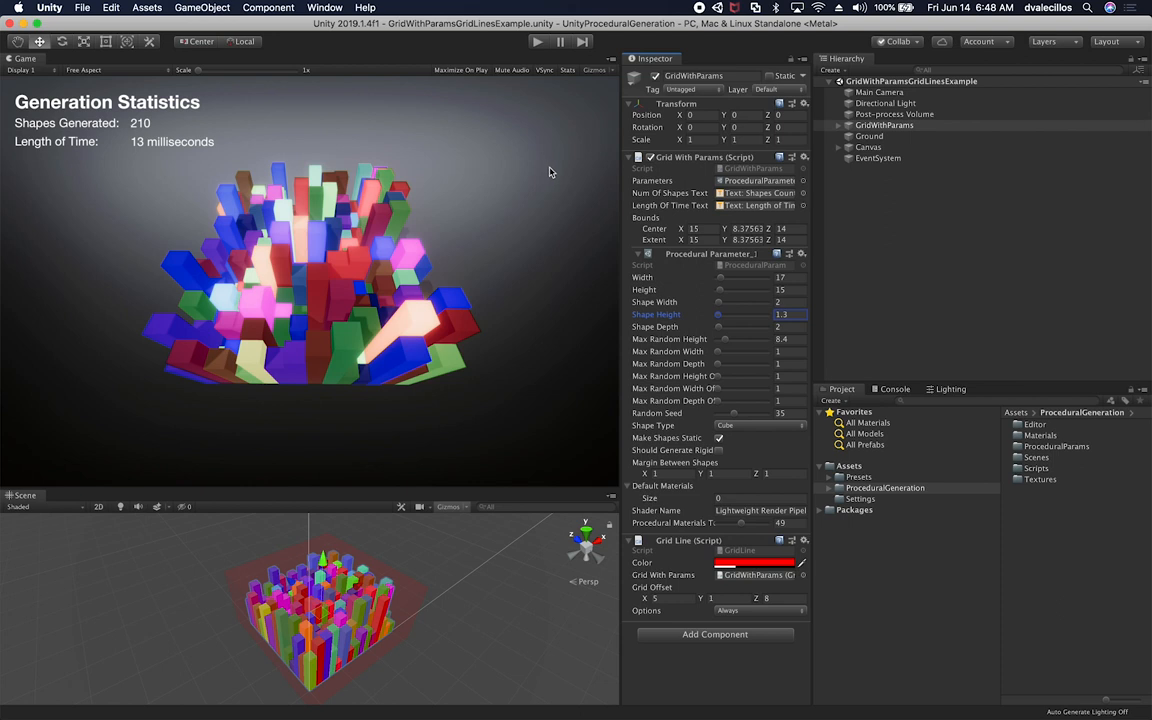
{"action": "left_click", "coordinate": [884, 488]}
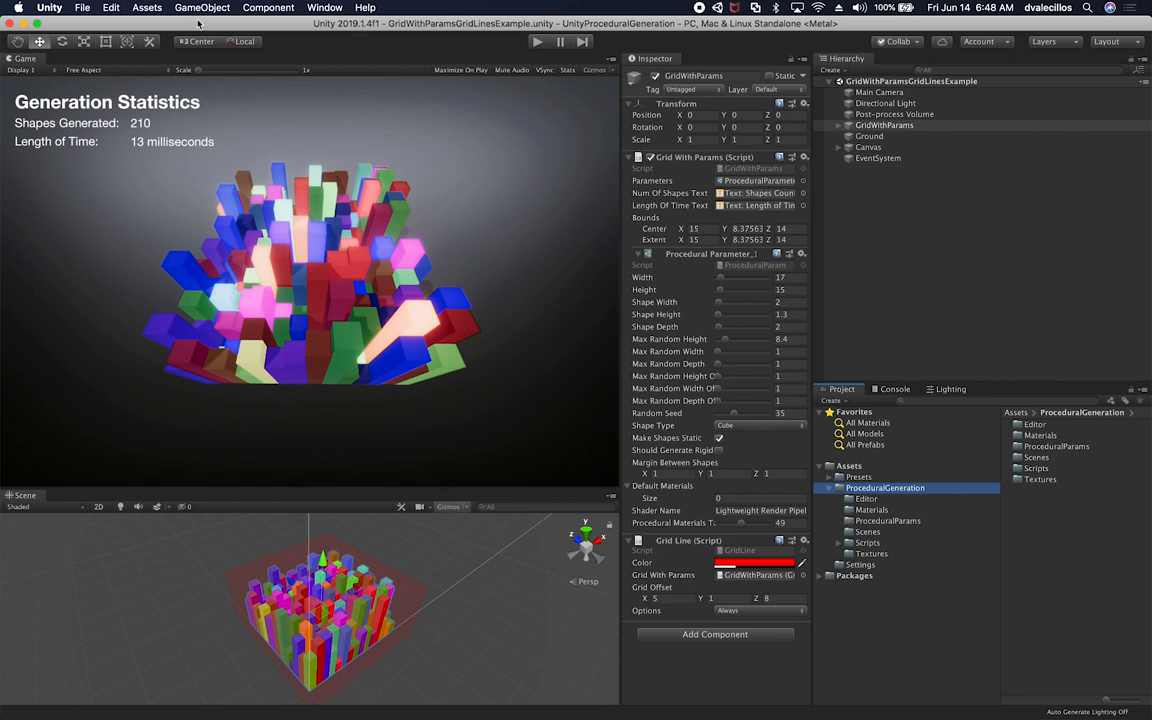
- Start an asset package export of ProceduralGeneration with PostProcessProfiles excluded
{"action": "left_click", "coordinate": [148, 8]}
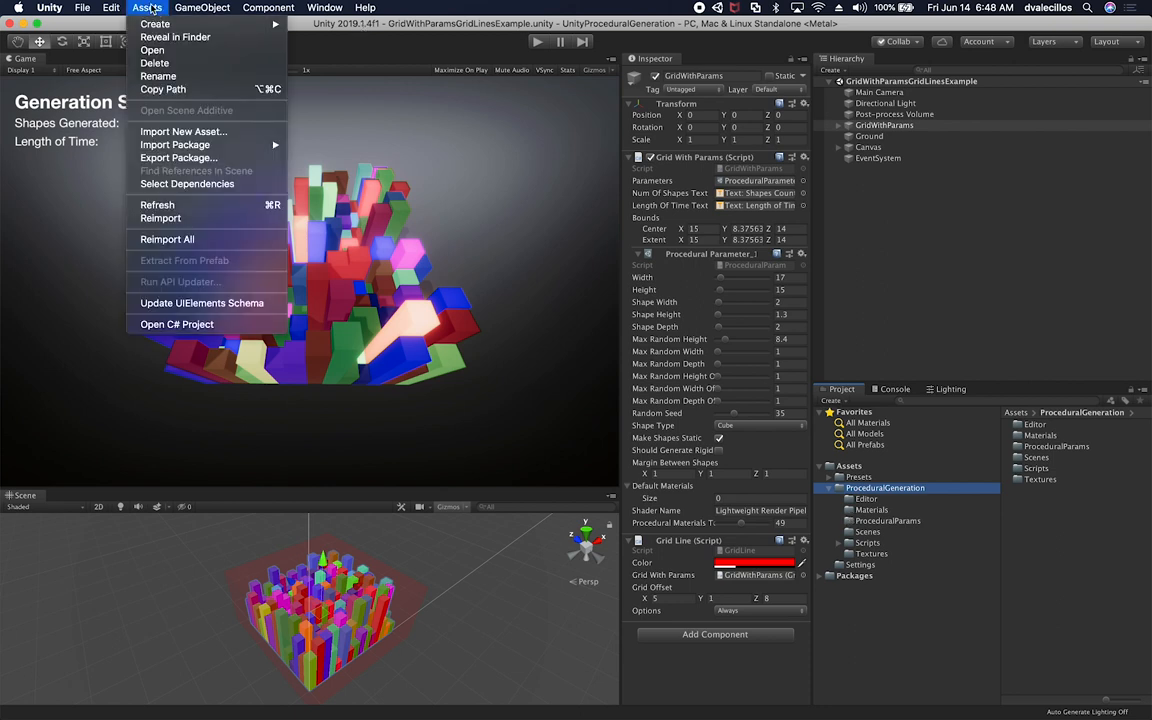
{"action": "mouse_move", "coordinate": [178, 156]}
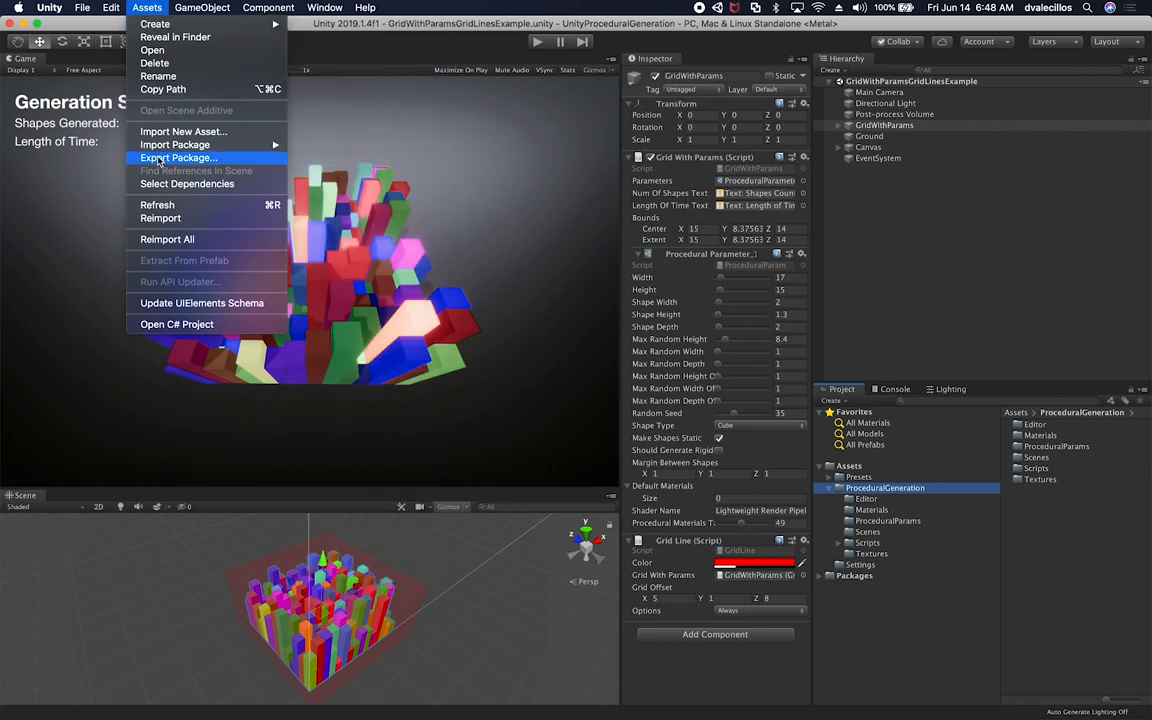
{"action": "left_click", "coordinate": [180, 158]}
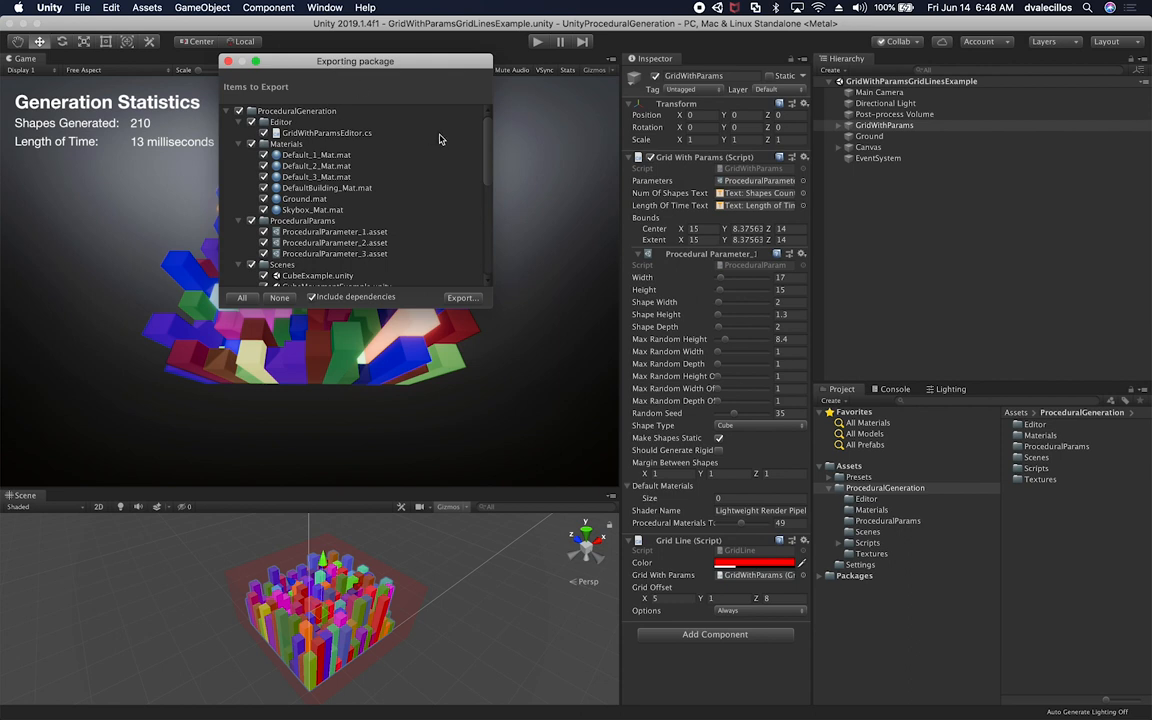
{"action": "mouse_move", "coordinate": [492, 136]}
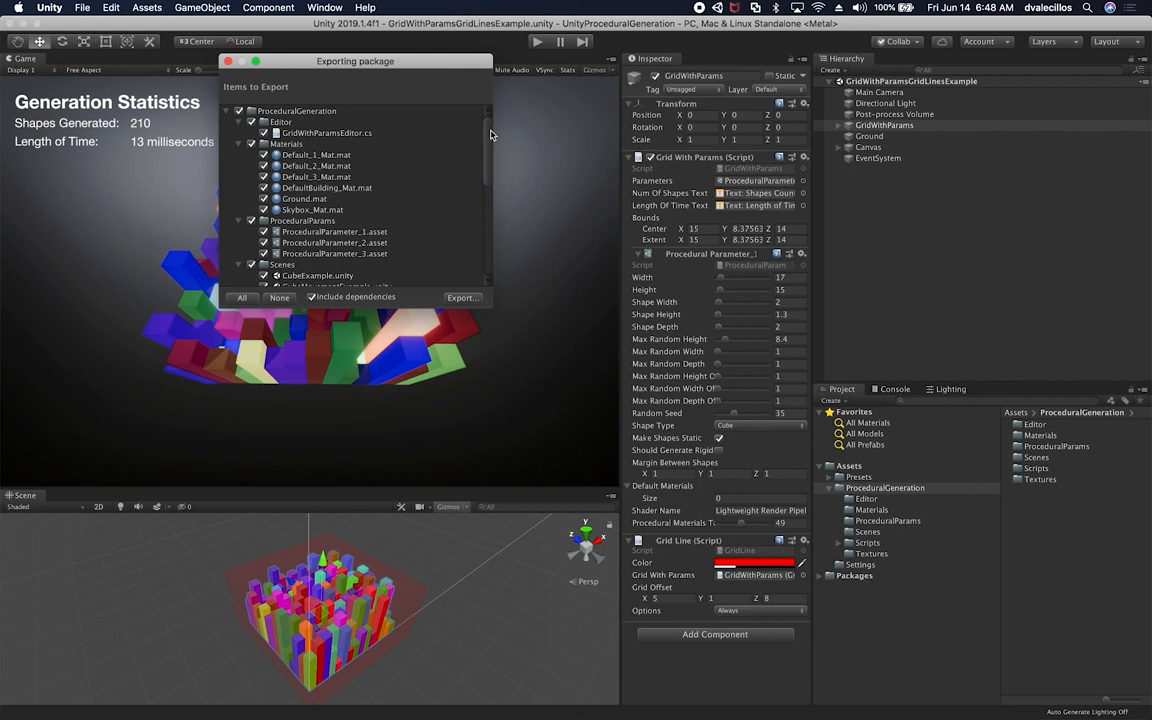
{"action": "scroll", "scroll_direction": "down", "scroll_amount": 3}
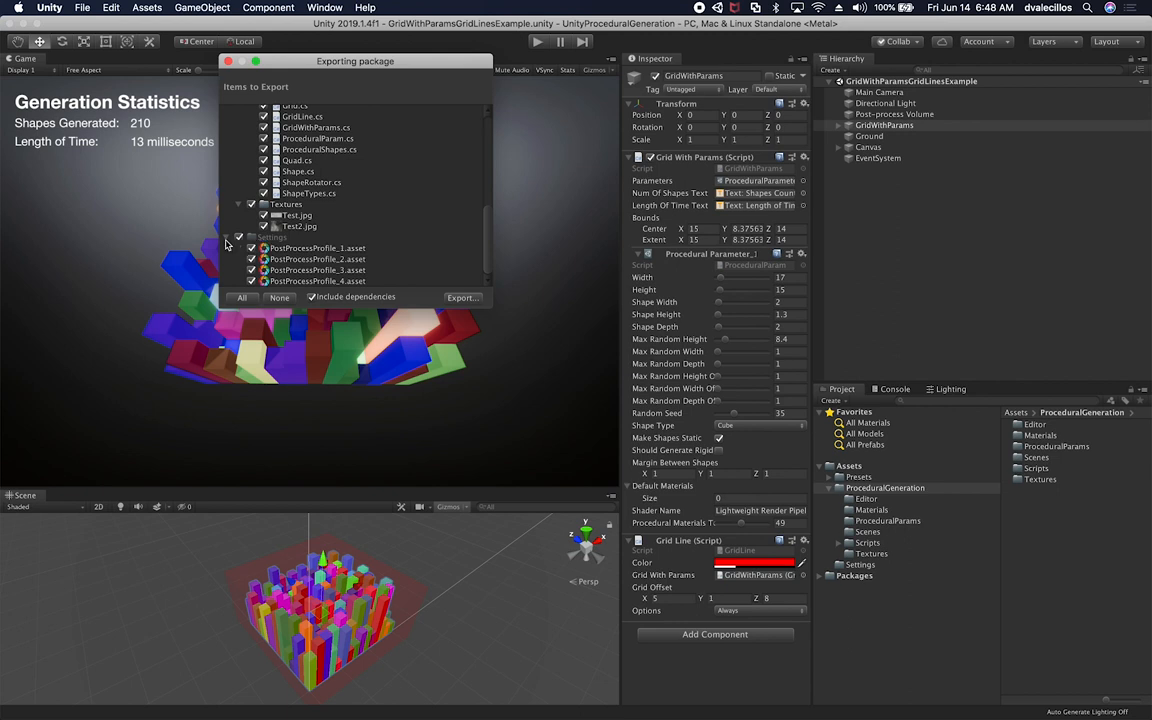
{"action": "left_click", "coordinate": [252, 236]}
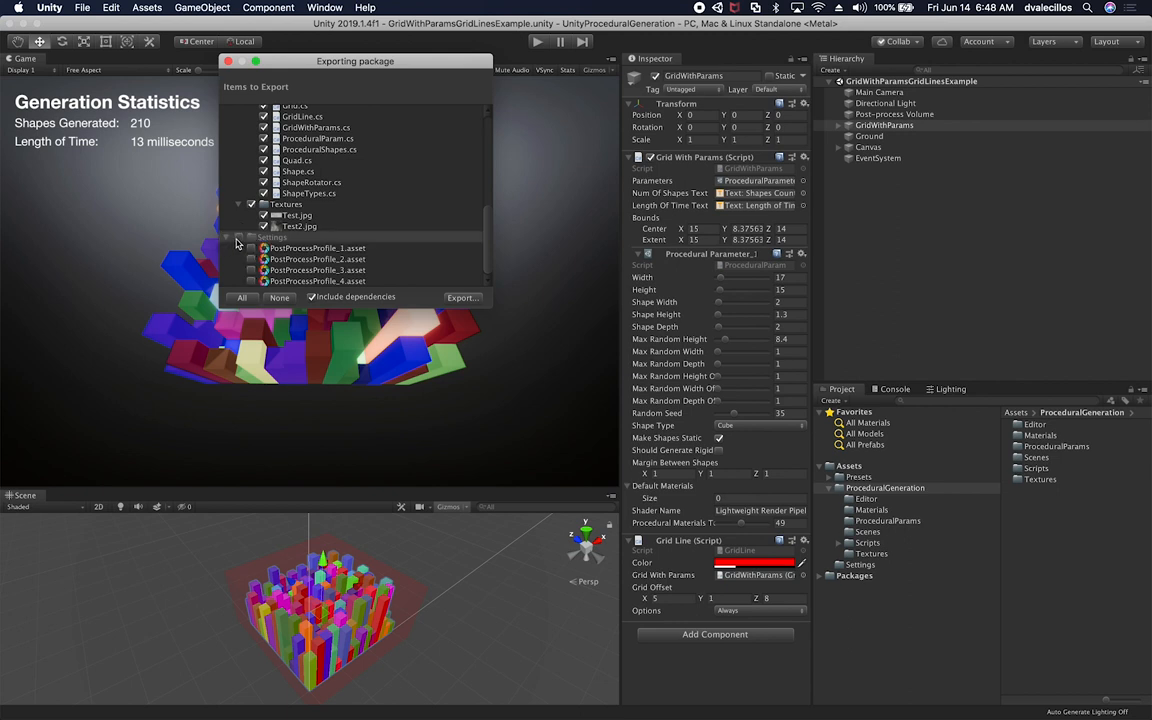
{"action": "scroll", "scroll_direction": "up", "scroll_amount": 3}
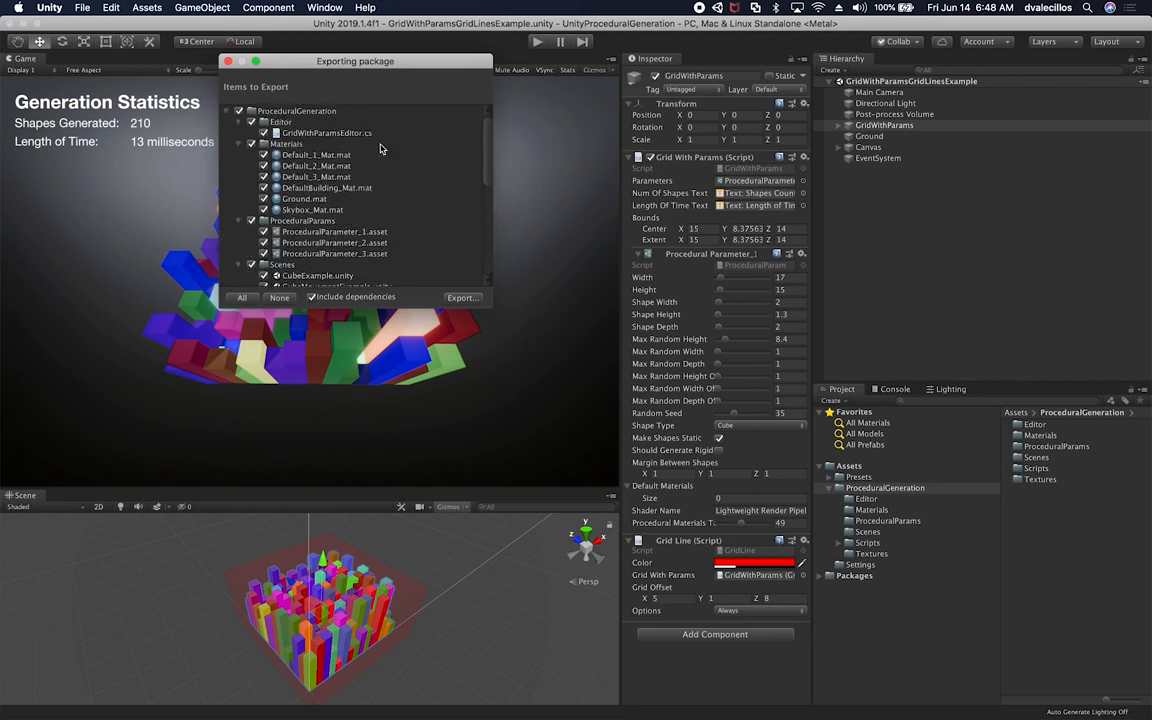
{"action": "left_click", "coordinate": [252, 132]}
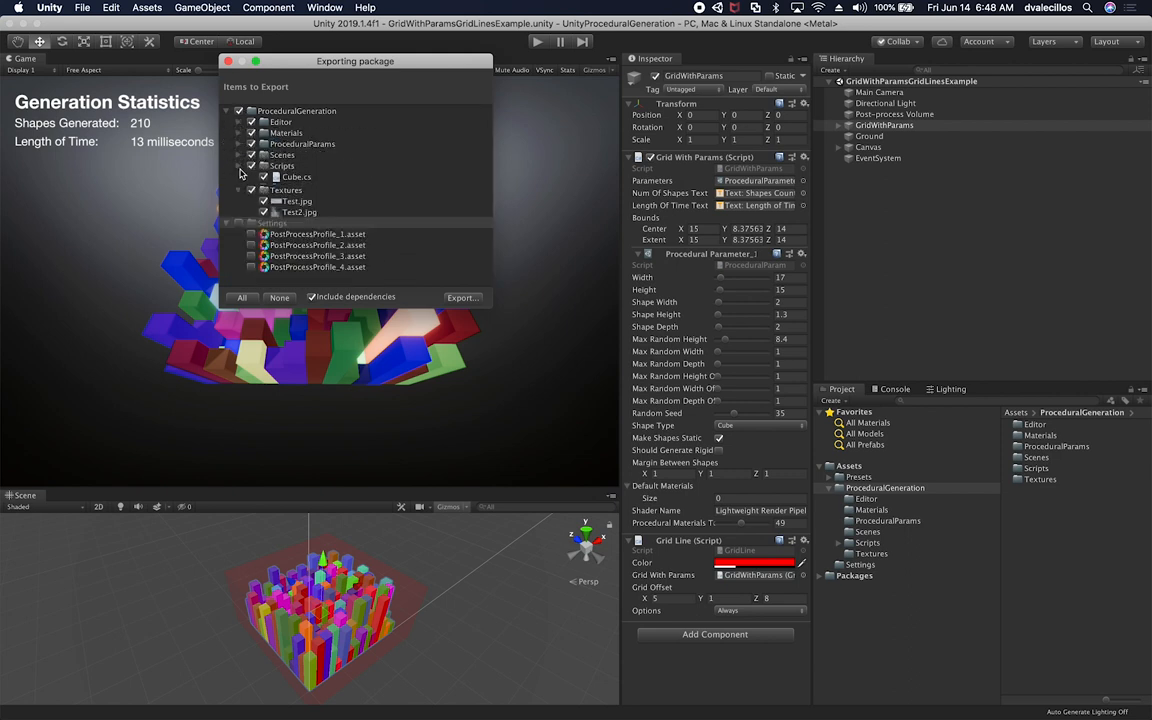
{"action": "left_click", "coordinate": [228, 176]}
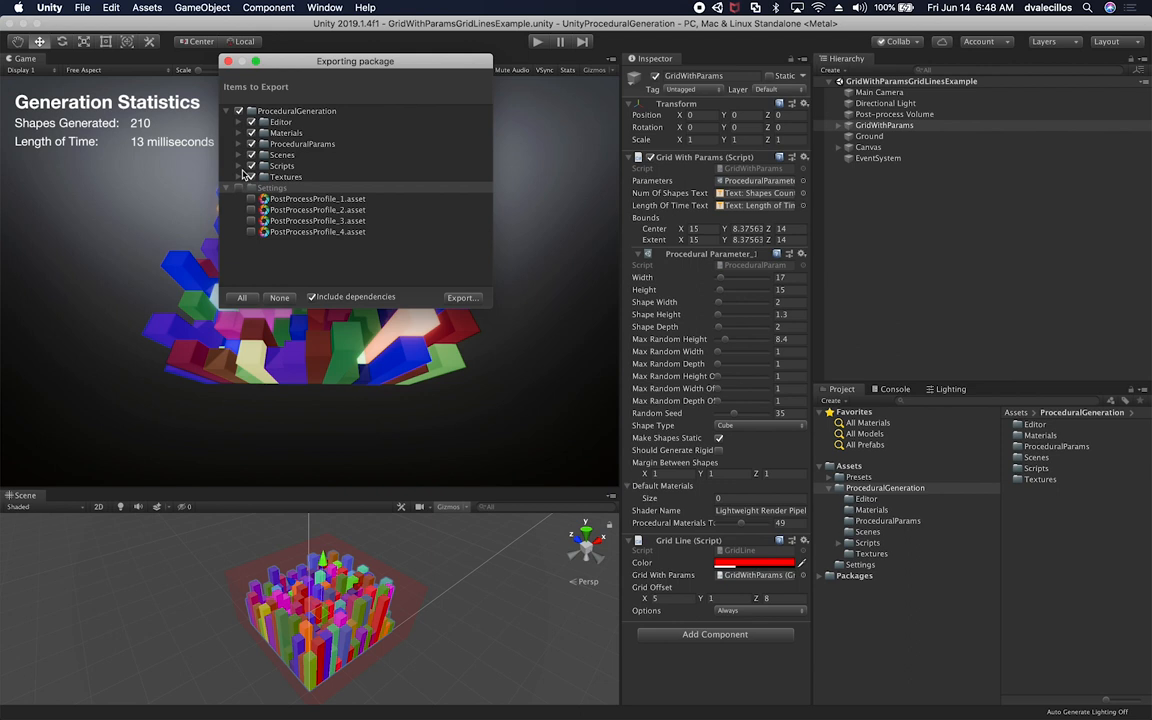
{"action": "left_click", "coordinate": [296, 110]}
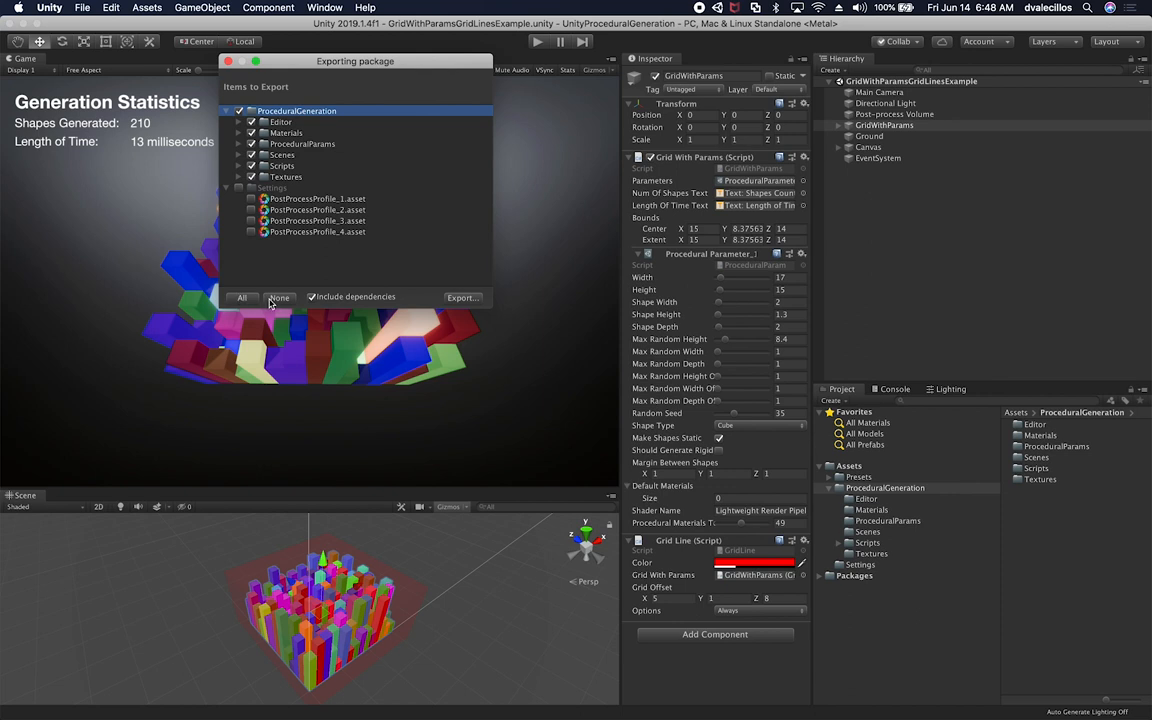
{"action": "mouse_move", "coordinate": [320, 298]}
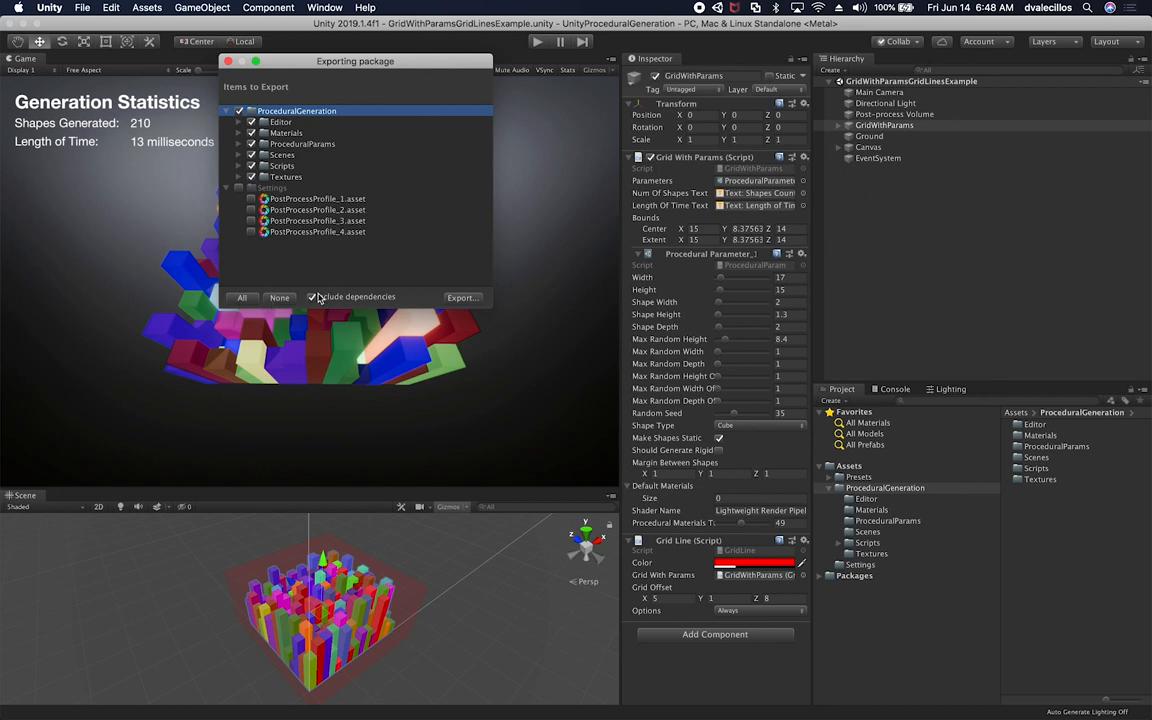
{"action": "mouse_move", "coordinate": [352, 300]}
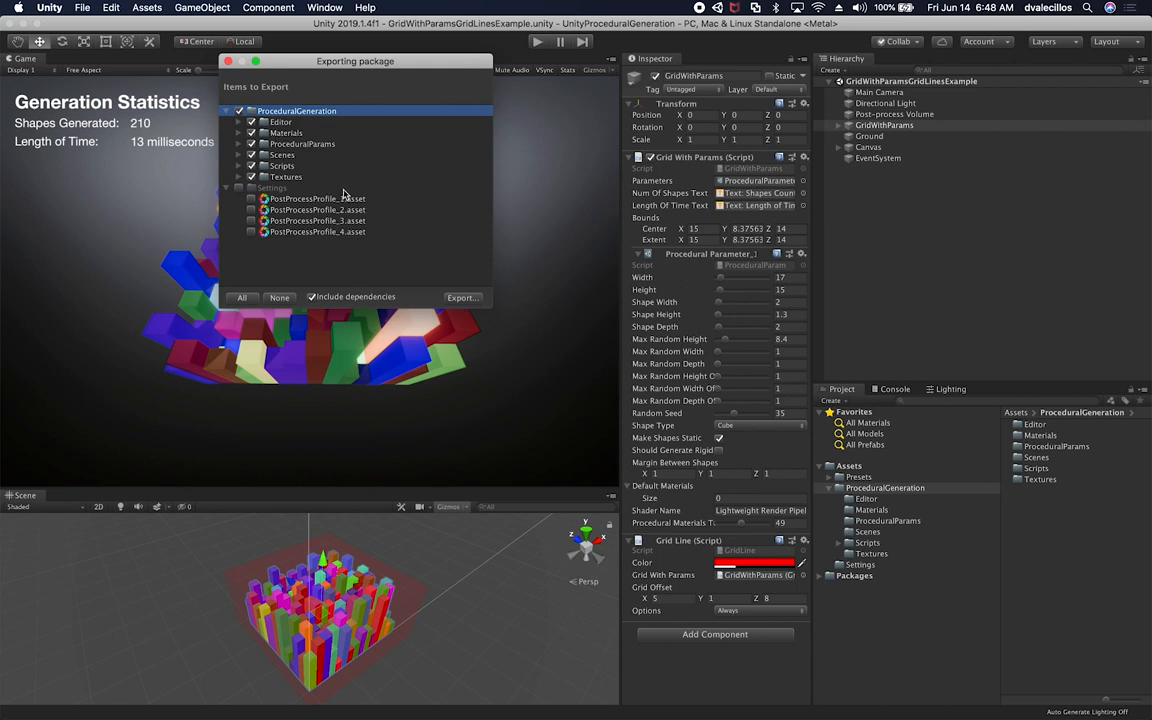
{"action": "mouse_move", "coordinate": [368, 336]}
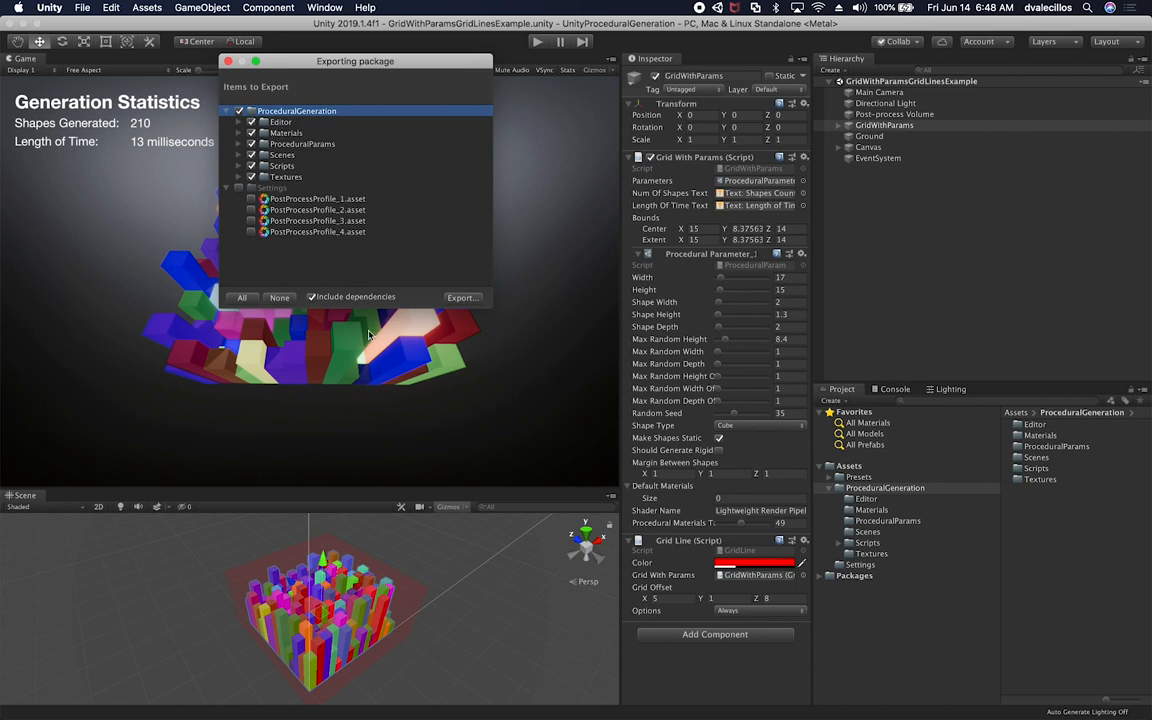
{"action": "mouse_move", "coordinate": [400, 206]}
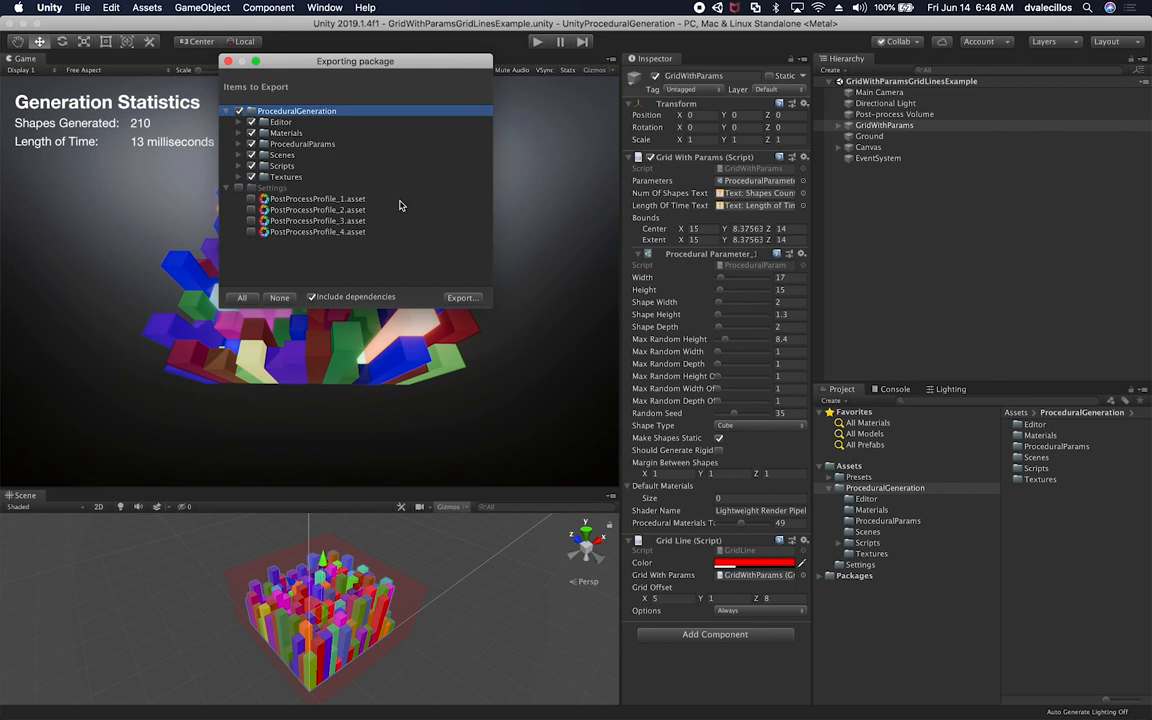
{"action": "mouse_move", "coordinate": [372, 232]}
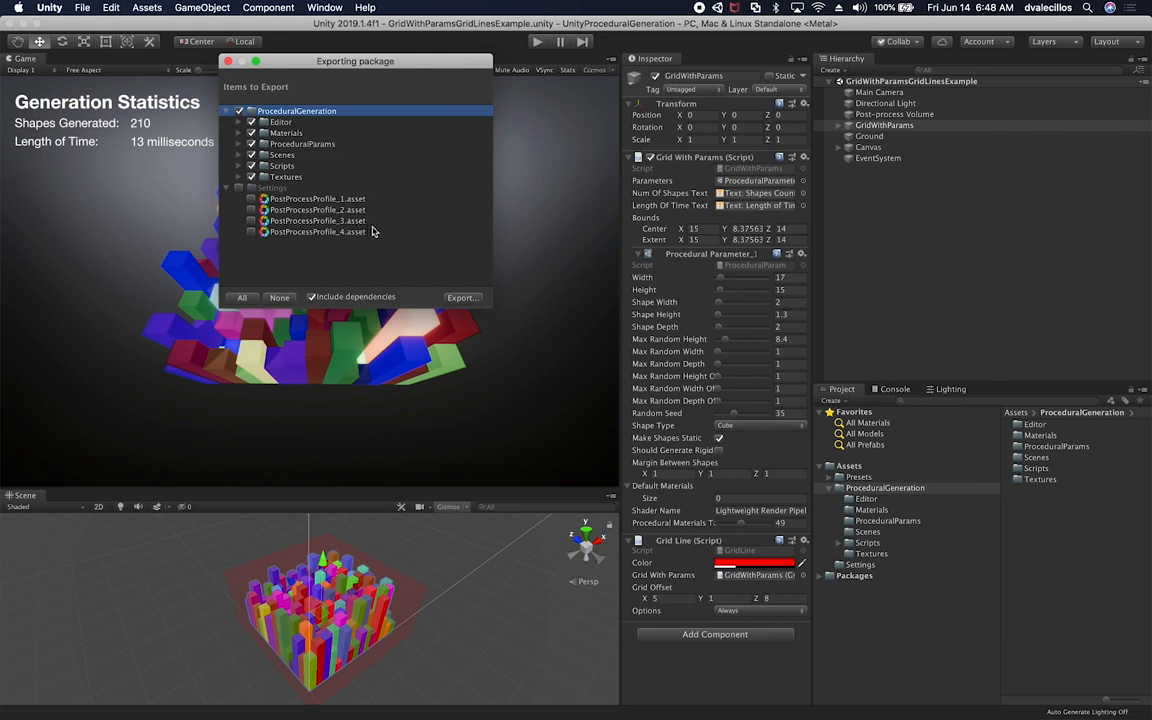
{"action": "mouse_move", "coordinate": [448, 304]}
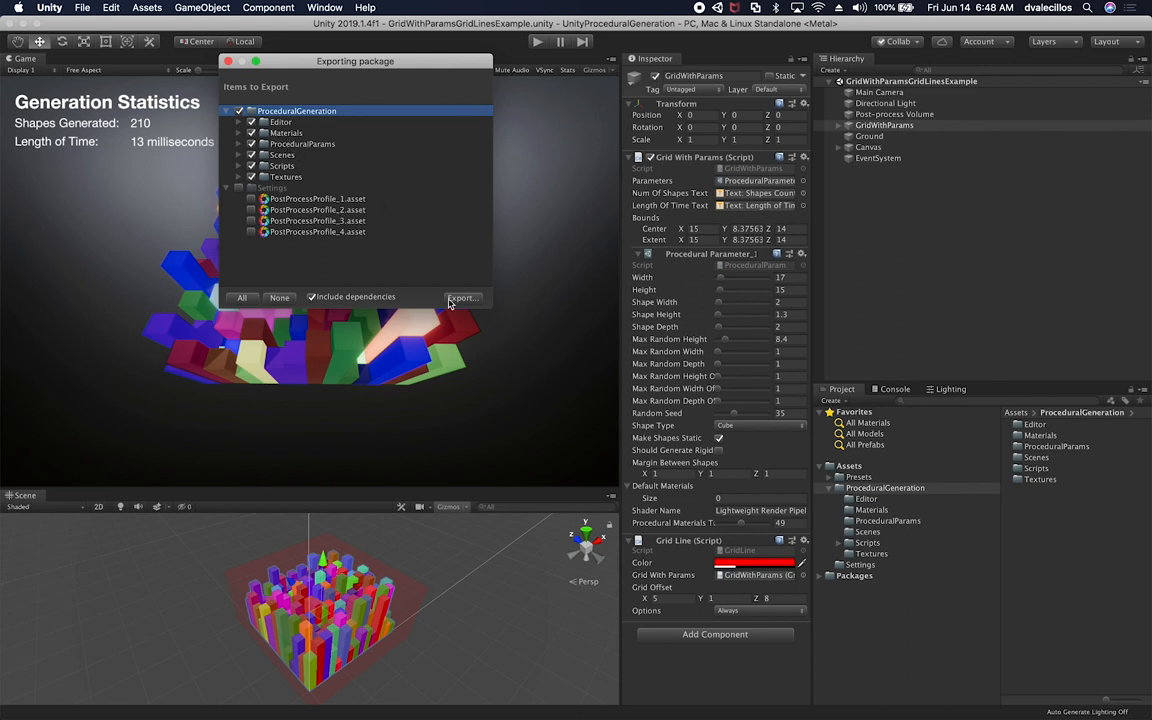
{"action": "mouse_move", "coordinate": [468, 318]}
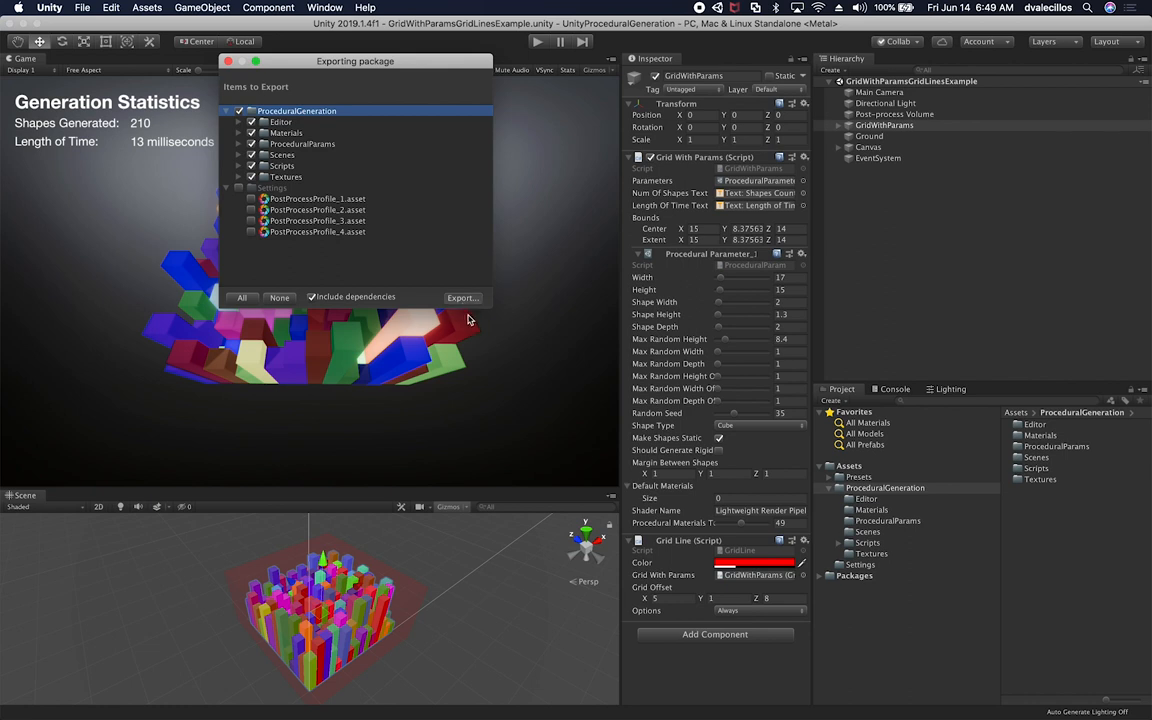
- Export the package to the Desktop as UnityProceduralGeneration
{"action": "left_click", "coordinate": [462, 298]}
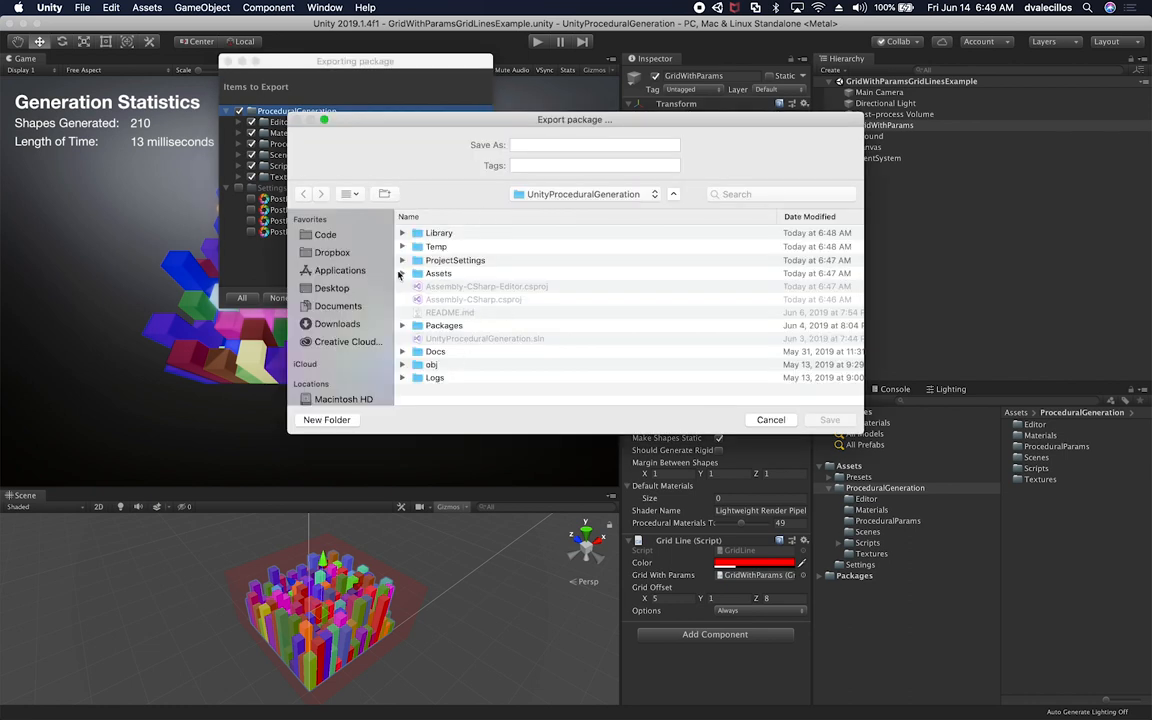
{"action": "mouse_move", "coordinate": [368, 288]}
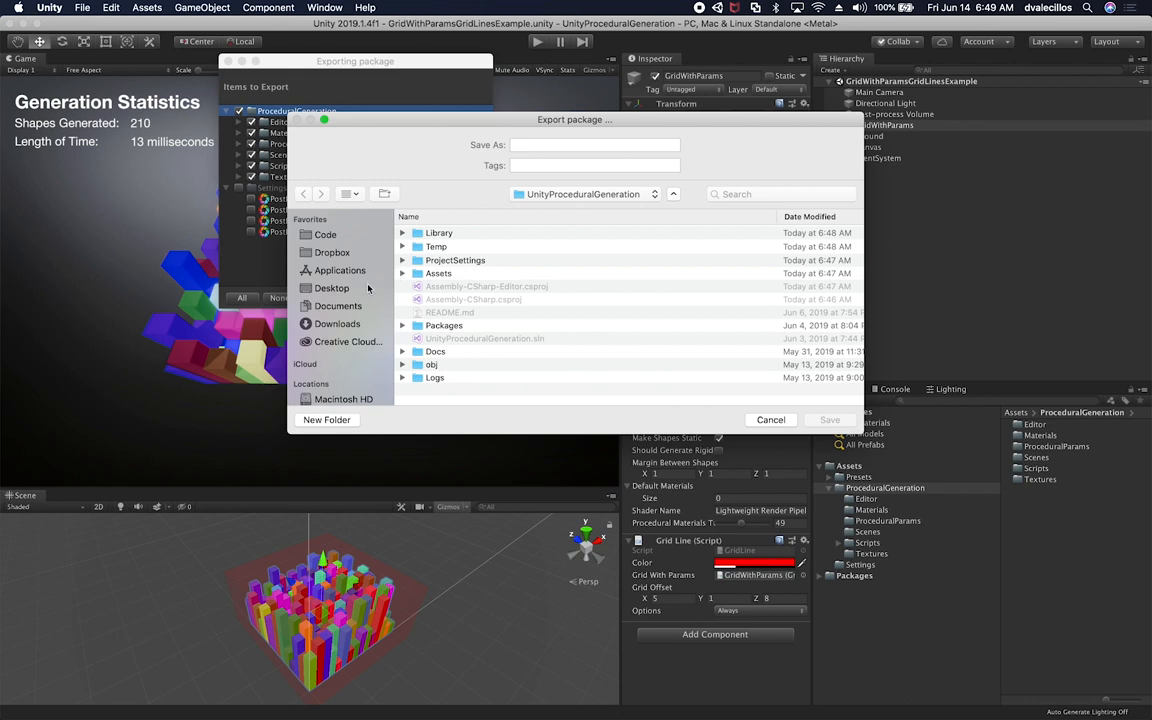
{"action": "left_click", "coordinate": [332, 288]}
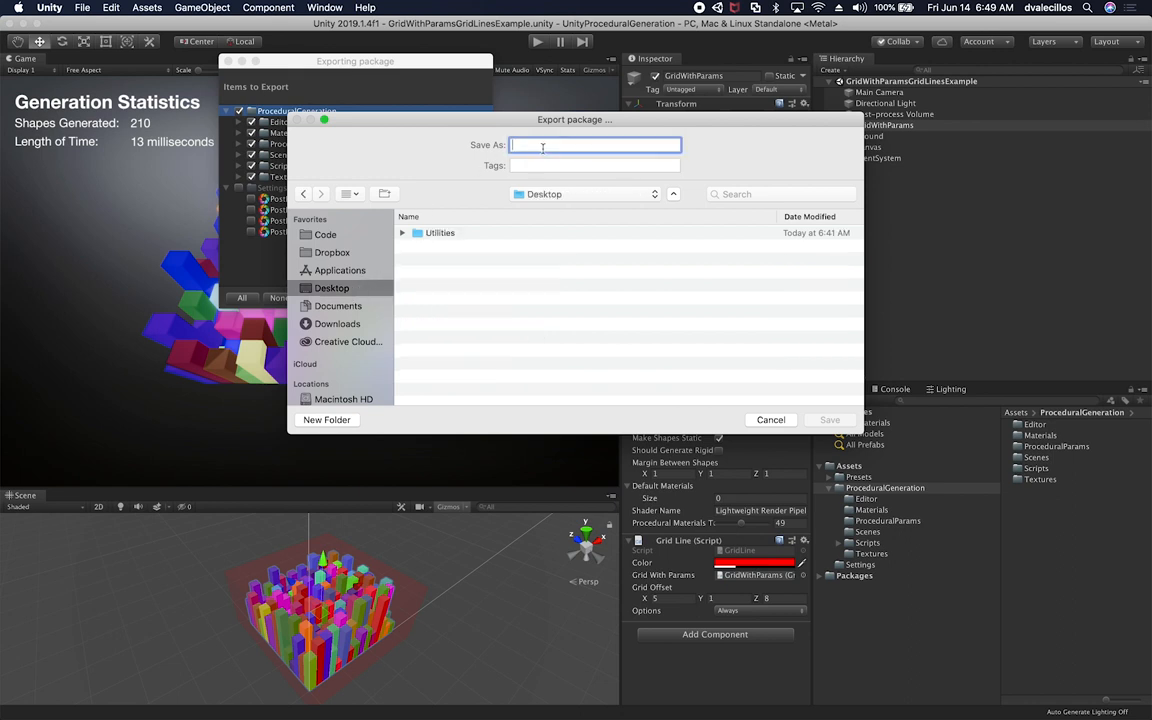
{"action": "type", "text": "UnityProcedural"}
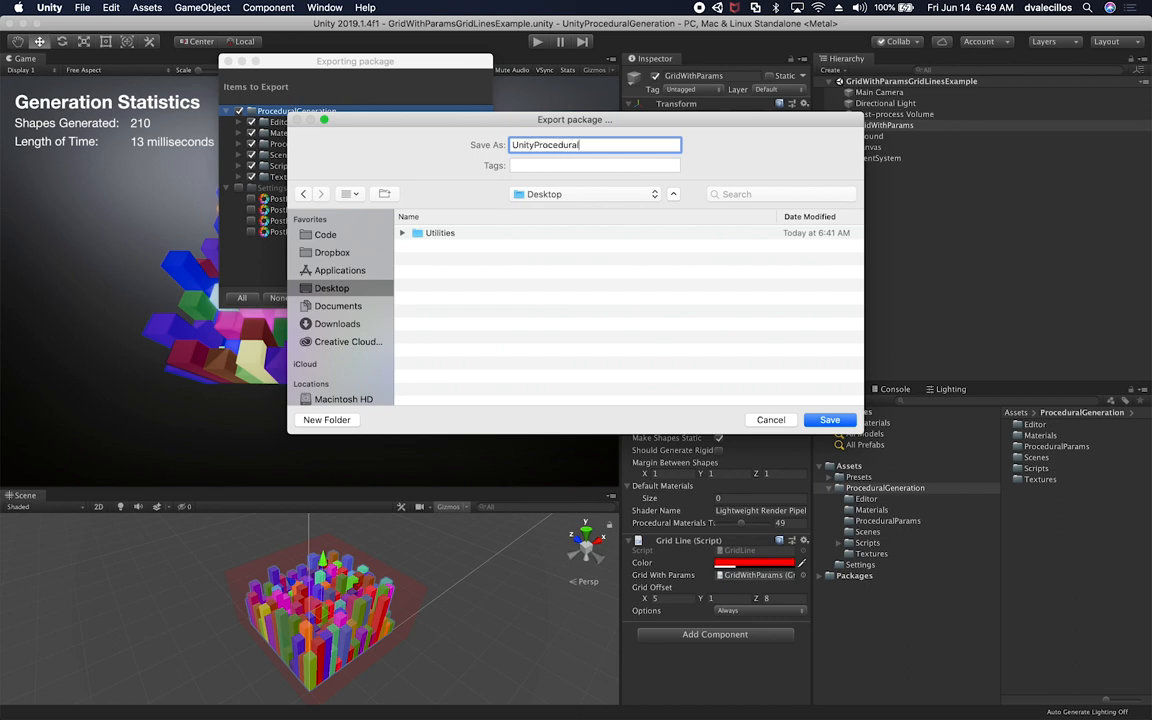
{"action": "type", "text": "Generation"}
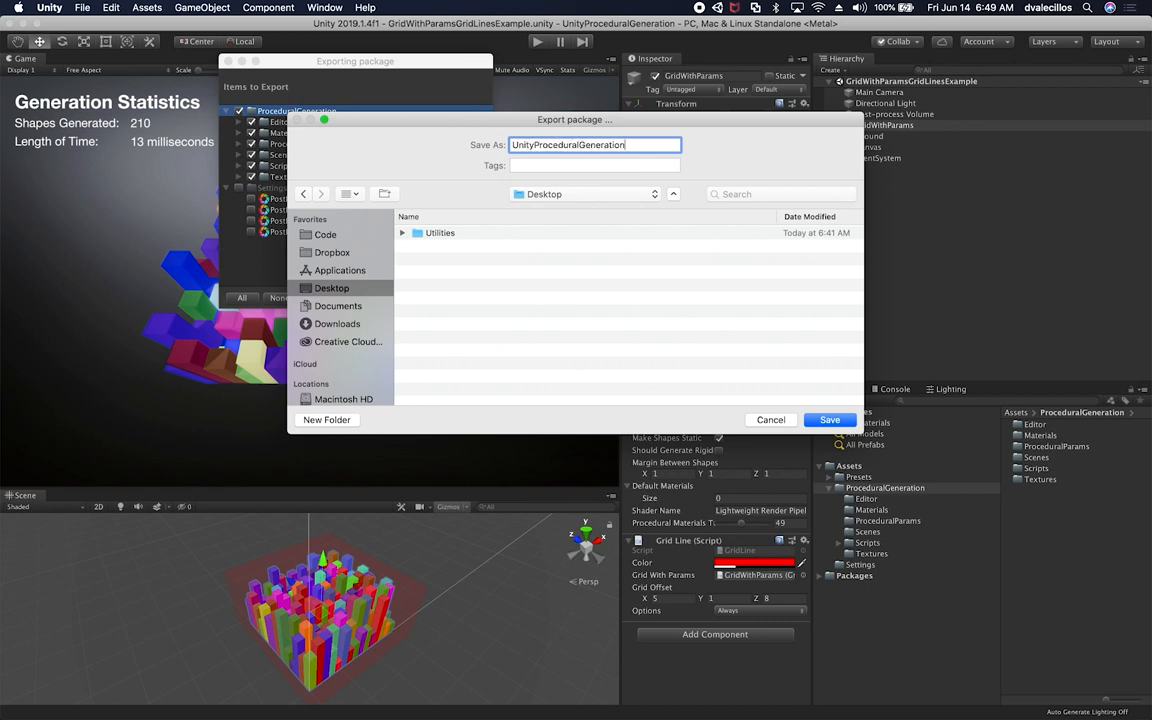
{"action": "left_click", "coordinate": [828, 420]}
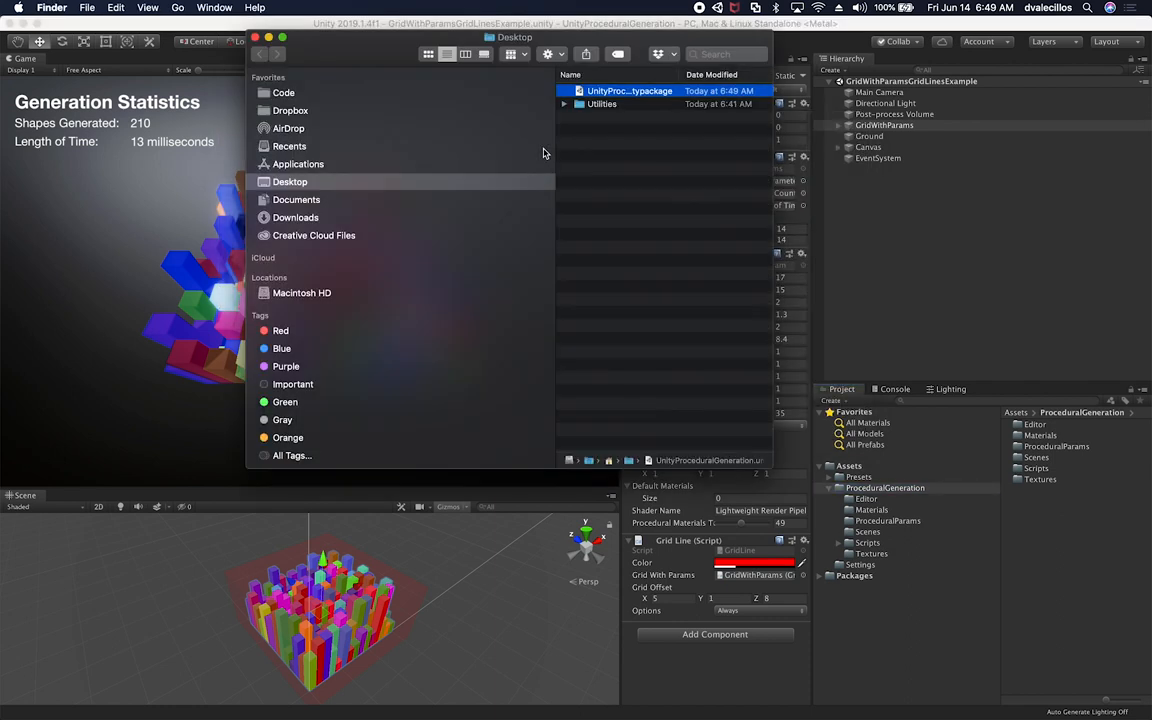
{"action": "mouse_move", "coordinate": [772, 206]}
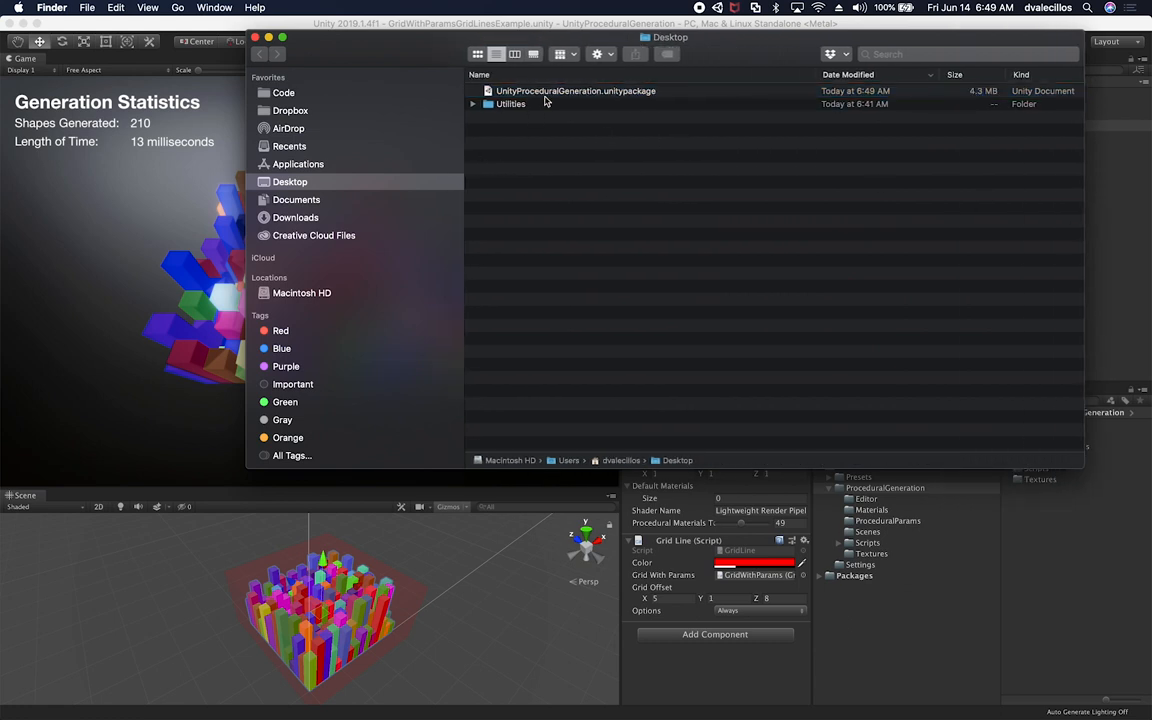
- Confirm the 4.3 MB UnityProceduralGeneration.unitypackage on the Desktop and return to Unity
{"action": "left_click", "coordinate": [576, 92]}
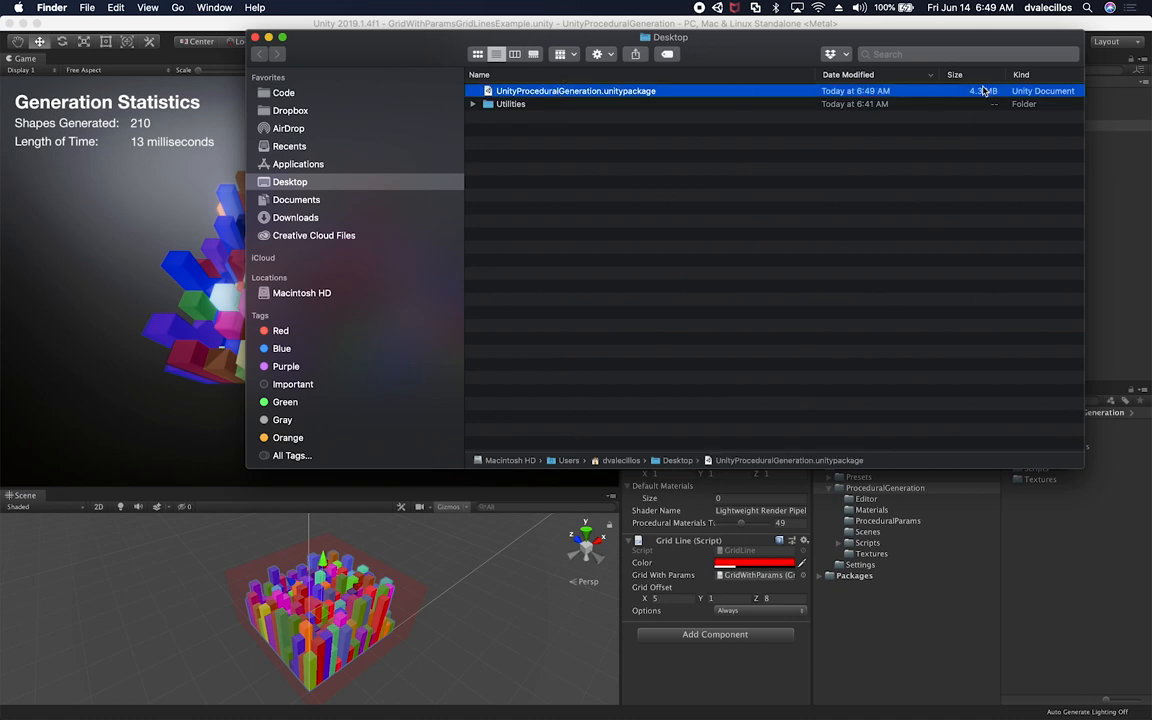
{"action": "mouse_move", "coordinate": [520, 114]}
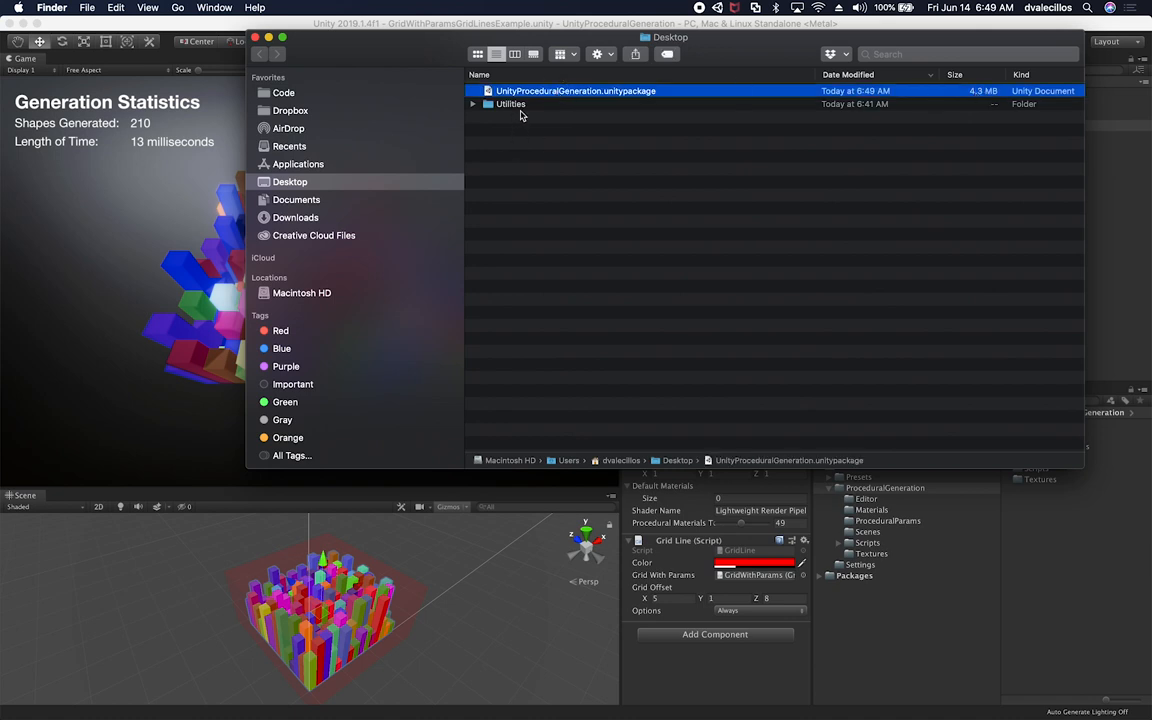
{"action": "mouse_move", "coordinate": [936, 94]}
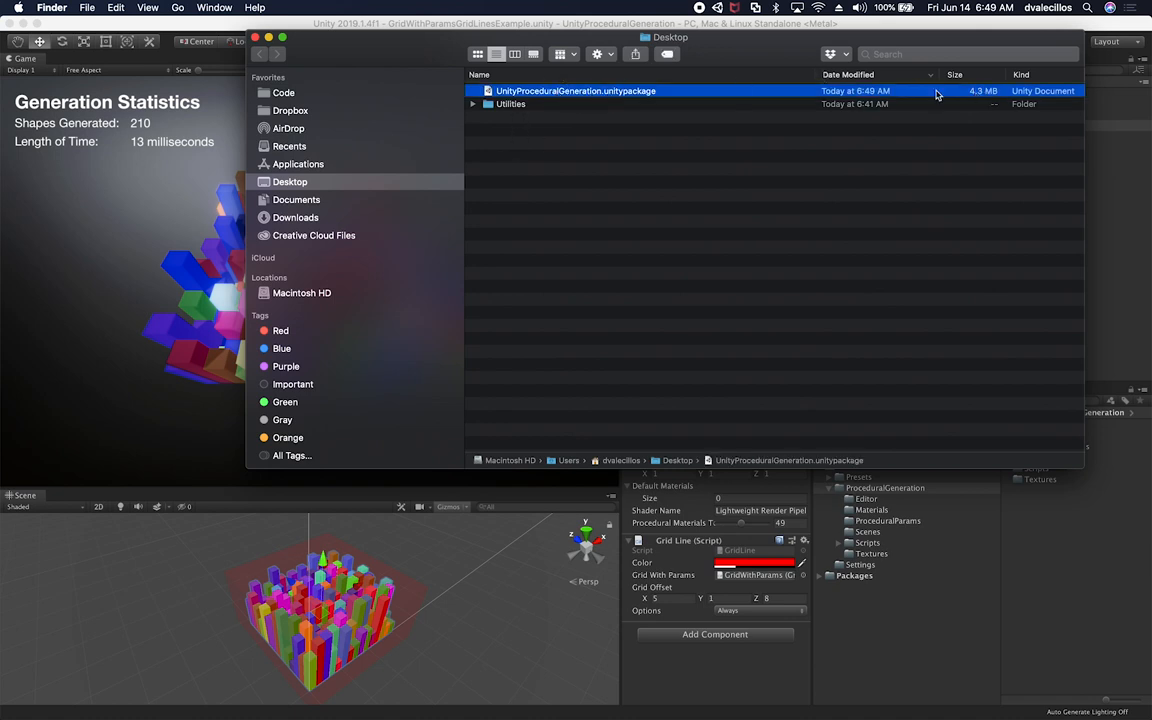
{"action": "mouse_move", "coordinate": [960, 130]}
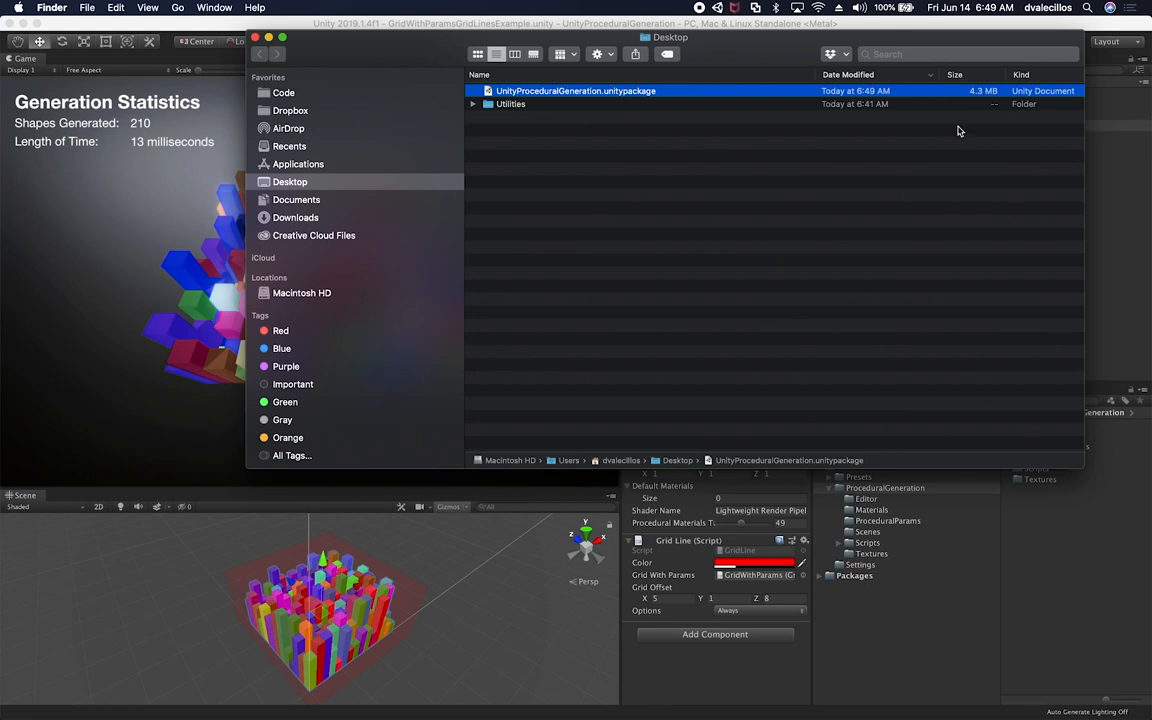
{"action": "mouse_move", "coordinate": [504, 108]}
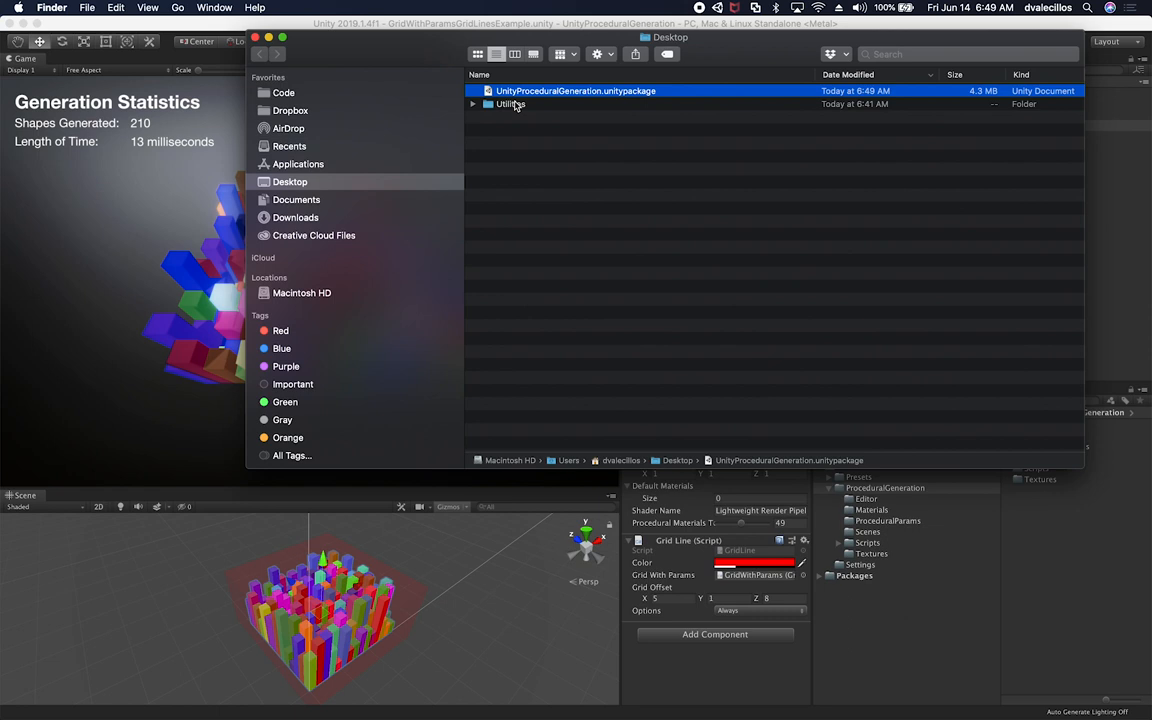
{"action": "left_click", "coordinate": [256, 36]}
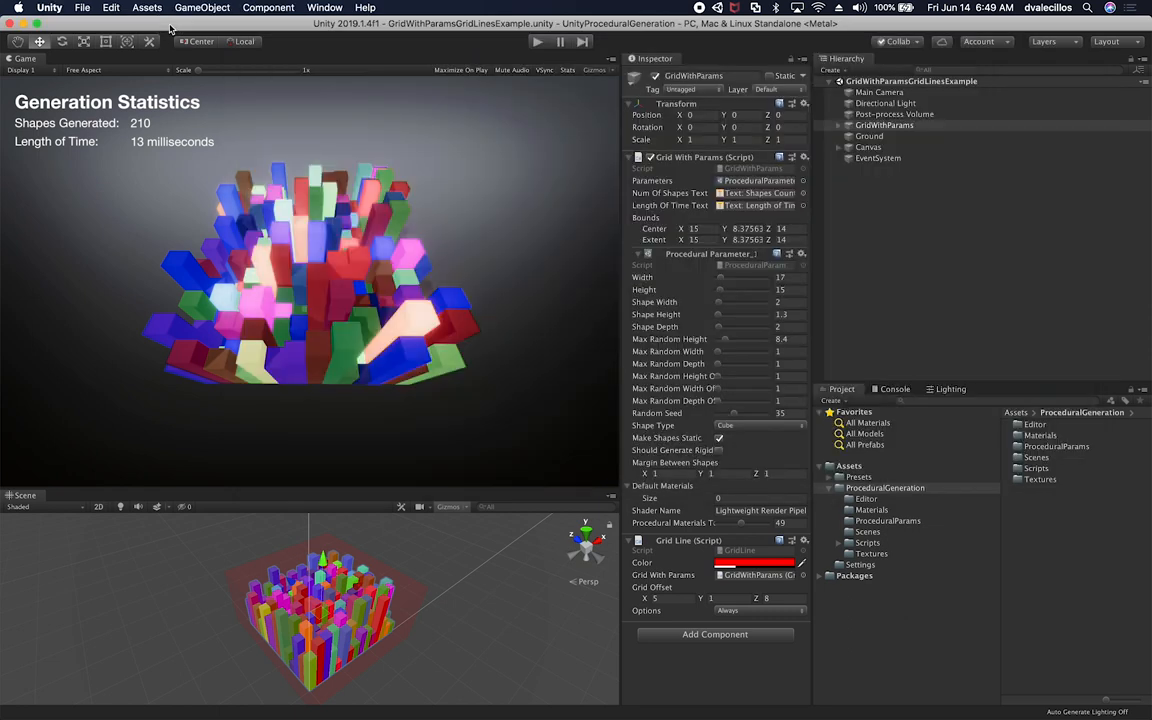
- Launch Unity Hub from the editor's account menu
{"action": "left_click", "coordinate": [884, 488]}
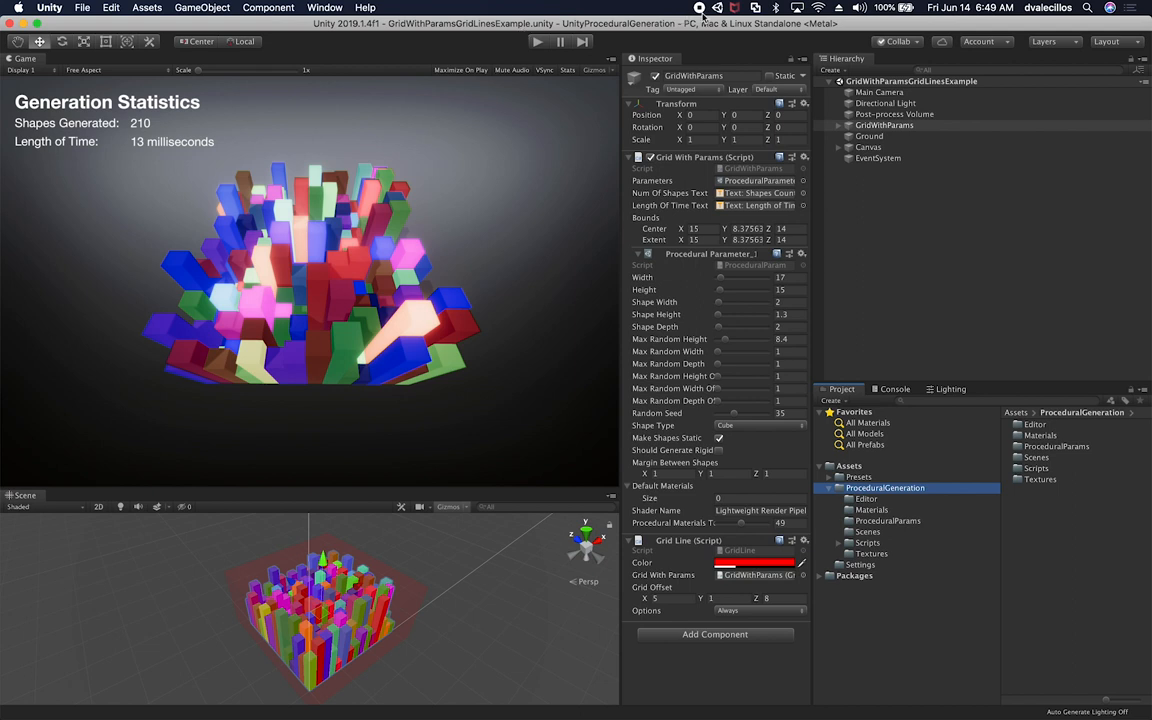
{"action": "left_click", "coordinate": [716, 8]}
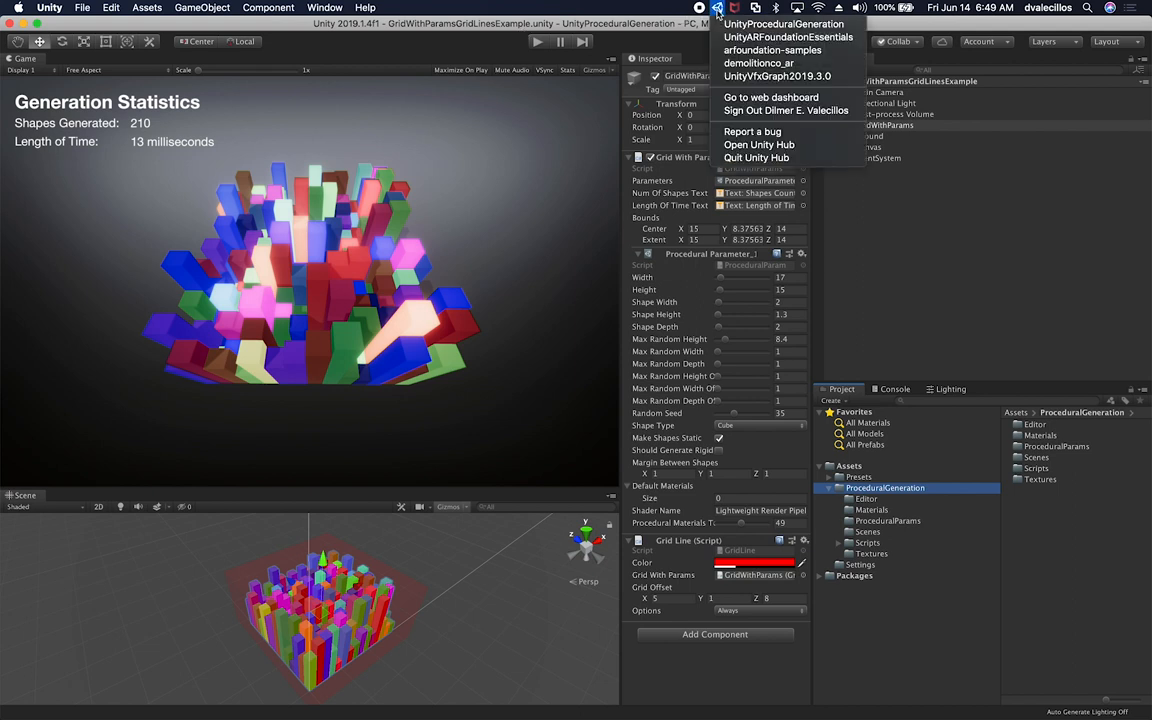
{"action": "mouse_move", "coordinate": [758, 144]}
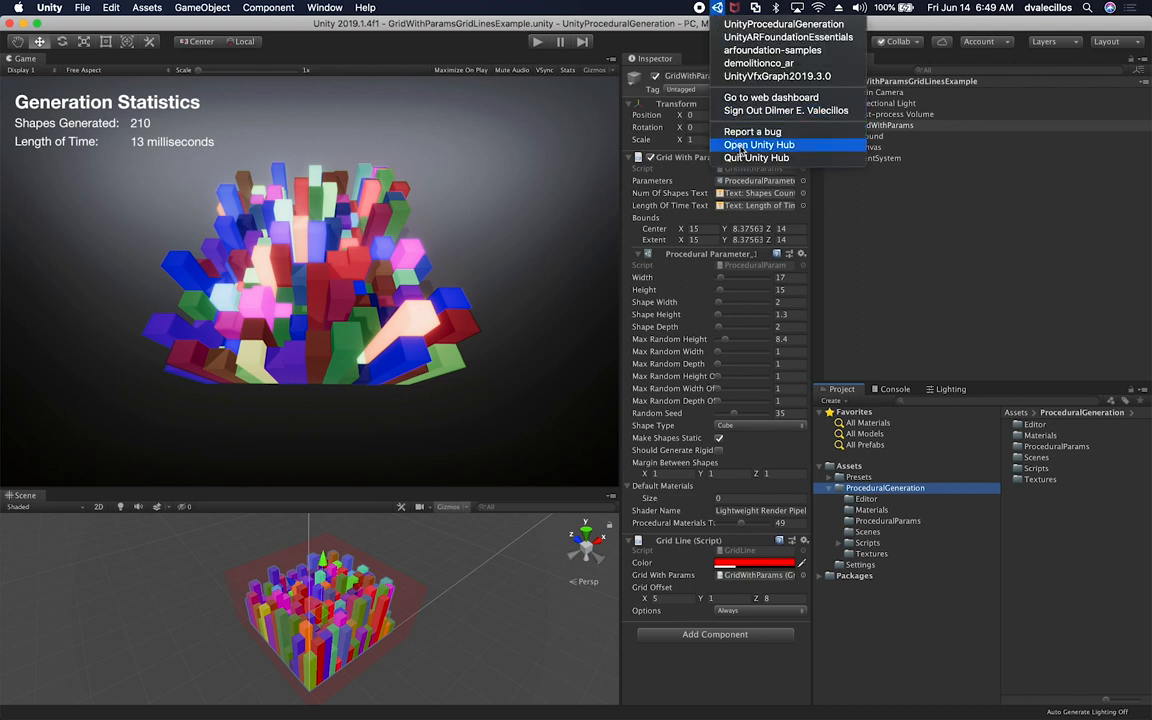
{"action": "left_click", "coordinate": [758, 144]}
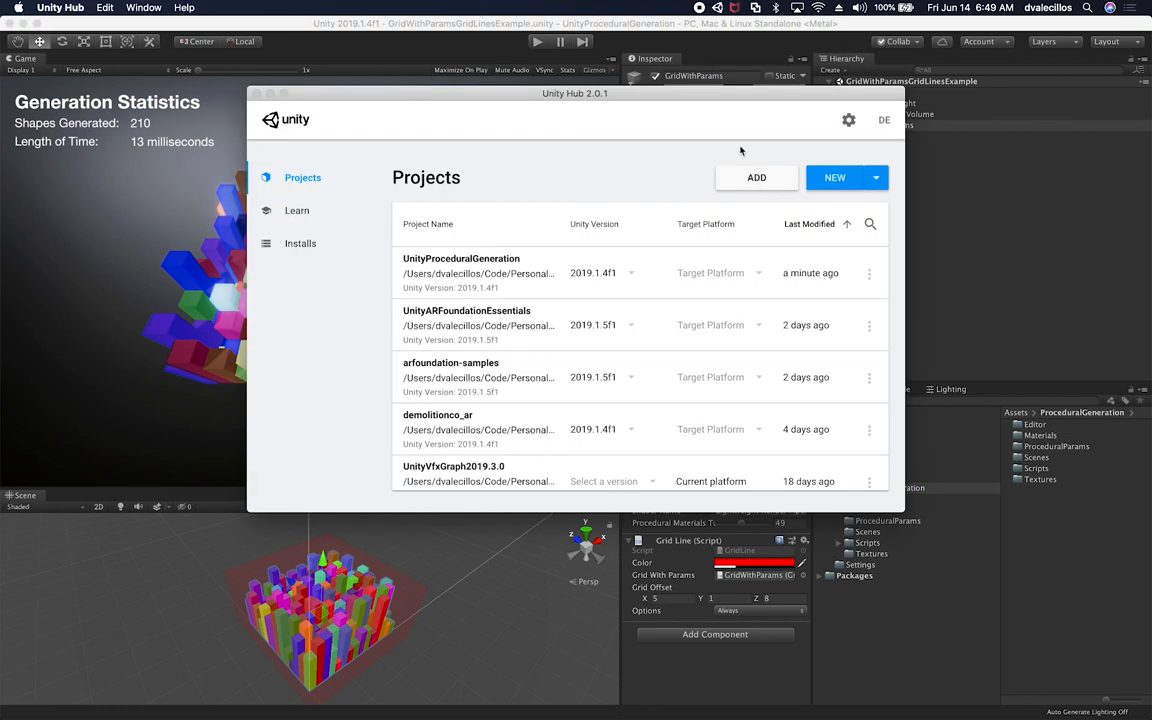
{"action": "mouse_move", "coordinate": [700, 180]}
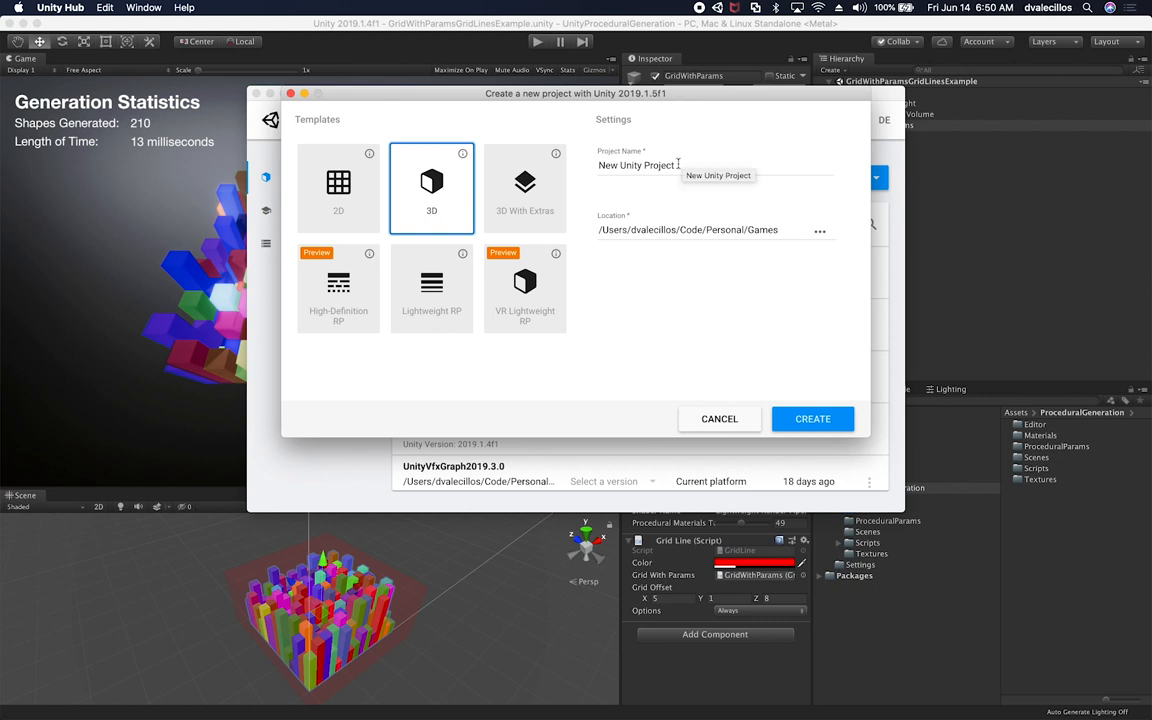
- Name the new 3D project UnityARProceduralGeneration under the Games location
{"action": "type", "text": "Unity"}
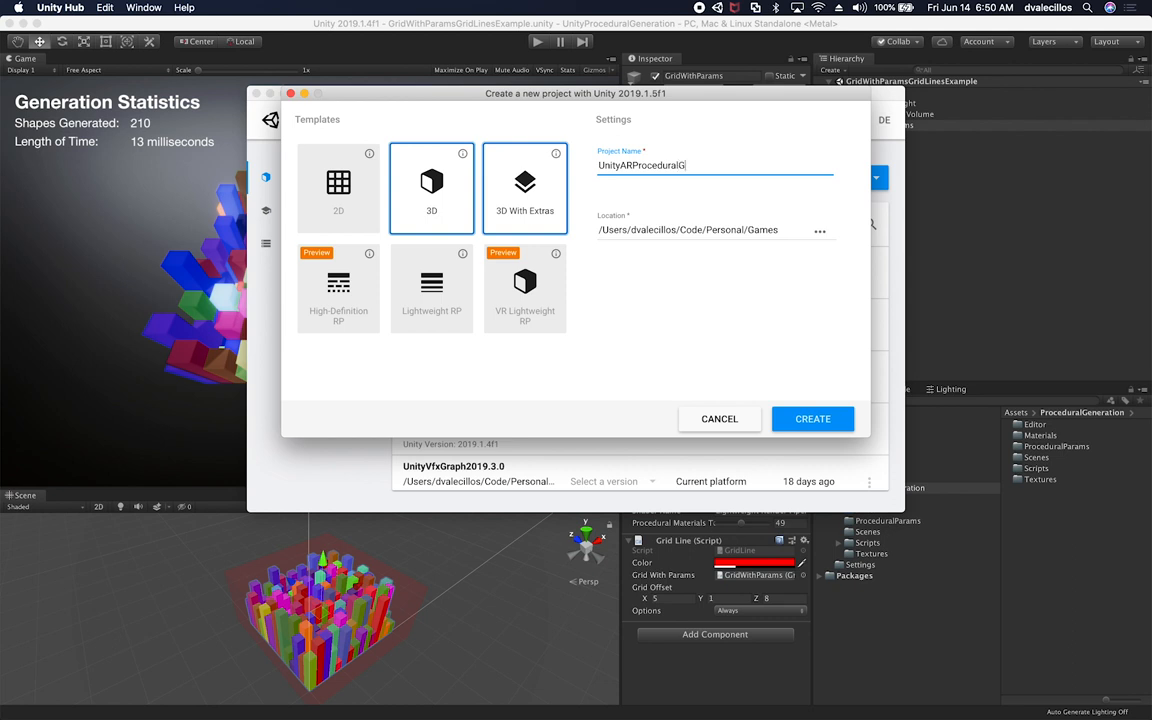
{"action": "type", "text": "enera"}
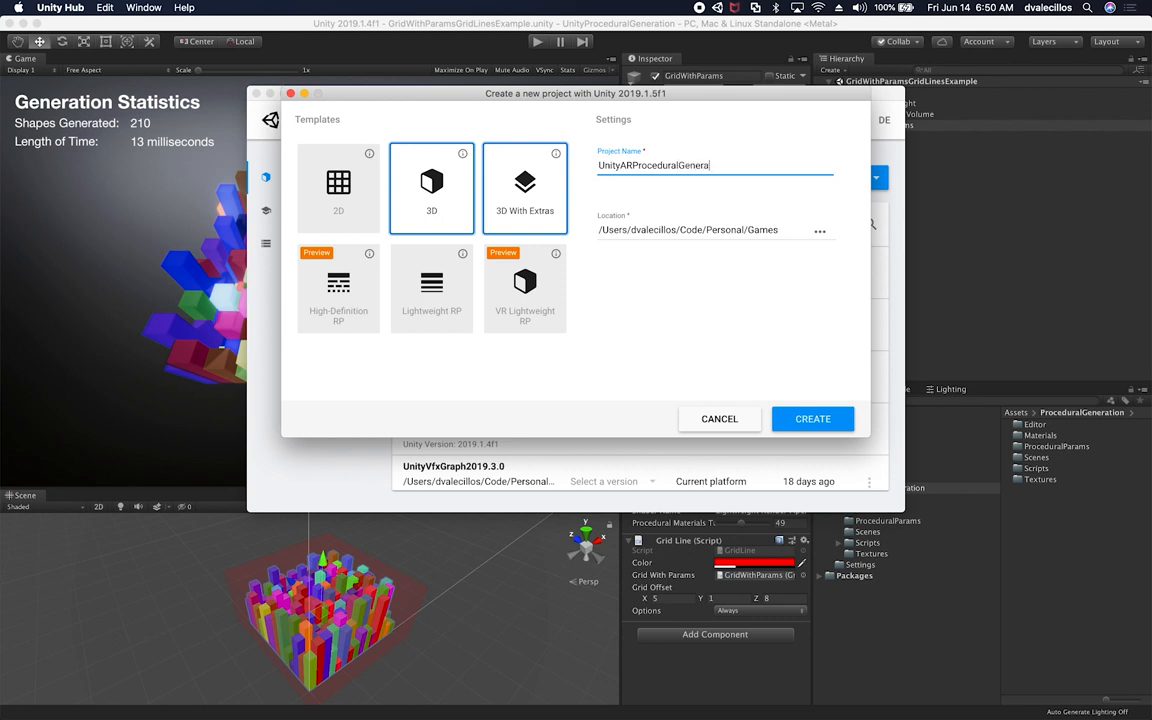
{"action": "left_click", "coordinate": [432, 184]}
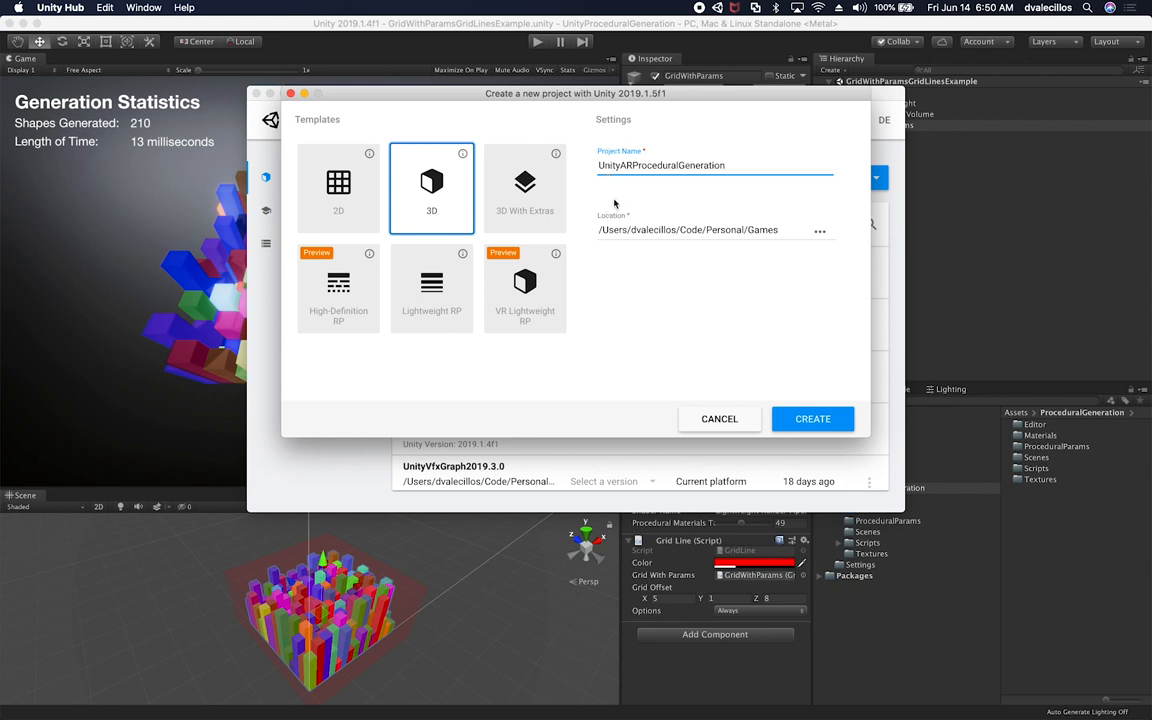
{"action": "mouse_move", "coordinate": [628, 188]}
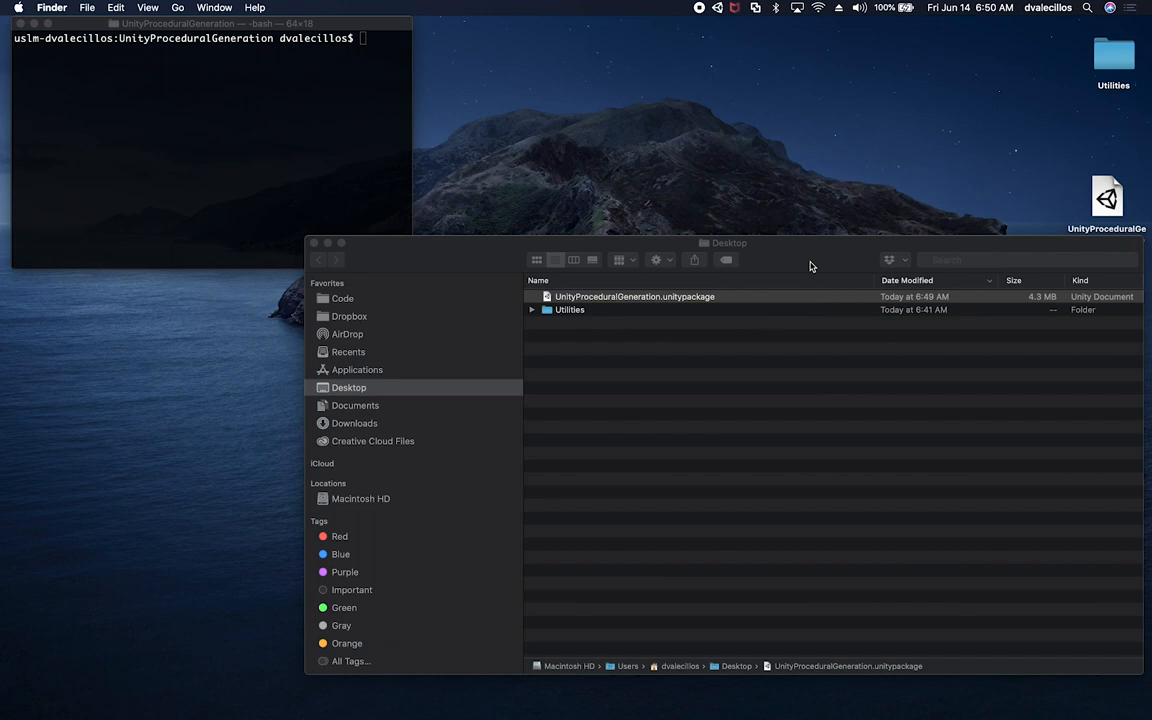
- Switch from the Desktop files to the new UnityARProceduralGeneration project window
{"action": "double_click", "coordinate": [634, 296]}
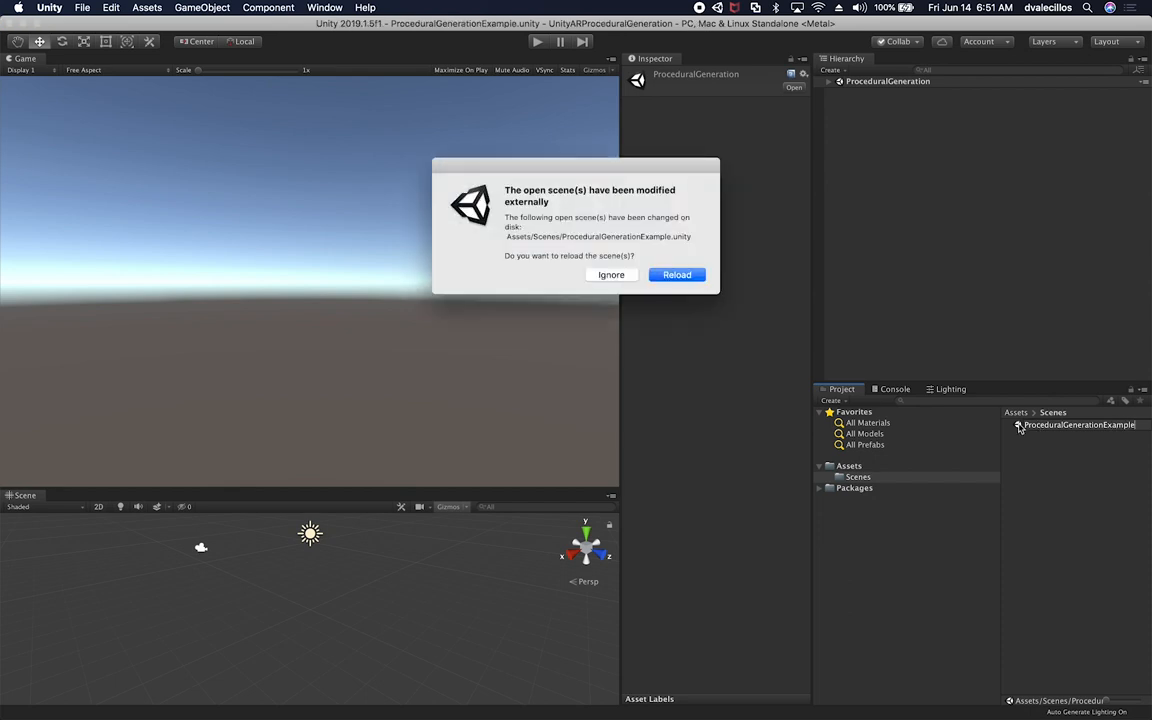
- Reload the modified ProceduralGenerationExample scene and bring the Desktop Finder window alongside
{"action": "left_click", "coordinate": [676, 276]}
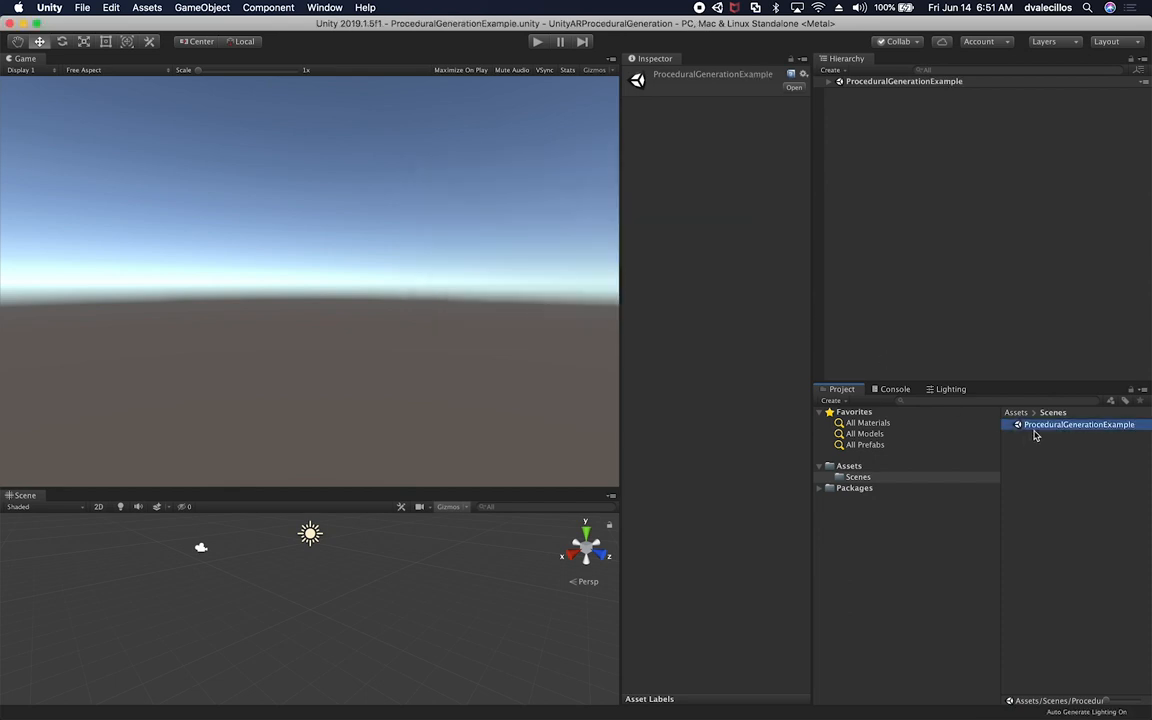
{"action": "left_click", "coordinate": [840, 80]}
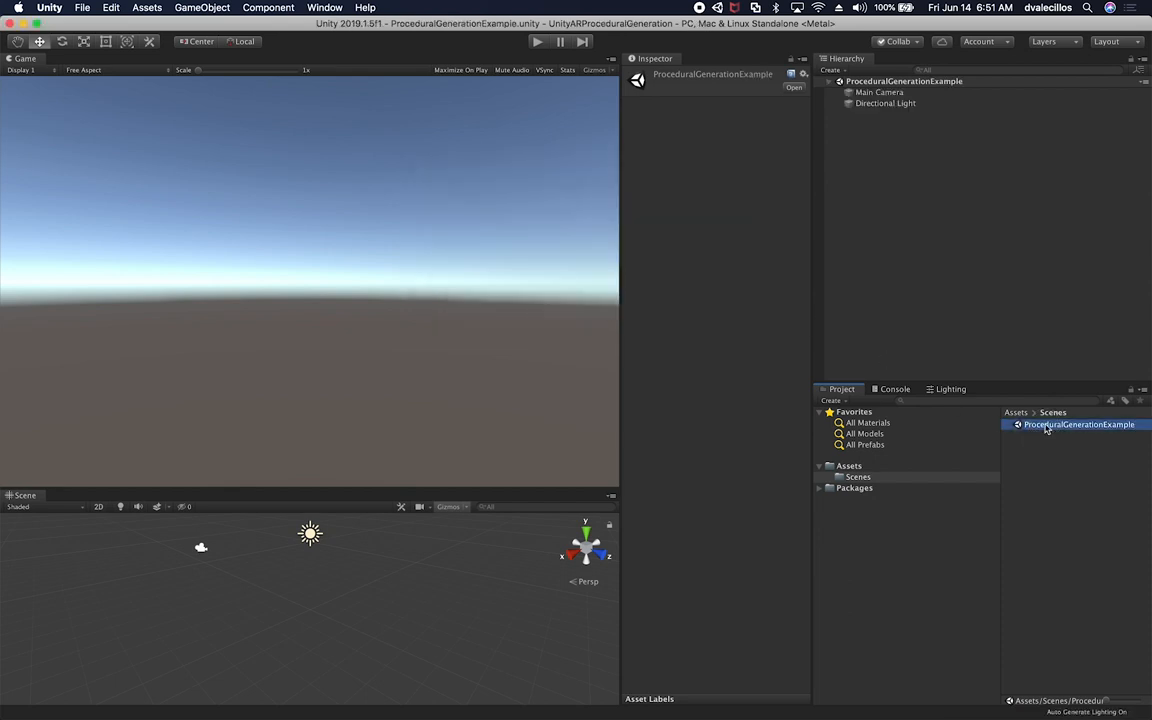
{"action": "mouse_move", "coordinate": [858, 428]}
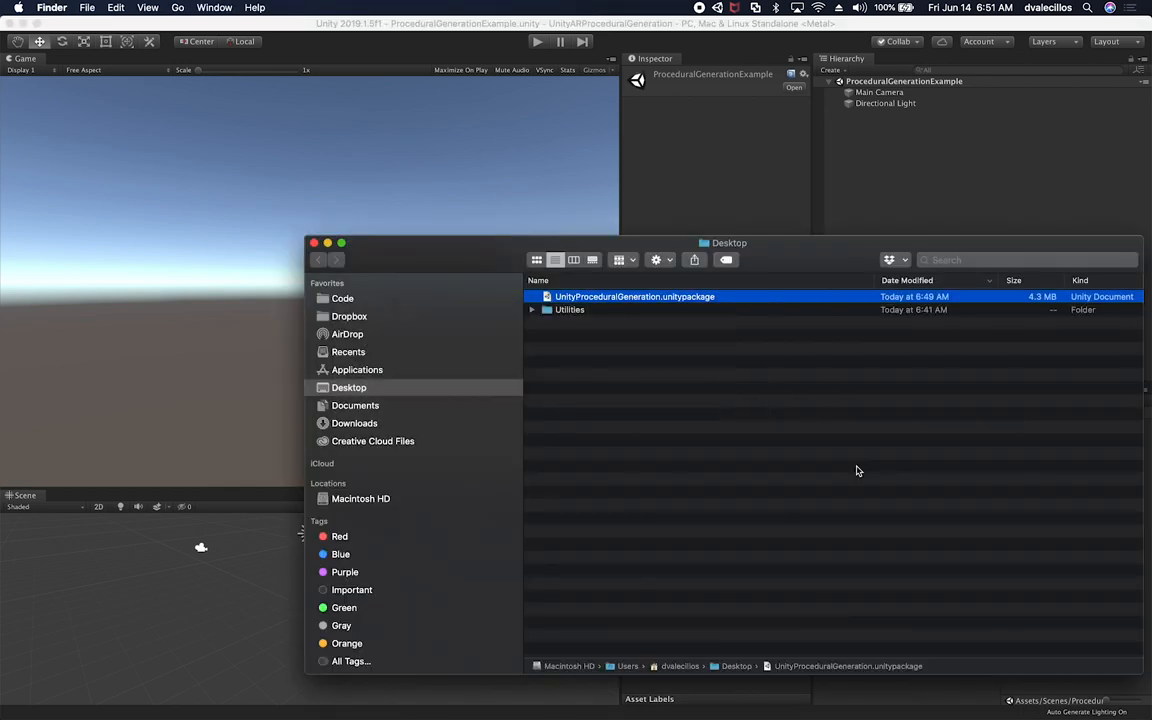
{"action": "left_click_drag", "start_coordinate": [728, 242], "coordinate": [496, 164]}
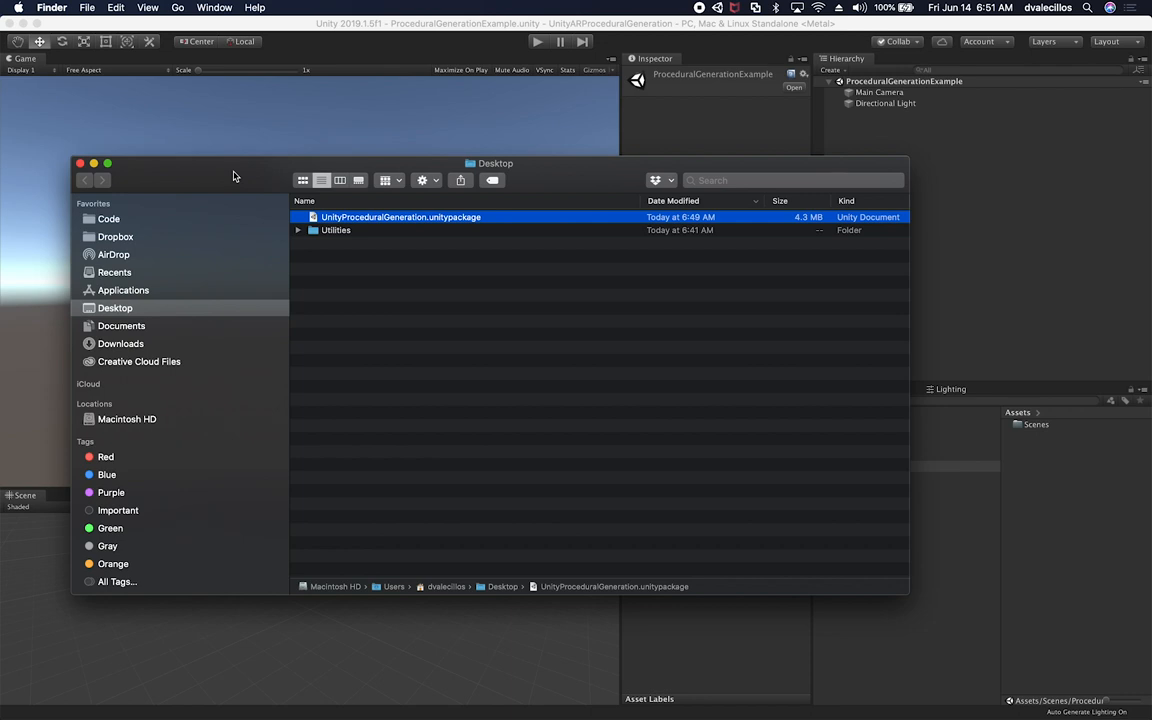
{"action": "mouse_move", "coordinate": [308, 212]}
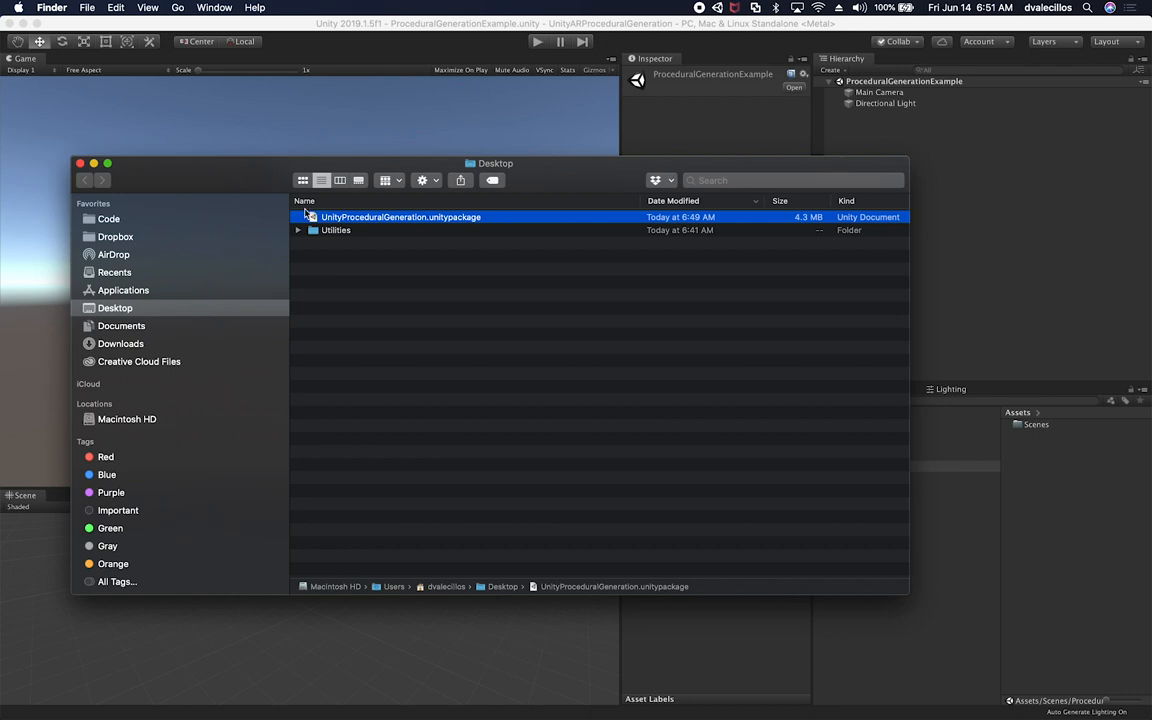
- Import all files of UnityProceduralGeneration.unitypackage into the project
{"action": "double_click", "coordinate": [400, 216]}
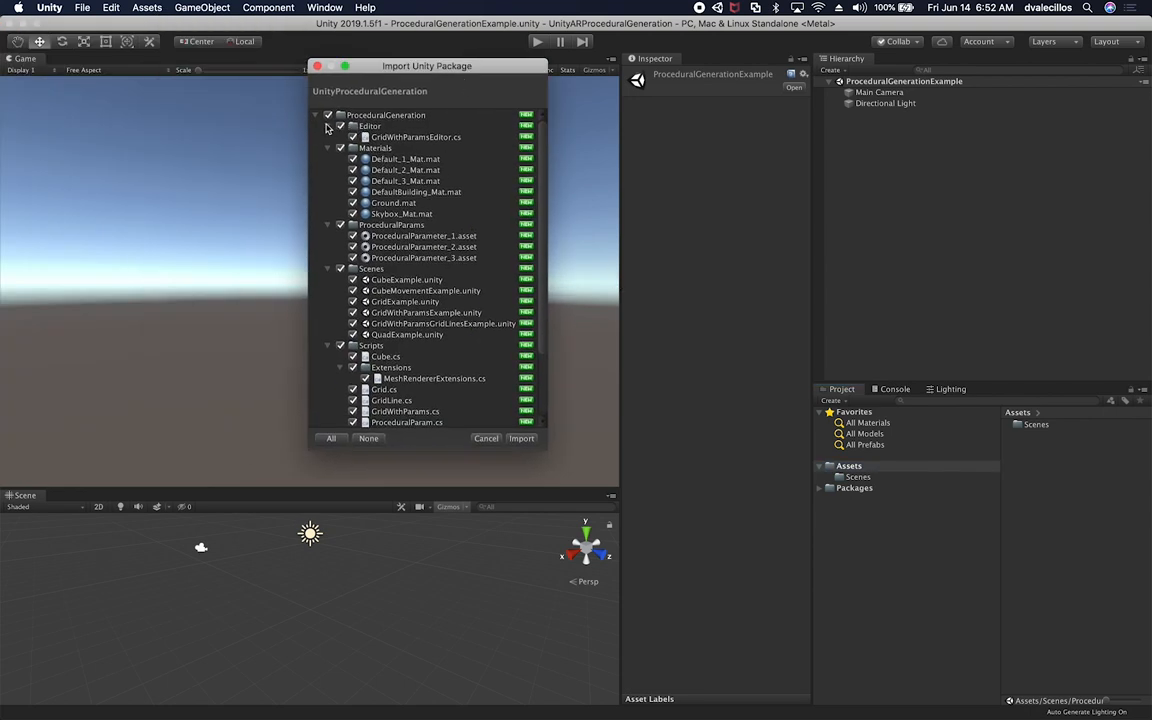
{"action": "scroll", "scroll_direction": "down", "scroll_amount": 3}
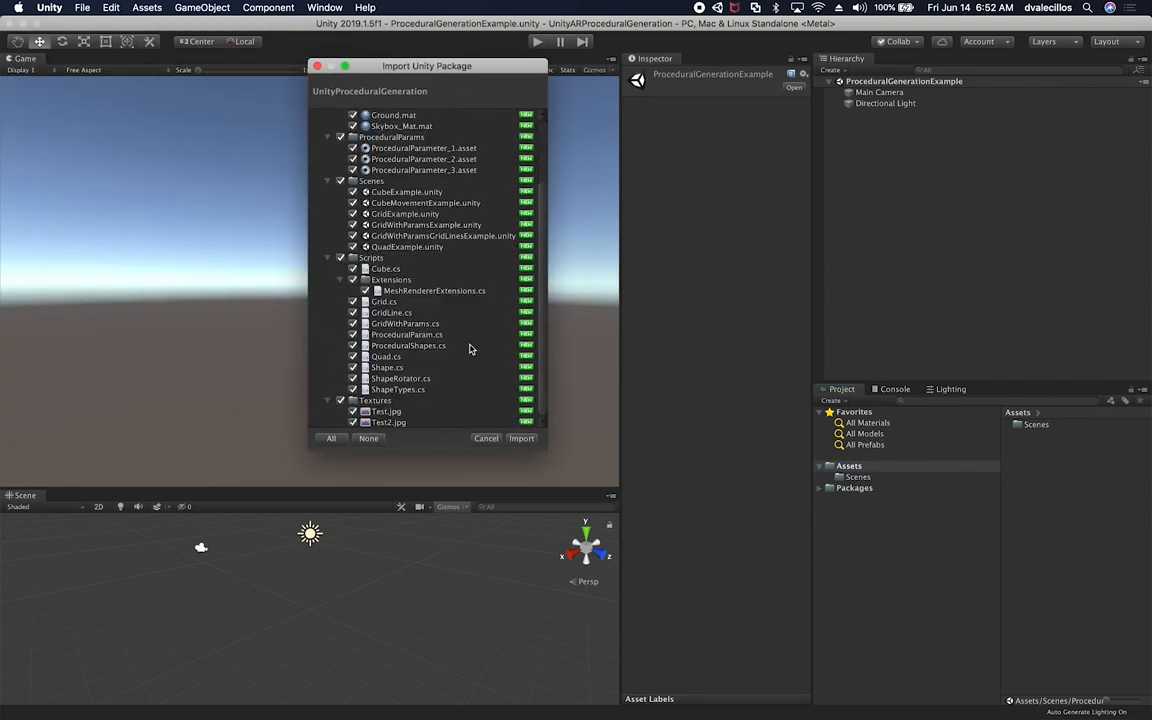
{"action": "mouse_move", "coordinate": [456, 248]}
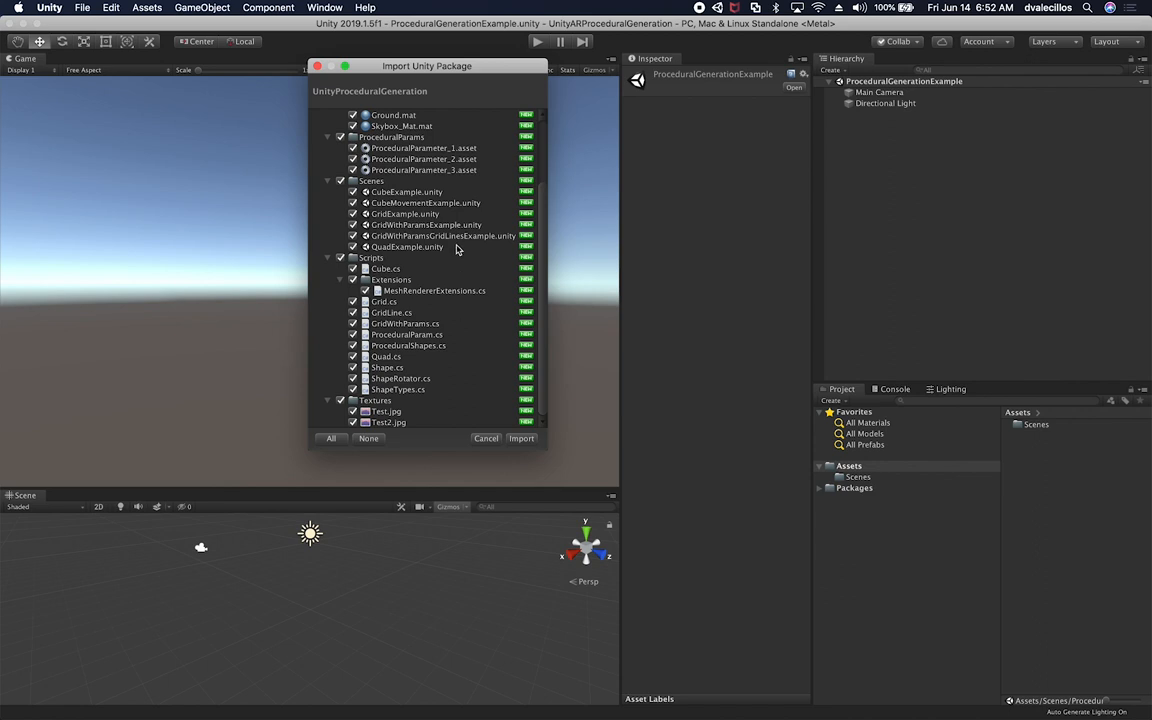
{"action": "scroll", "scroll_direction": "up", "scroll_amount": 3}
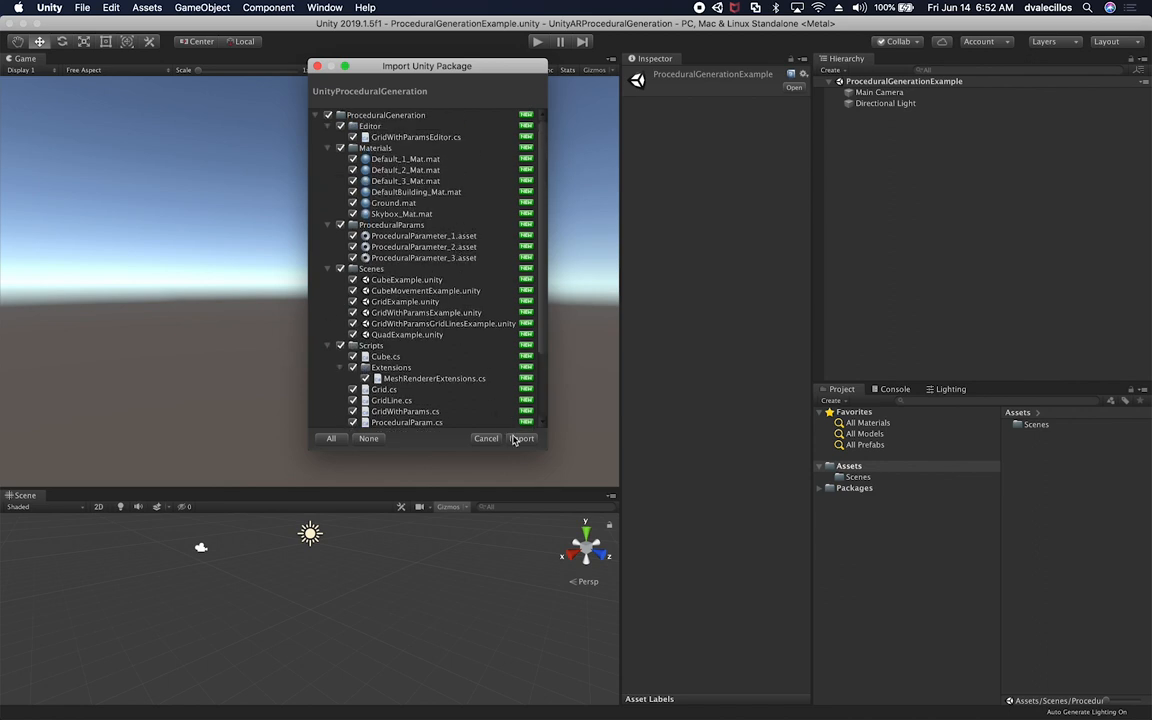
{"action": "left_click", "coordinate": [522, 438]}
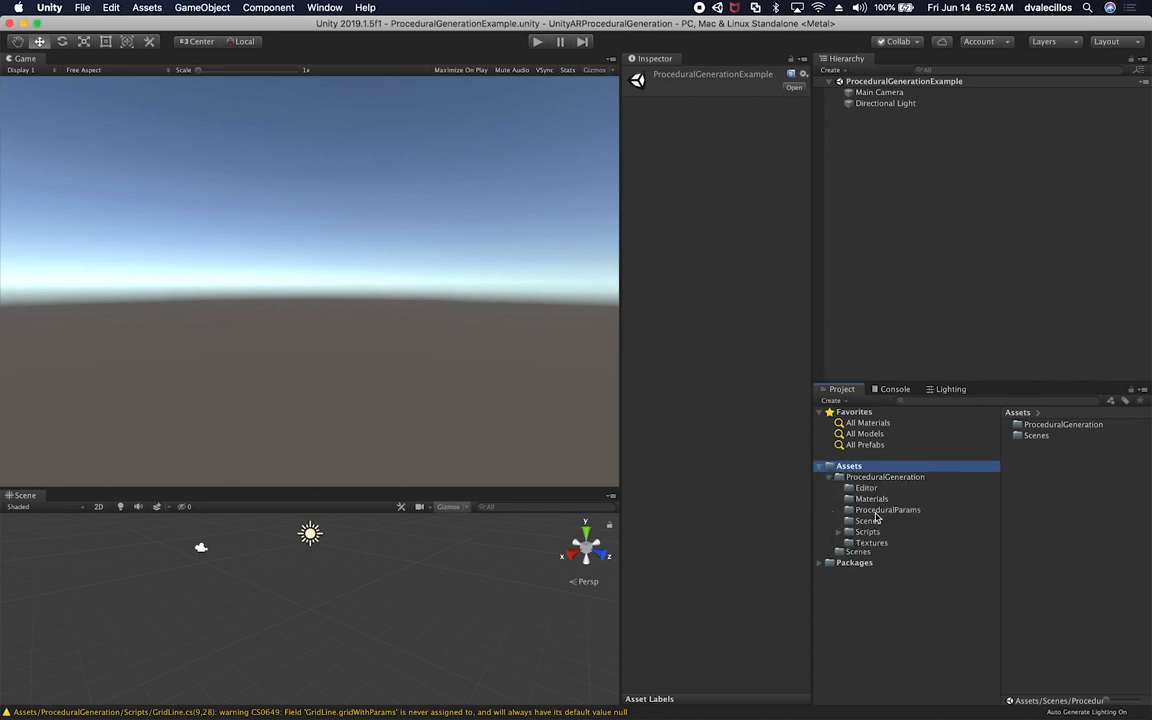
- Expand Assets > ProceduralGeneration and list its Scenes folder with the example scenes
{"action": "left_click", "coordinate": [840, 532]}
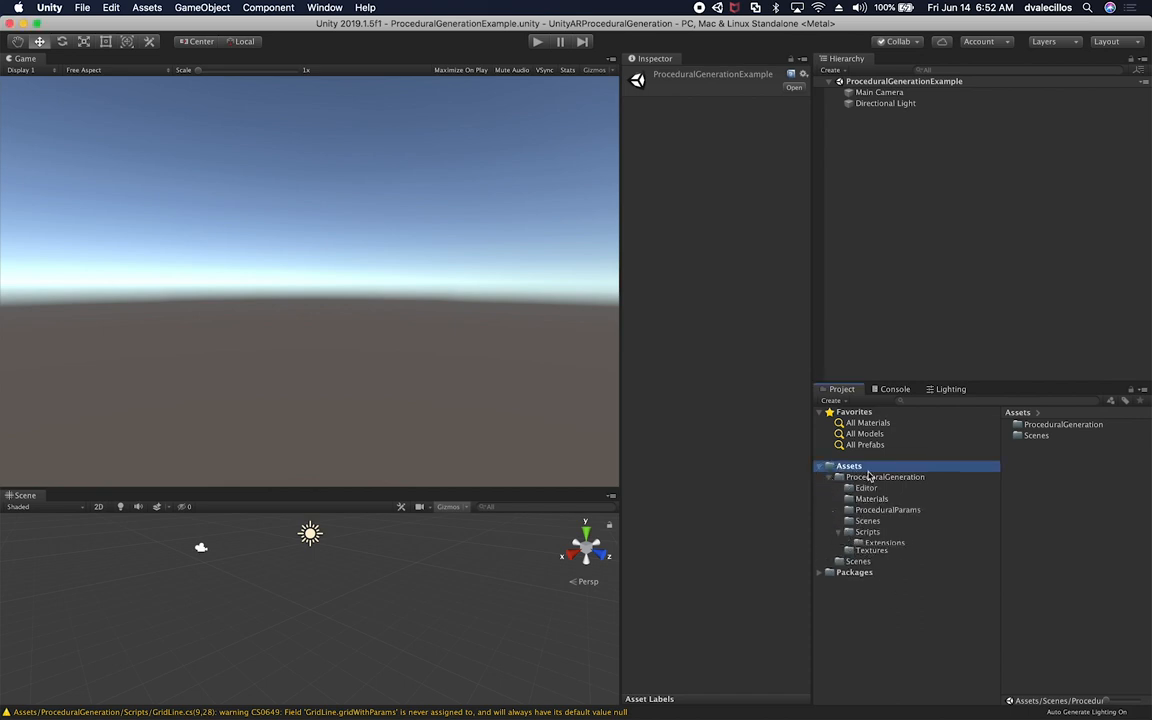
{"action": "left_click", "coordinate": [884, 476]}
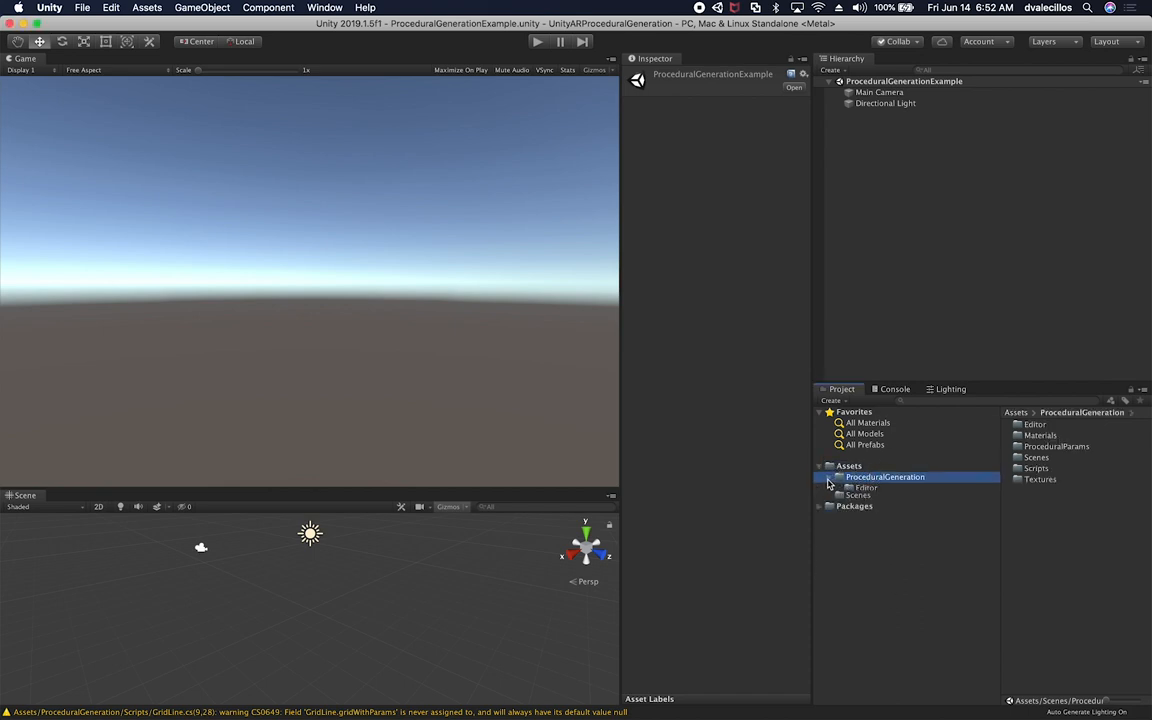
{"action": "left_click", "coordinate": [830, 476]}
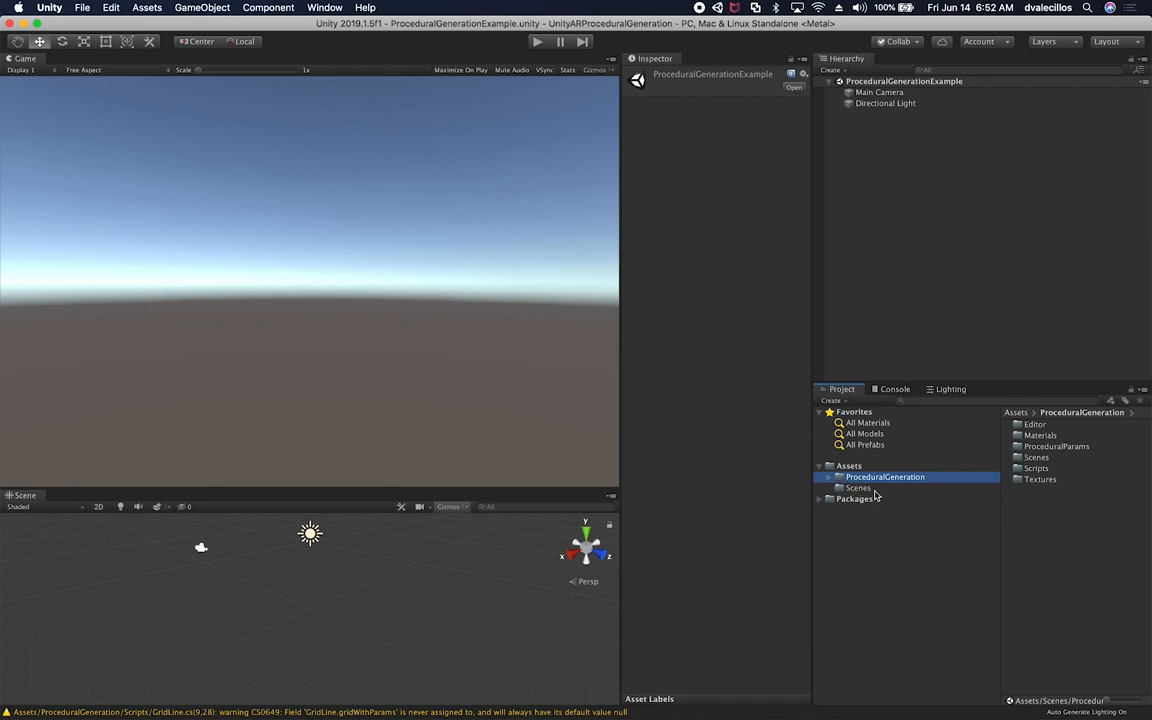
{"action": "mouse_move", "coordinate": [876, 496]}
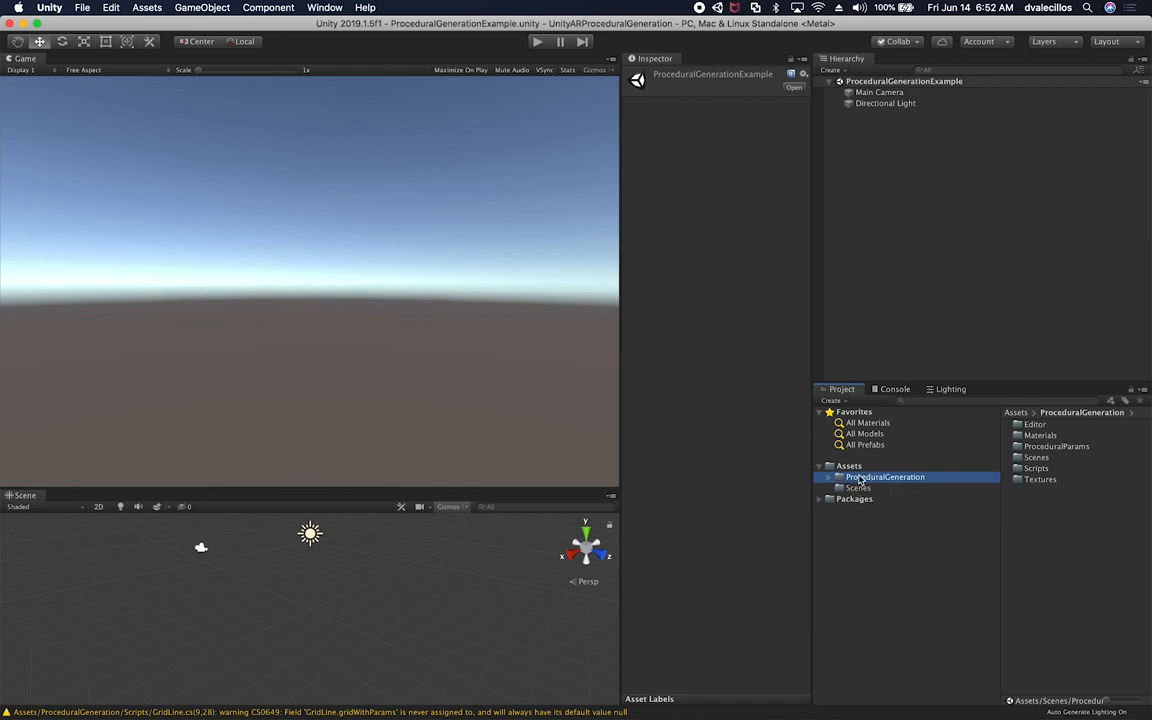
{"action": "left_click", "coordinate": [820, 476]}
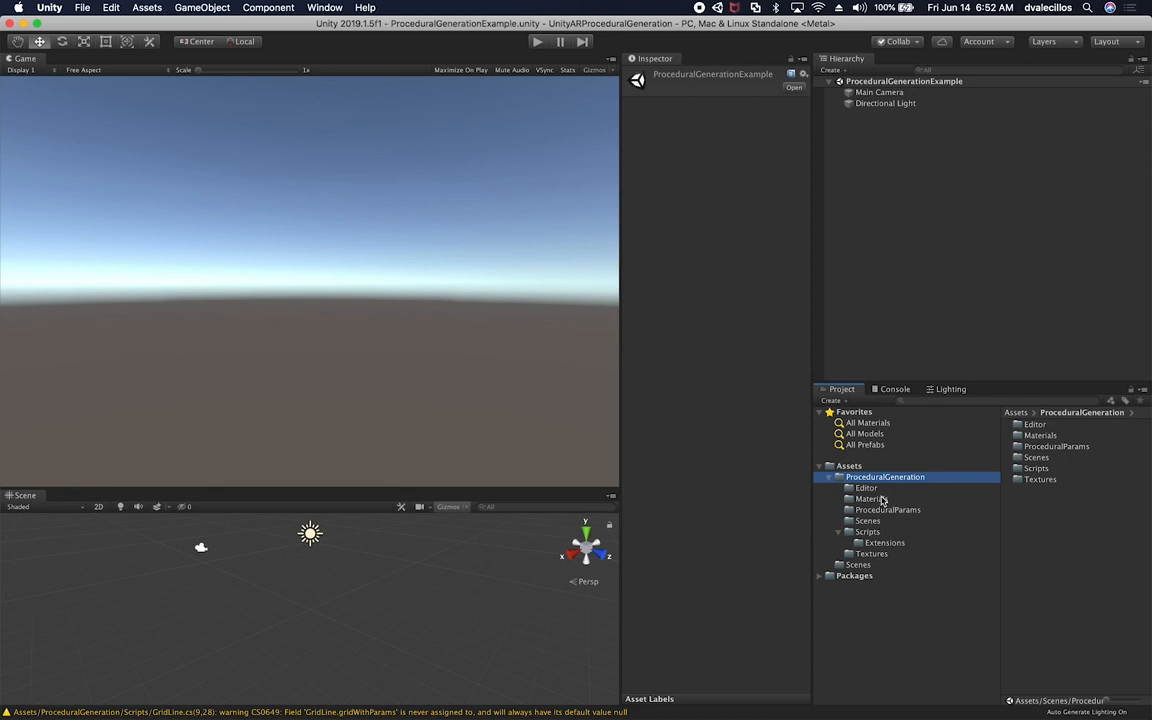
{"action": "left_click", "coordinate": [866, 520]}
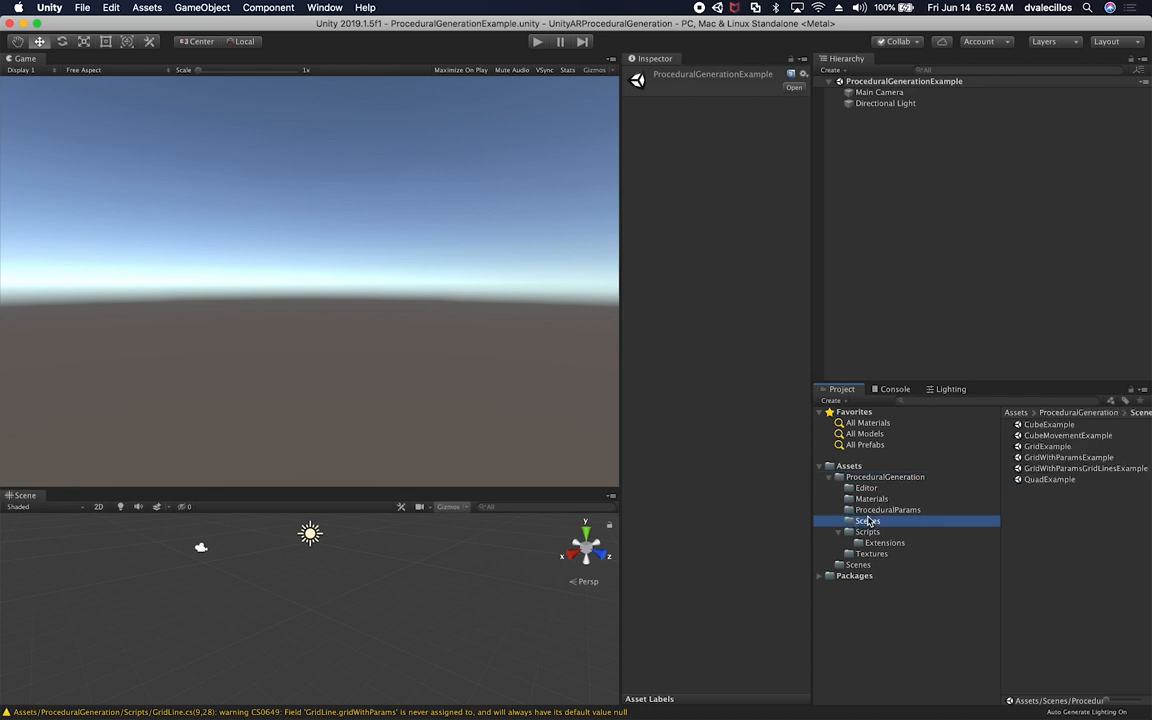
- Load the GridWithParamsGridLinesExample scene from the Scenes folder
{"action": "double_click", "coordinate": [1084, 468]}
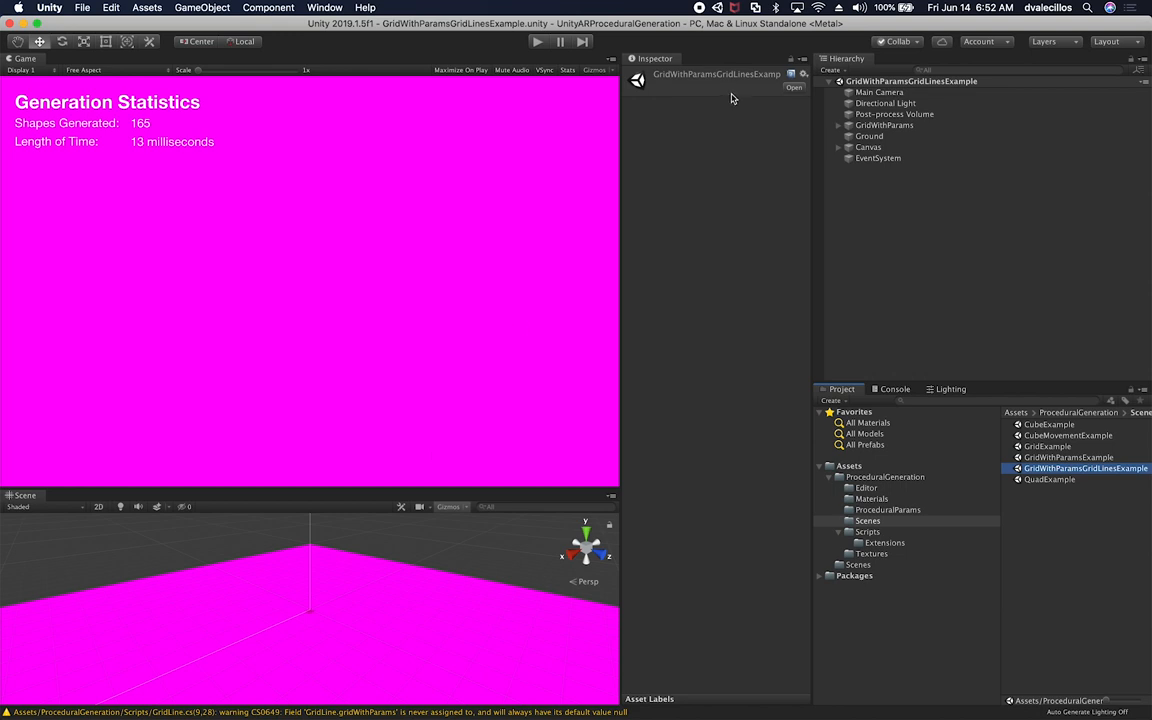
{"action": "mouse_move", "coordinate": [896, 484]}
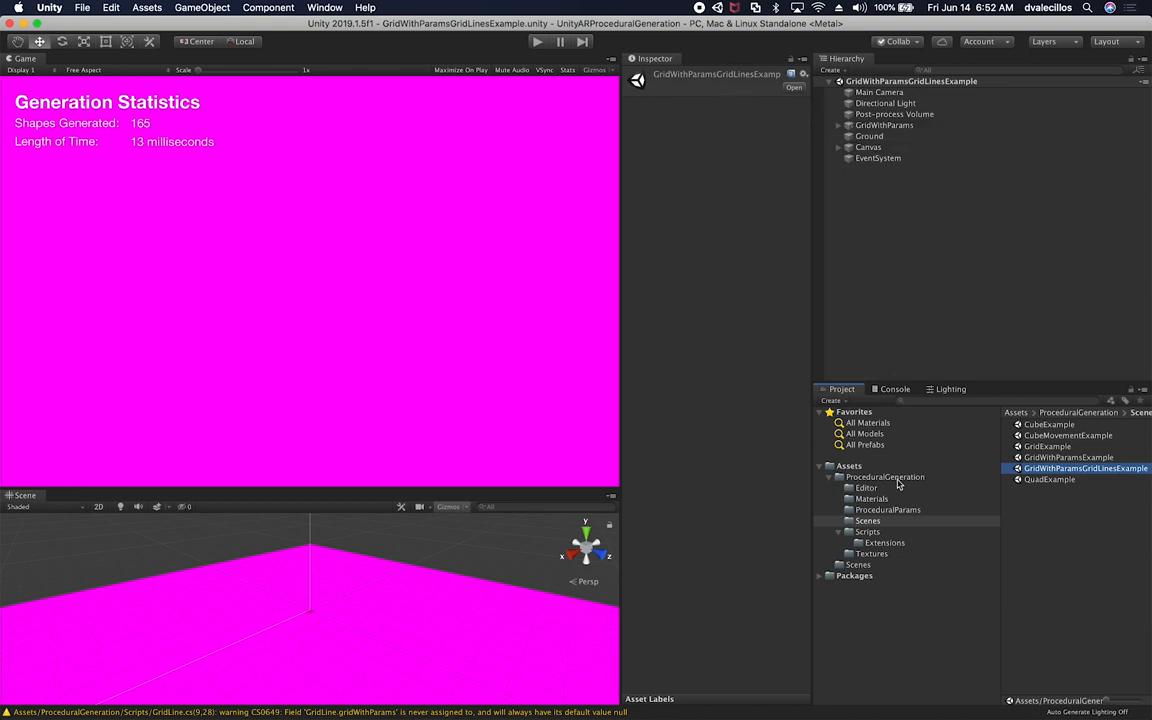
- Assign the Standard shader to all five imported materials at once
{"action": "left_click", "coordinate": [872, 498]}
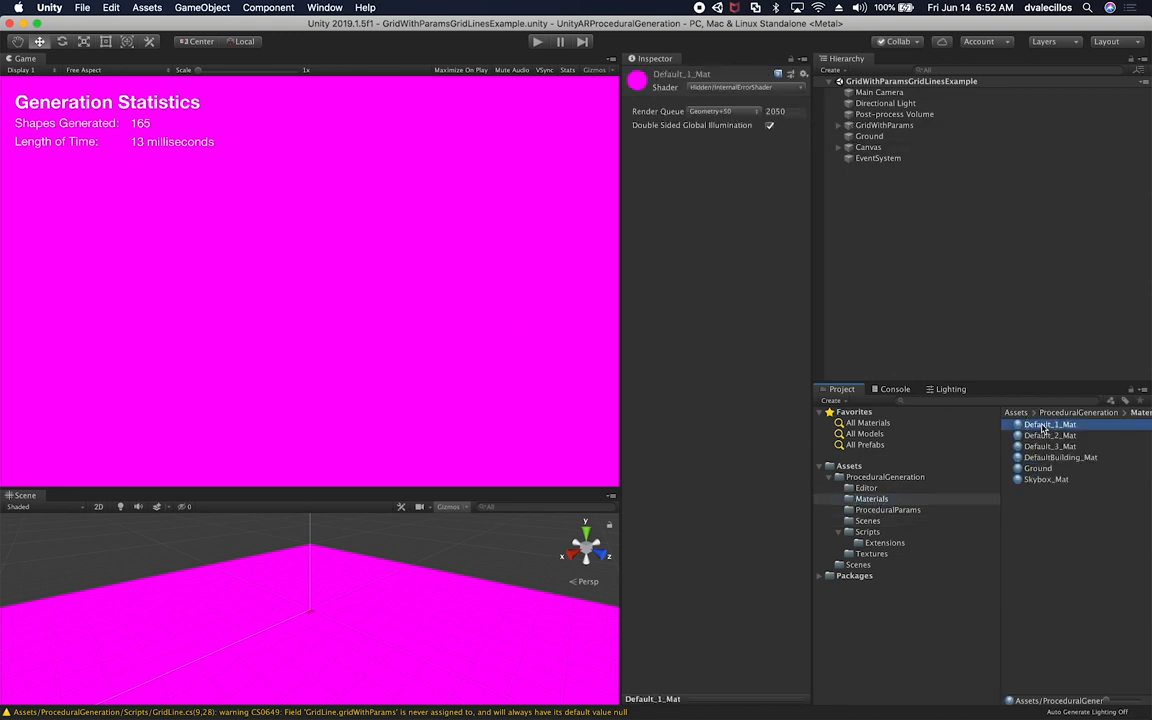
{"action": "left_click", "coordinate": [744, 88]}
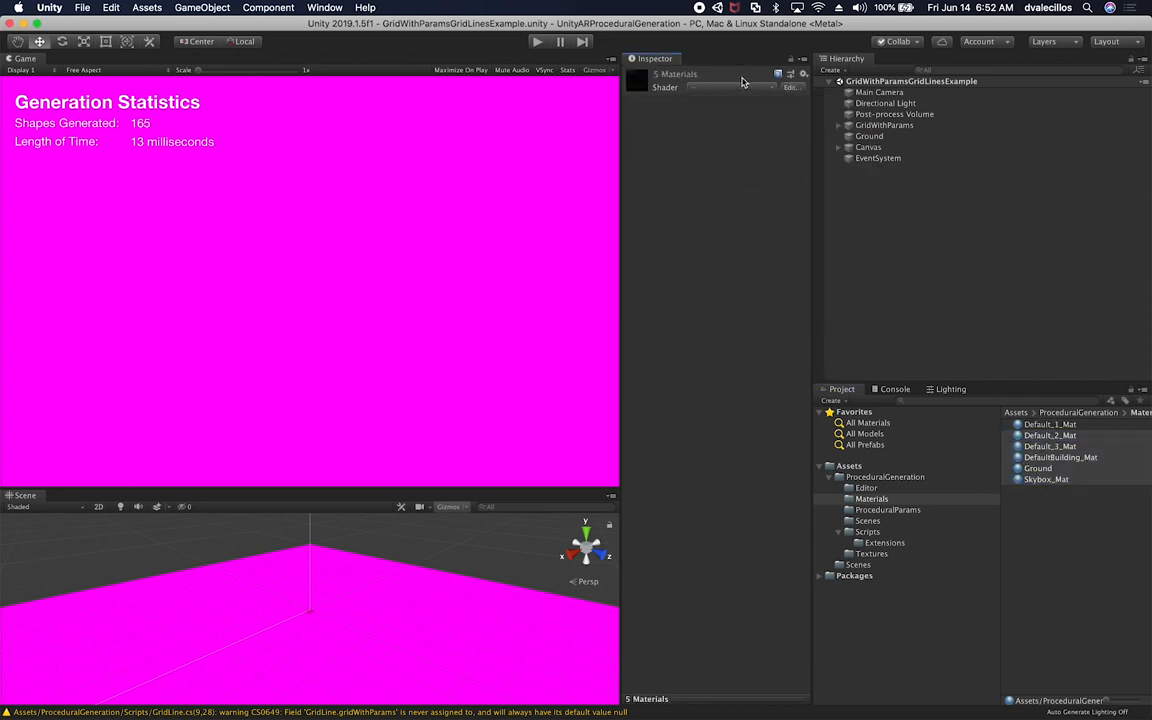
{"action": "left_click", "coordinate": [730, 88]}
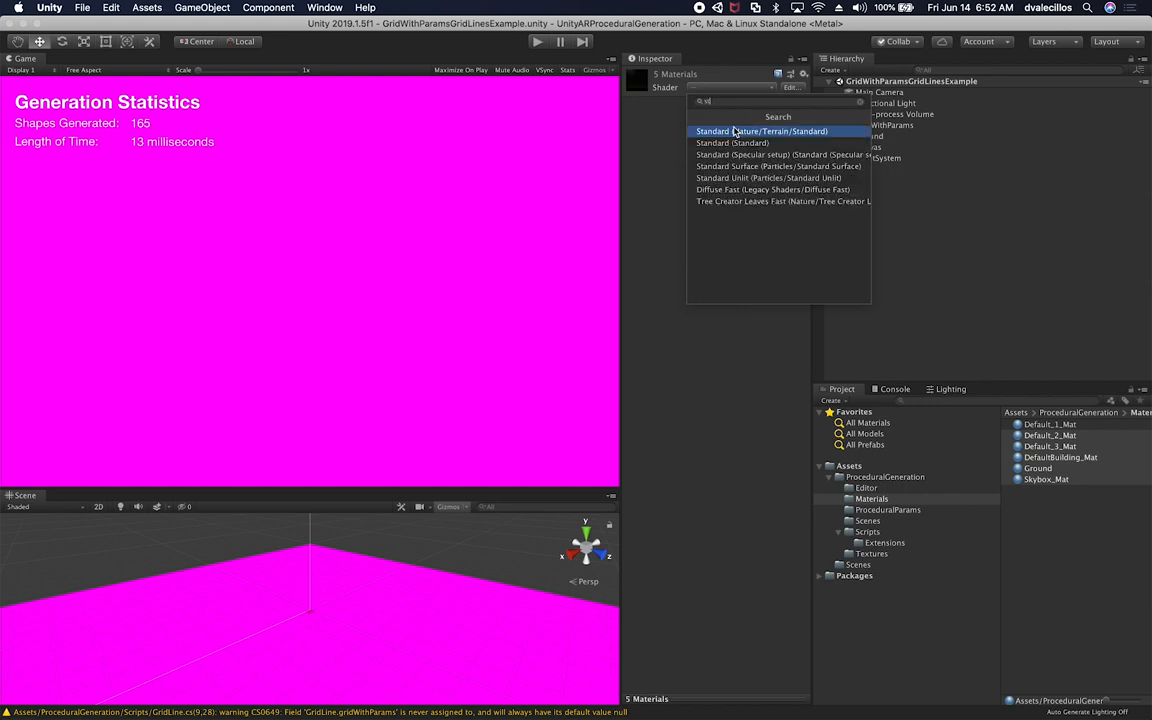
{"action": "left_click", "coordinate": [762, 132]}
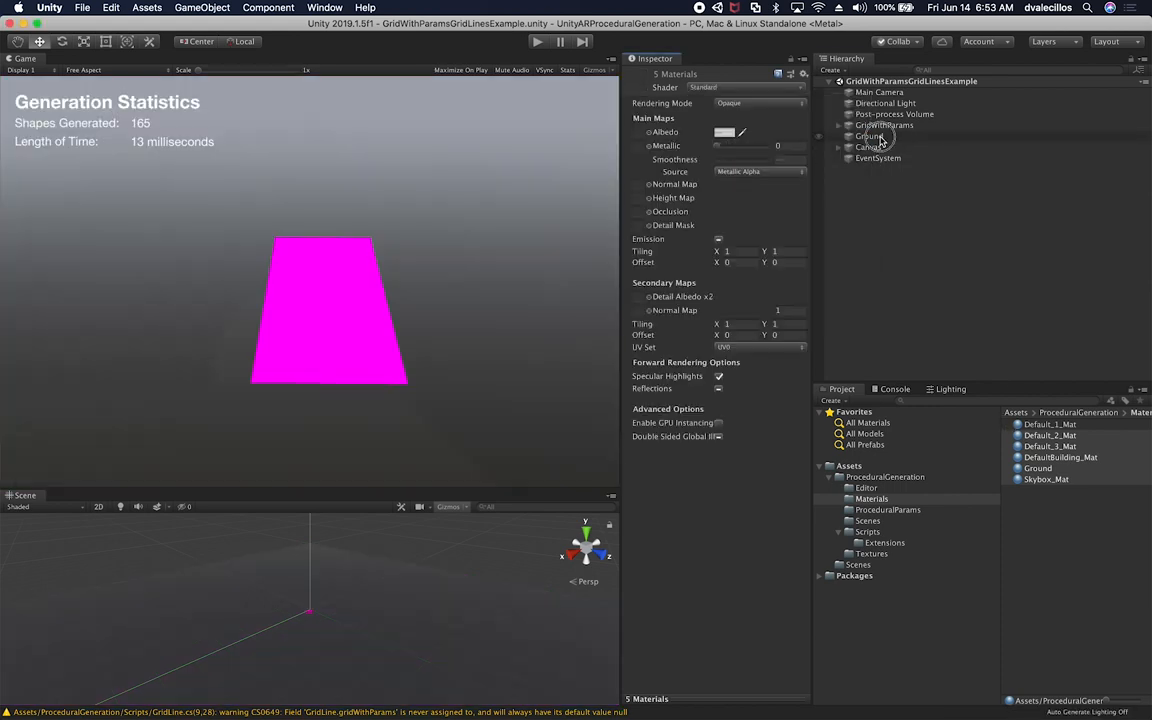
- Inspect Ground and GridWithParams, revealing the generated cell objects and their material
{"action": "left_click", "coordinate": [868, 136]}
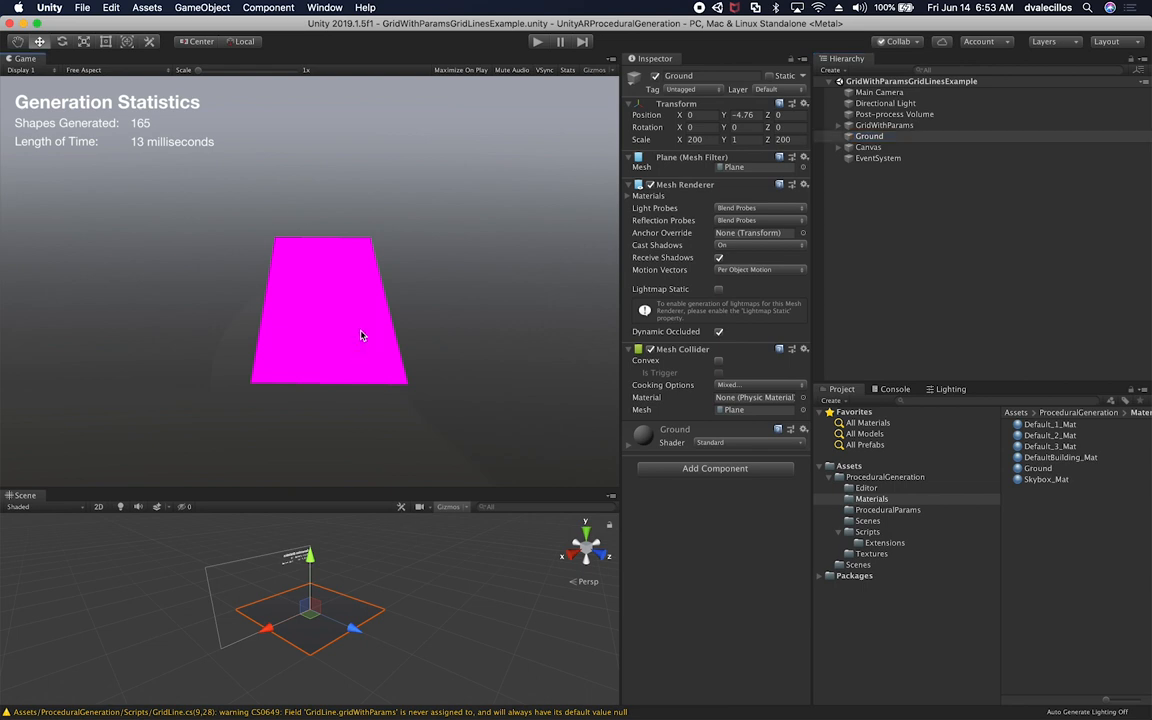
{"action": "left_click", "coordinate": [884, 124]}
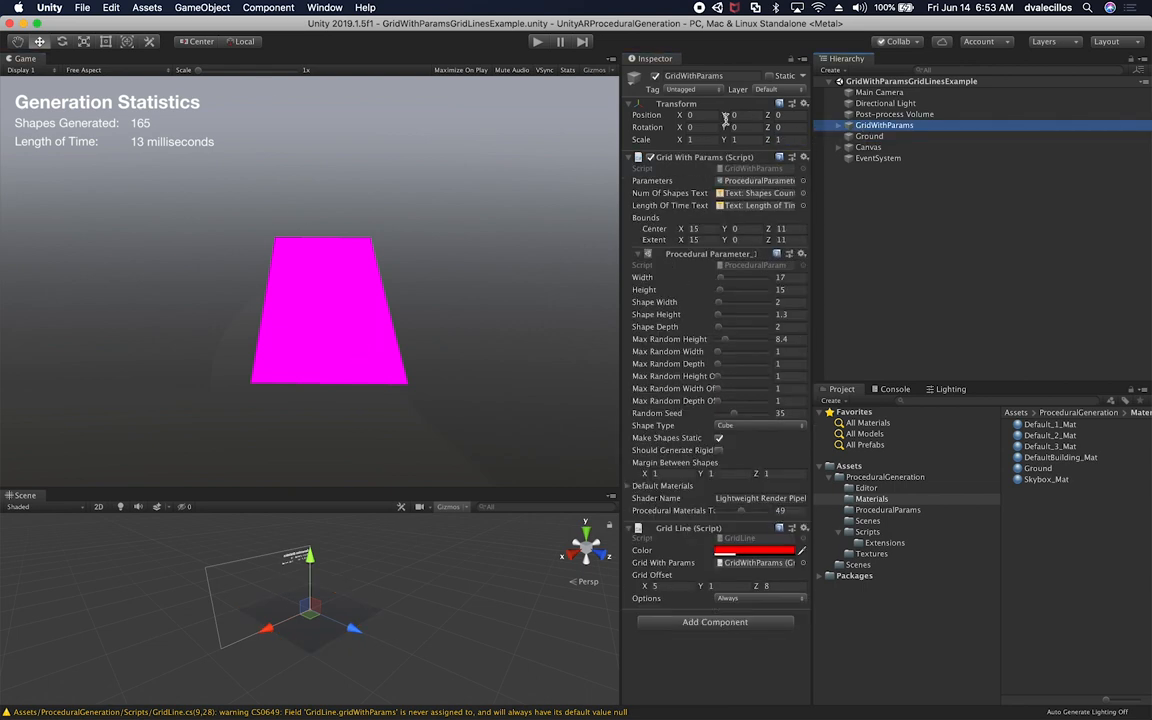
{"action": "left_click", "coordinate": [836, 124]}
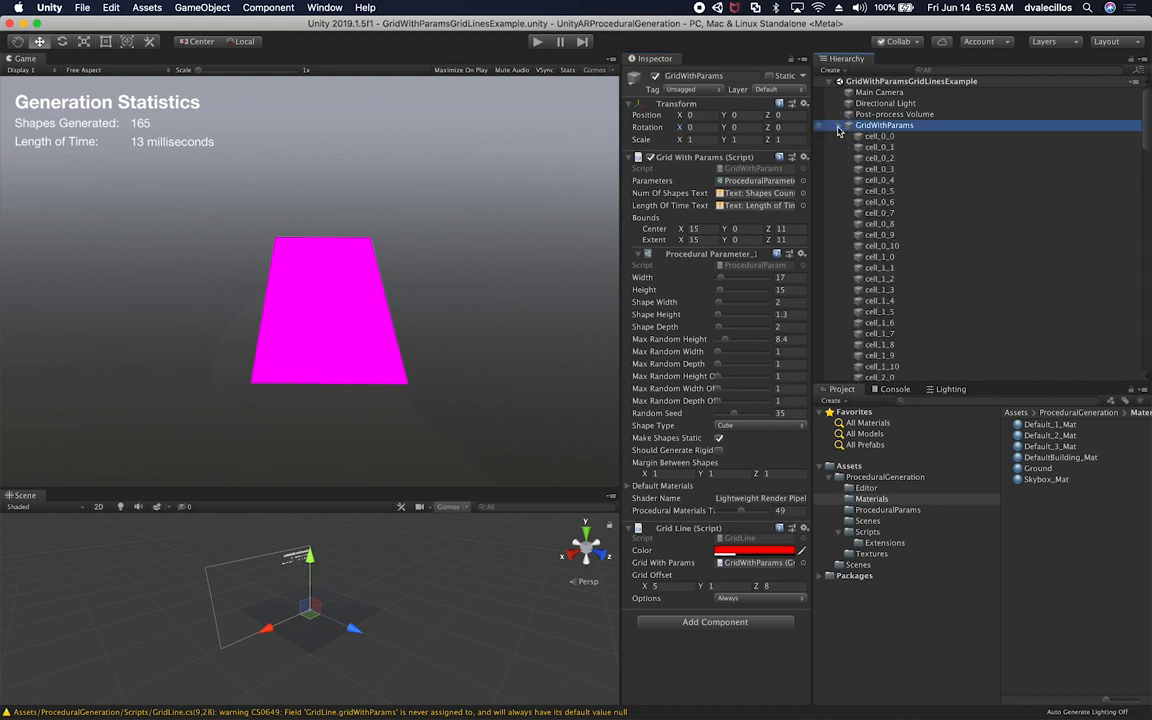
{"action": "left_click", "coordinate": [880, 136]}
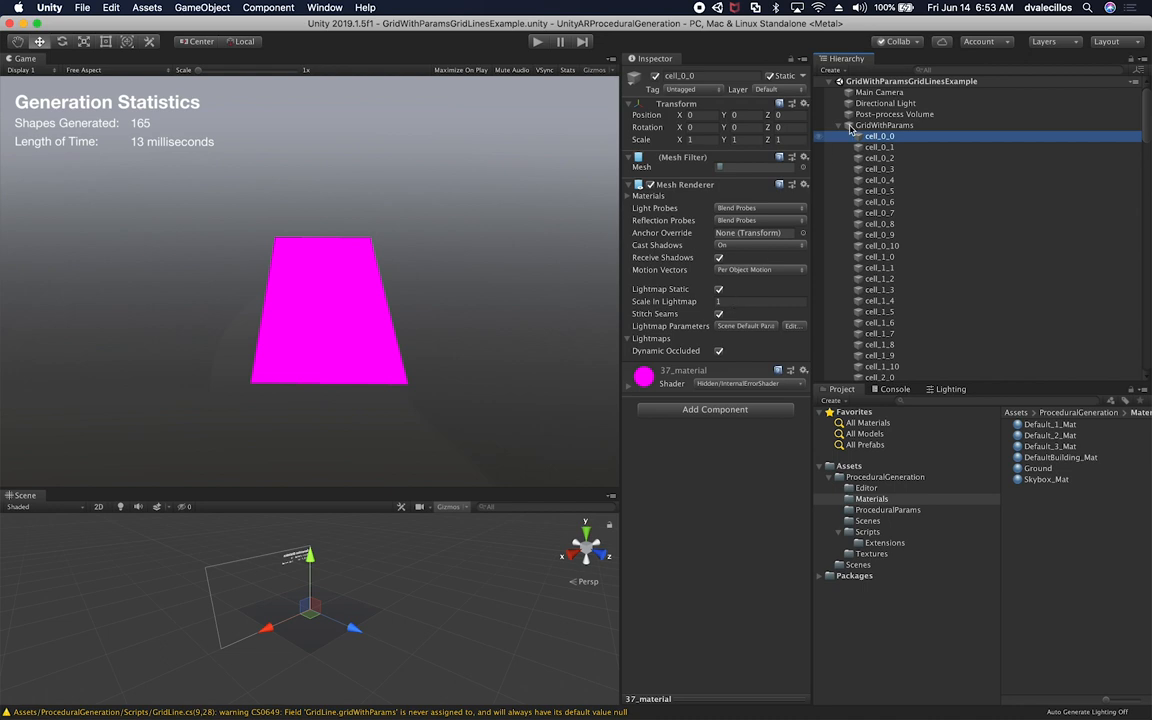
- Delete the generated cells under GridWithParams and reselect the generator
{"action": "scroll", "scroll_direction": "down", "scroll_amount": 3}
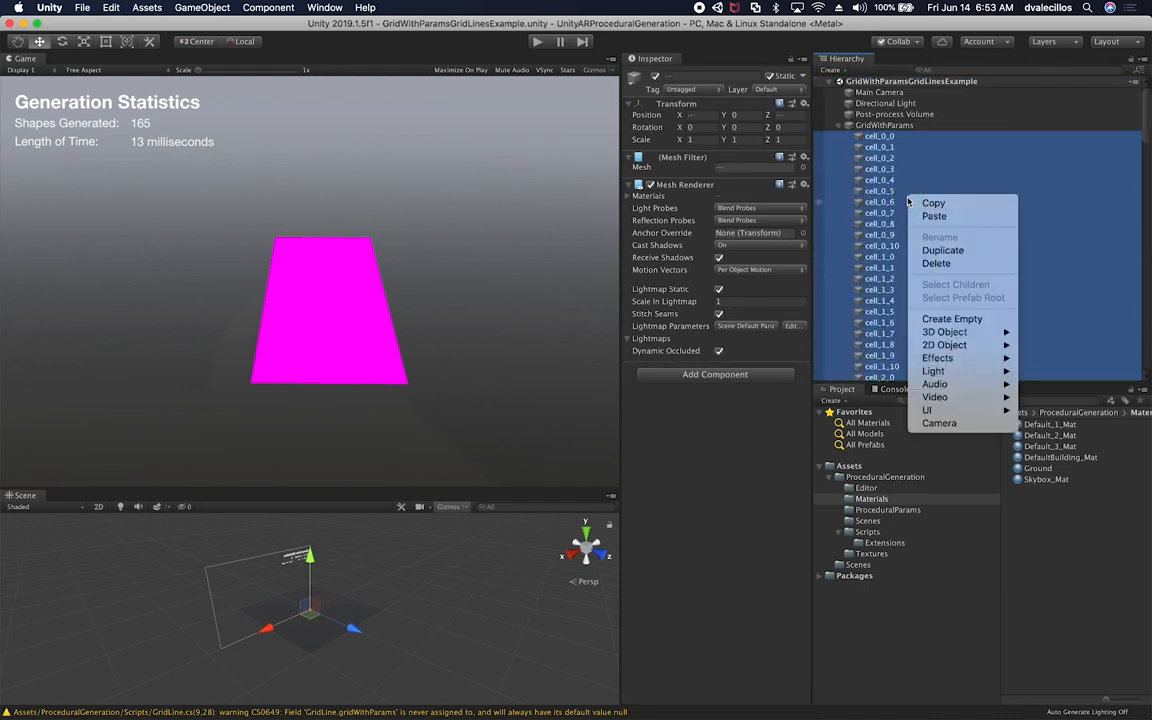
{"action": "left_click", "coordinate": [936, 264]}
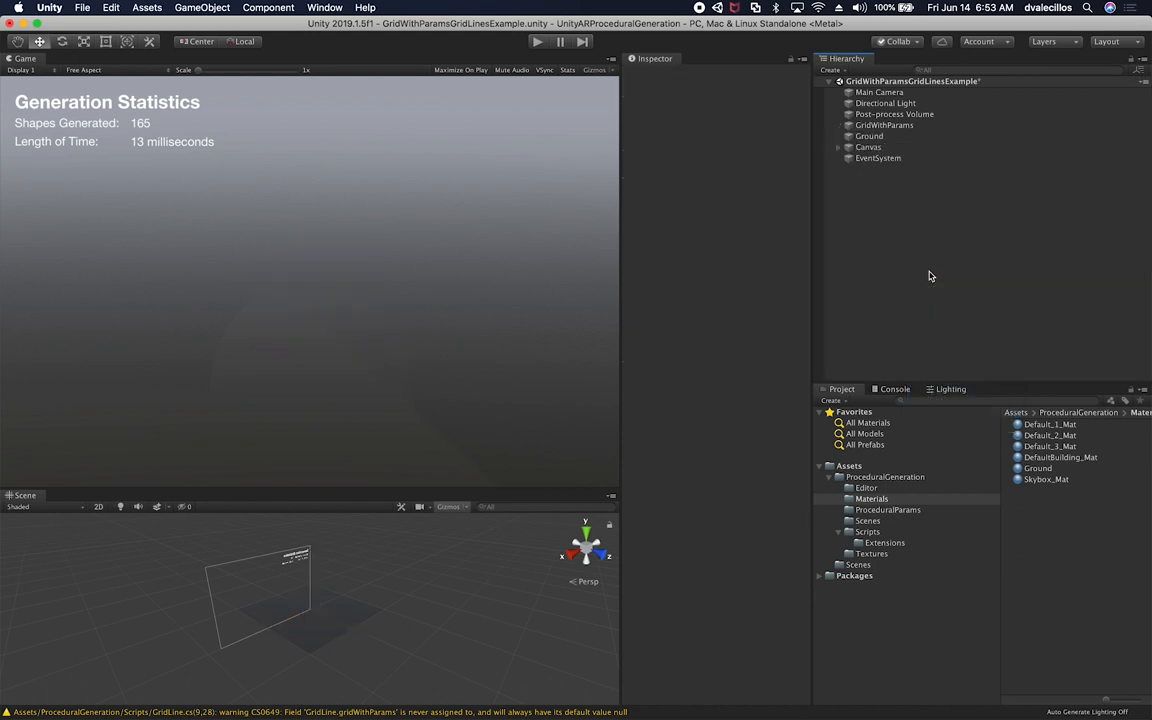
{"action": "left_click", "coordinate": [884, 124]}
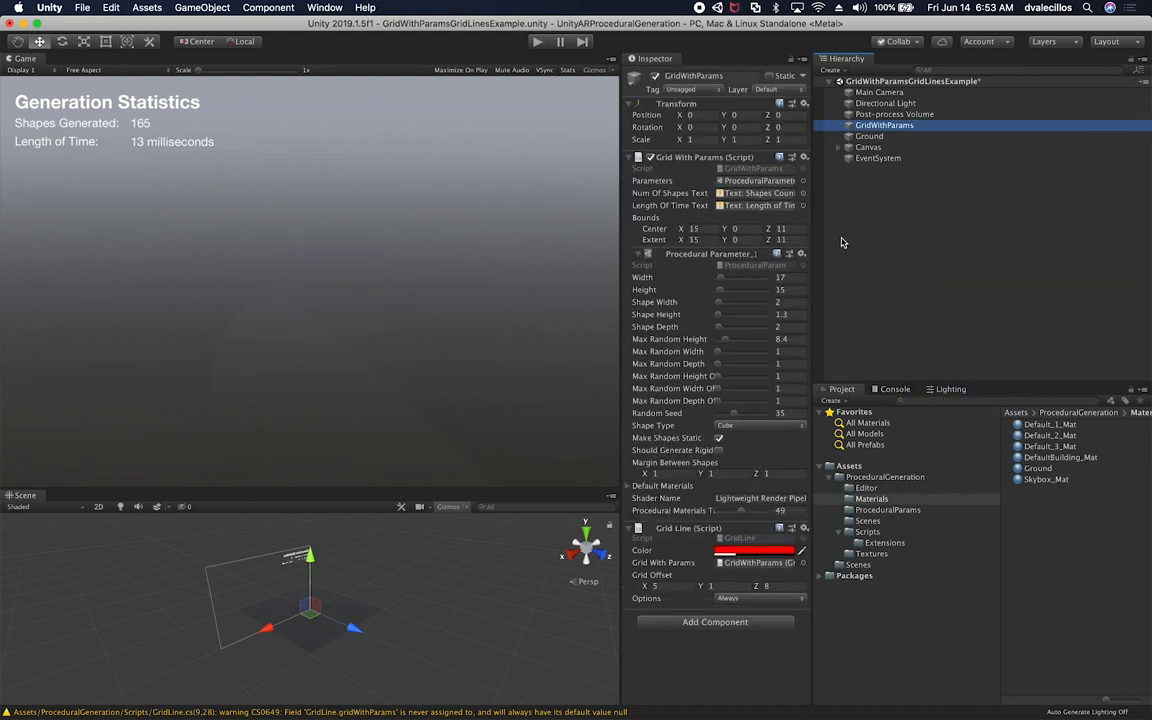
{"action": "mouse_move", "coordinate": [828, 236]}
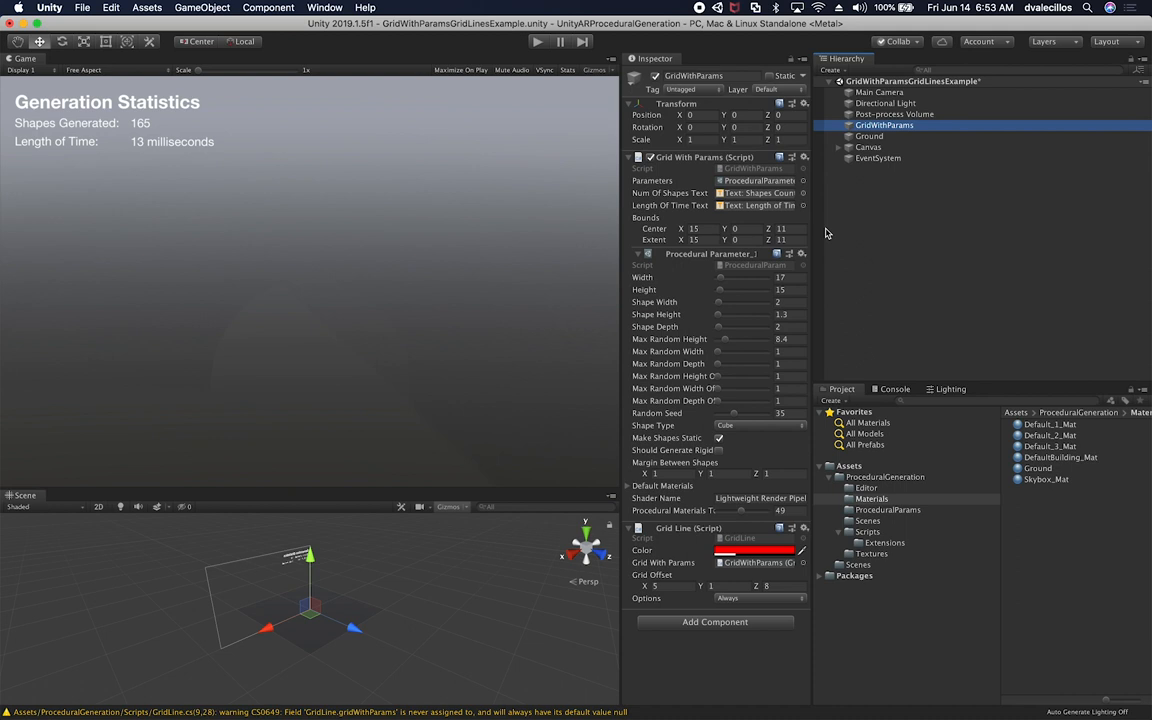
{"action": "mouse_move", "coordinate": [740, 498]}
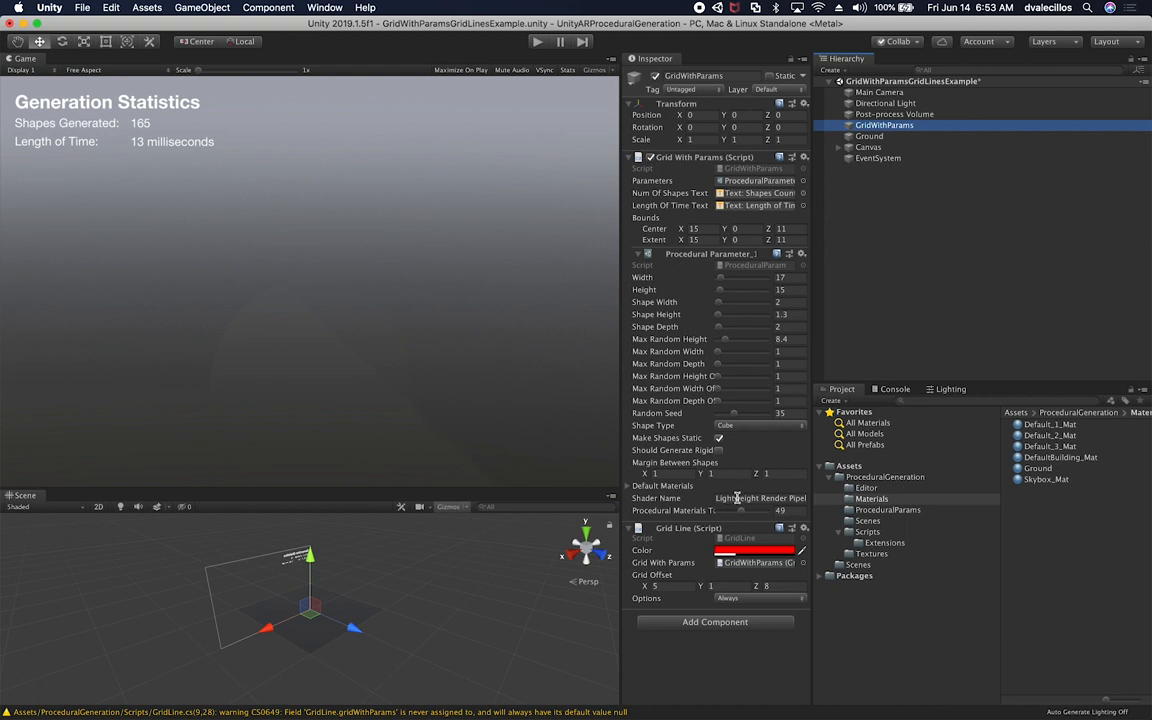
- Enter Standard as the grid's Shader Name, then clear the Console messages
{"action": "double_click", "coordinate": [760, 496]}
{"action": "type", "text": "Standard"}
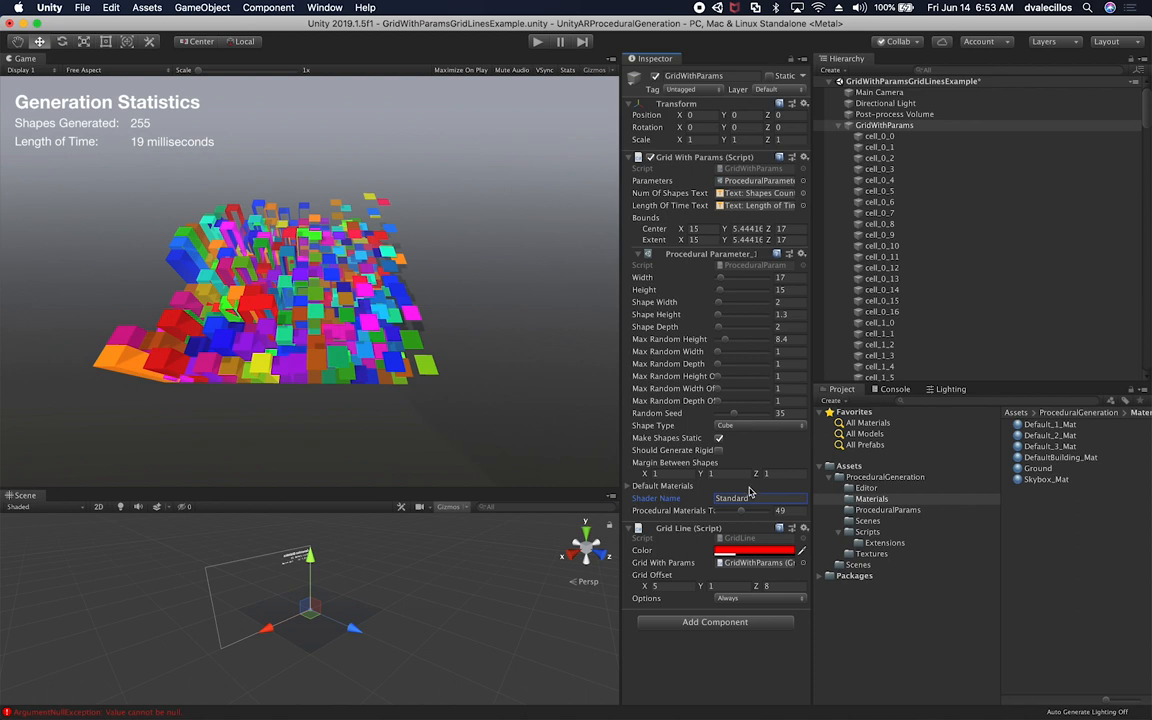
{"action": "double_click", "coordinate": [732, 498]}
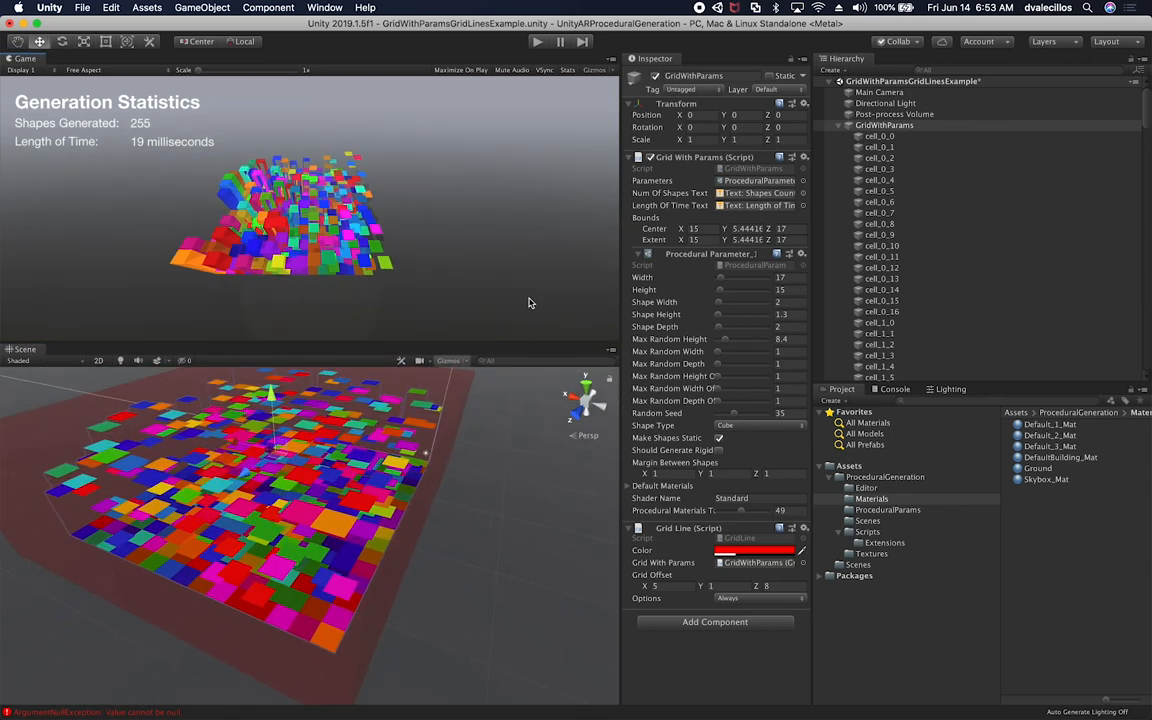
{"action": "left_click", "coordinate": [892, 388]}
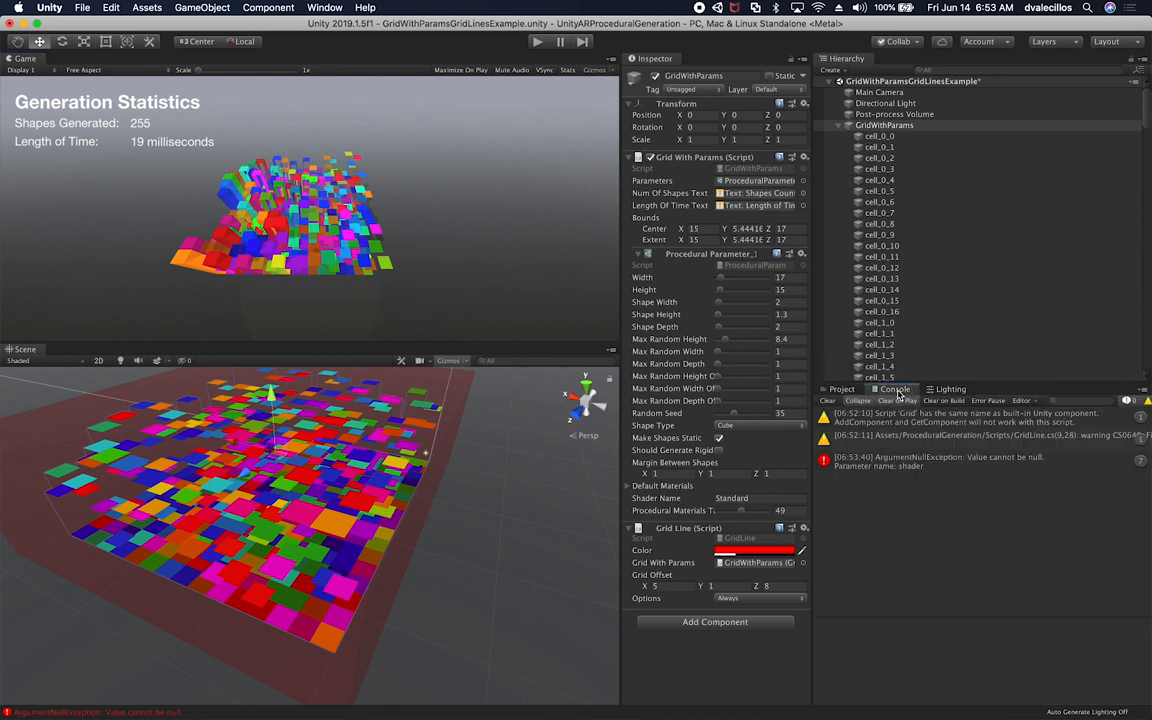
{"action": "left_click", "coordinate": [940, 460]}
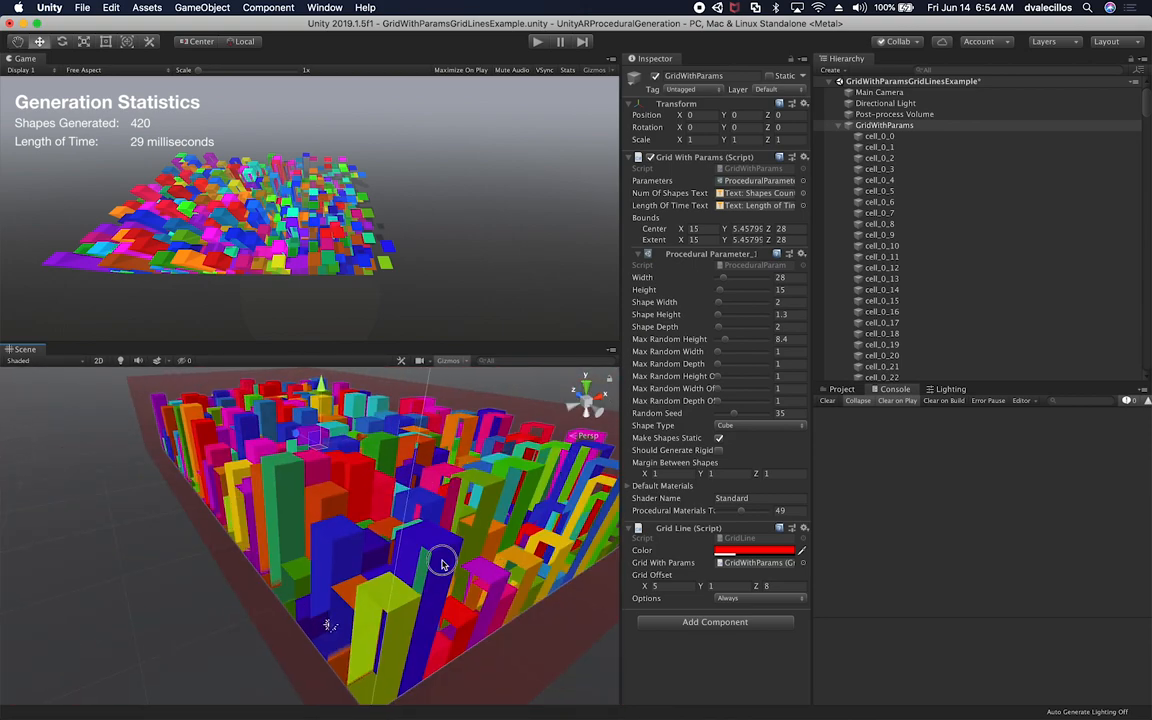
- Select a generated cube column and orbit the view around the grid
{"action": "left_click", "coordinate": [416, 560]}
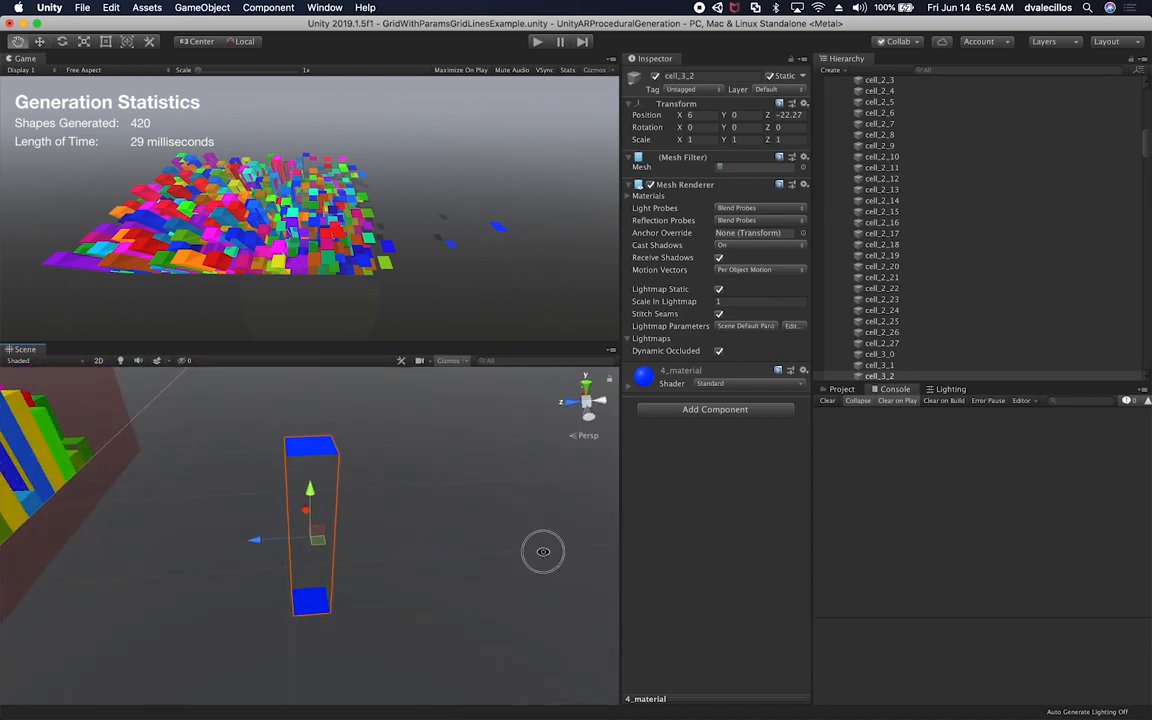
{"action": "left_click_drag", "start_coordinate": [544, 552], "coordinate": [392, 566]}
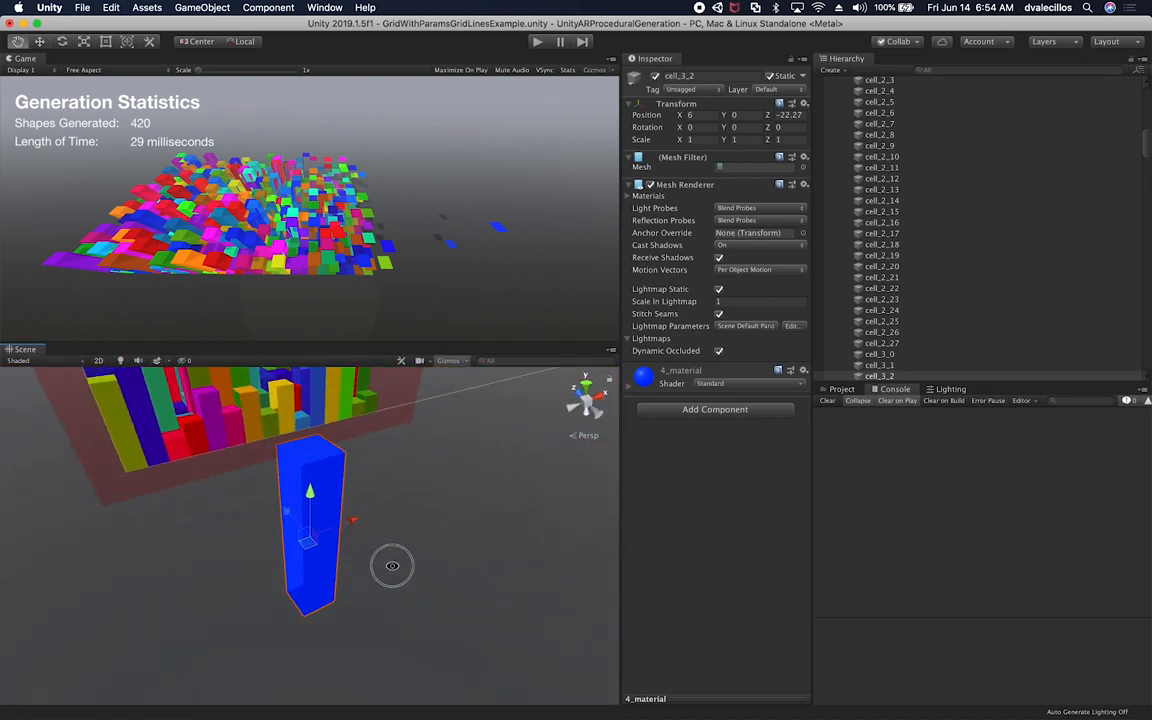
{"action": "left_click_drag", "start_coordinate": [392, 566], "coordinate": [278, 498]}
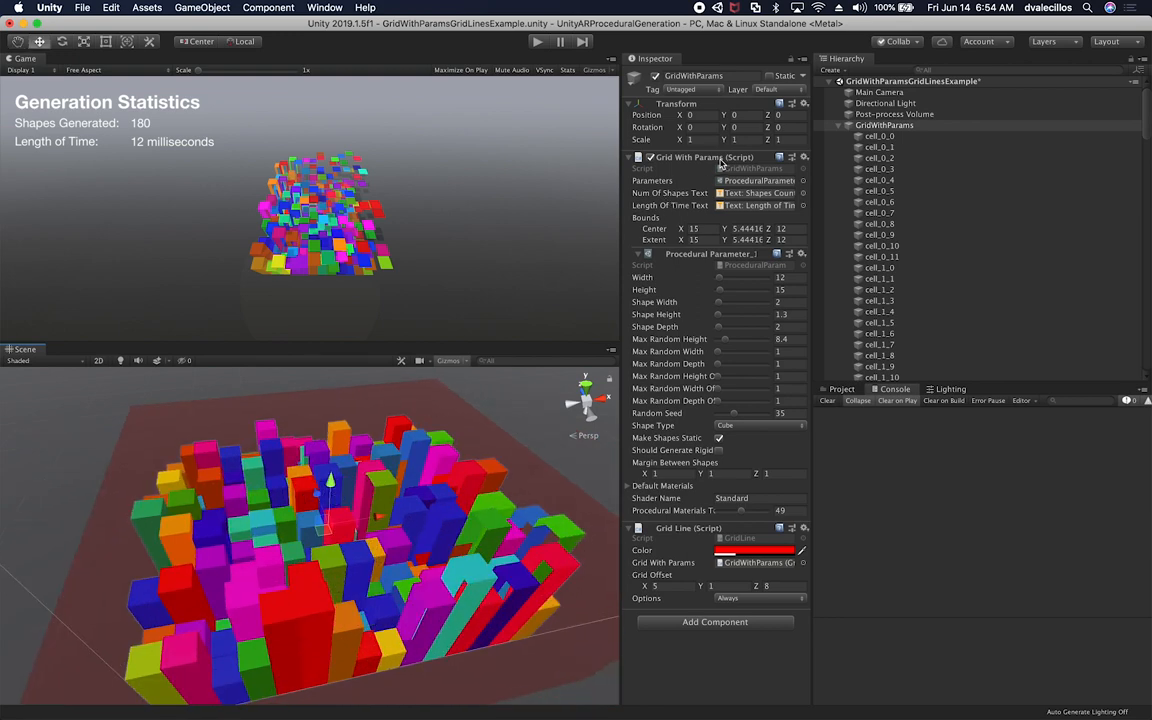
- Show the ProceduralGeneration asset folder in Project, then switch to Finder
{"action": "left_click", "coordinate": [844, 388]}
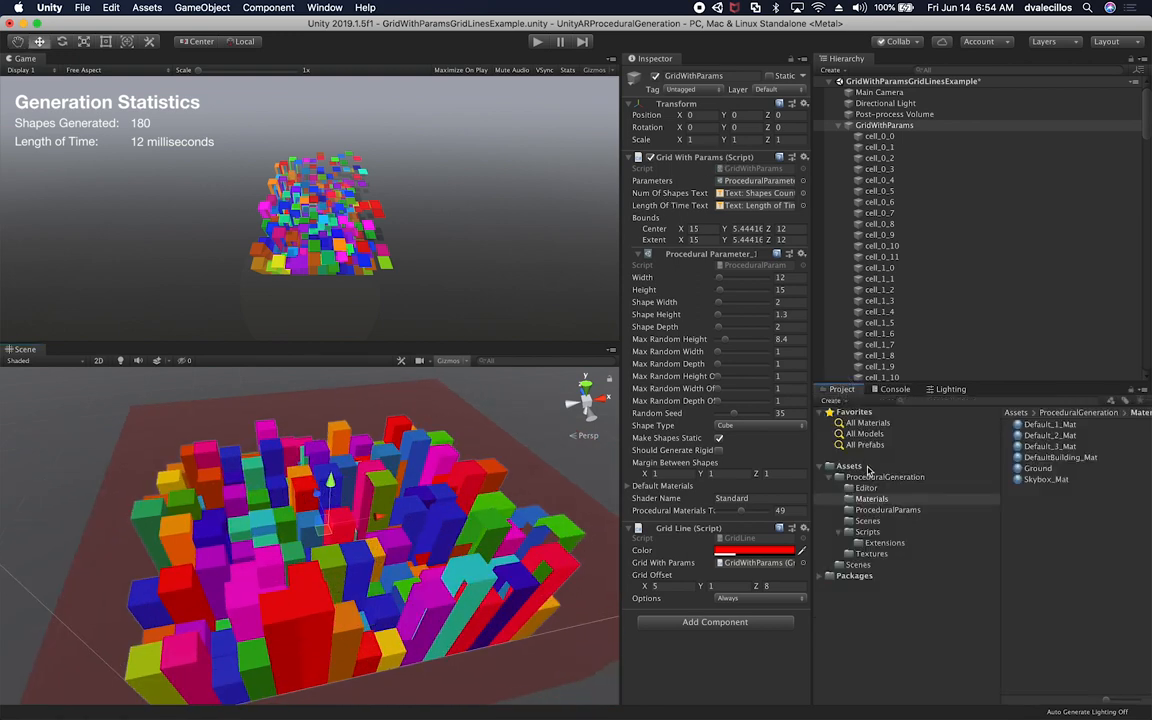
{"action": "left_click", "coordinate": [886, 476]}
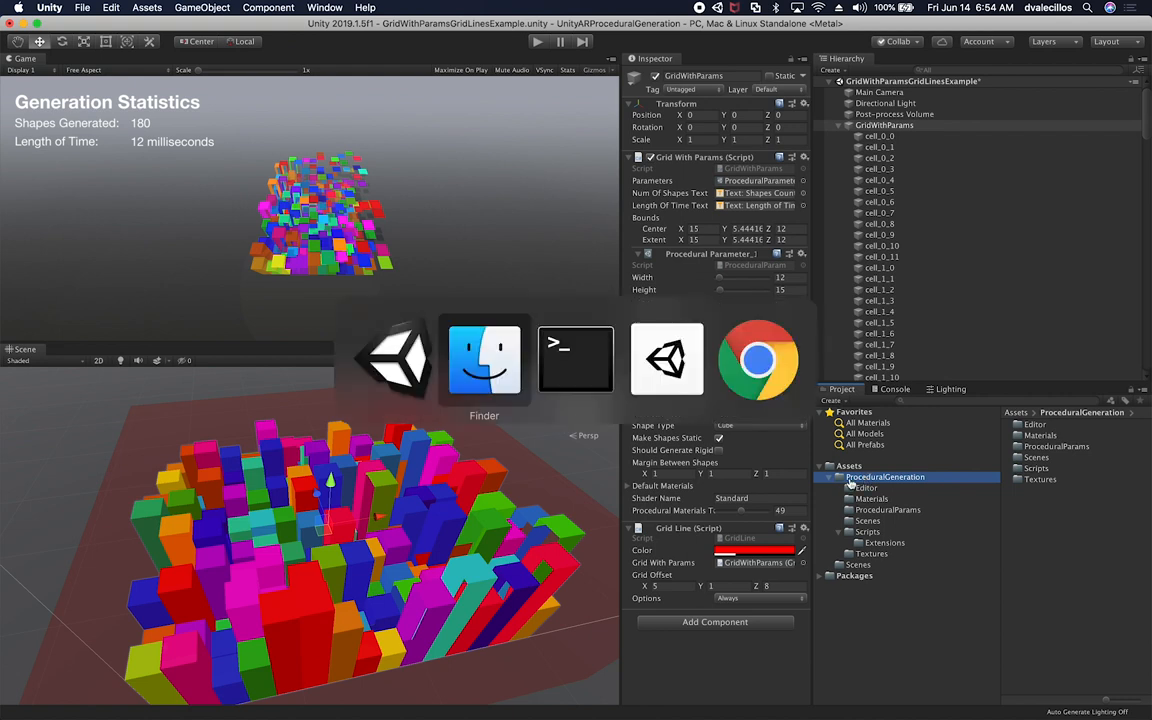
{"action": "left_click", "coordinate": [484, 360]}
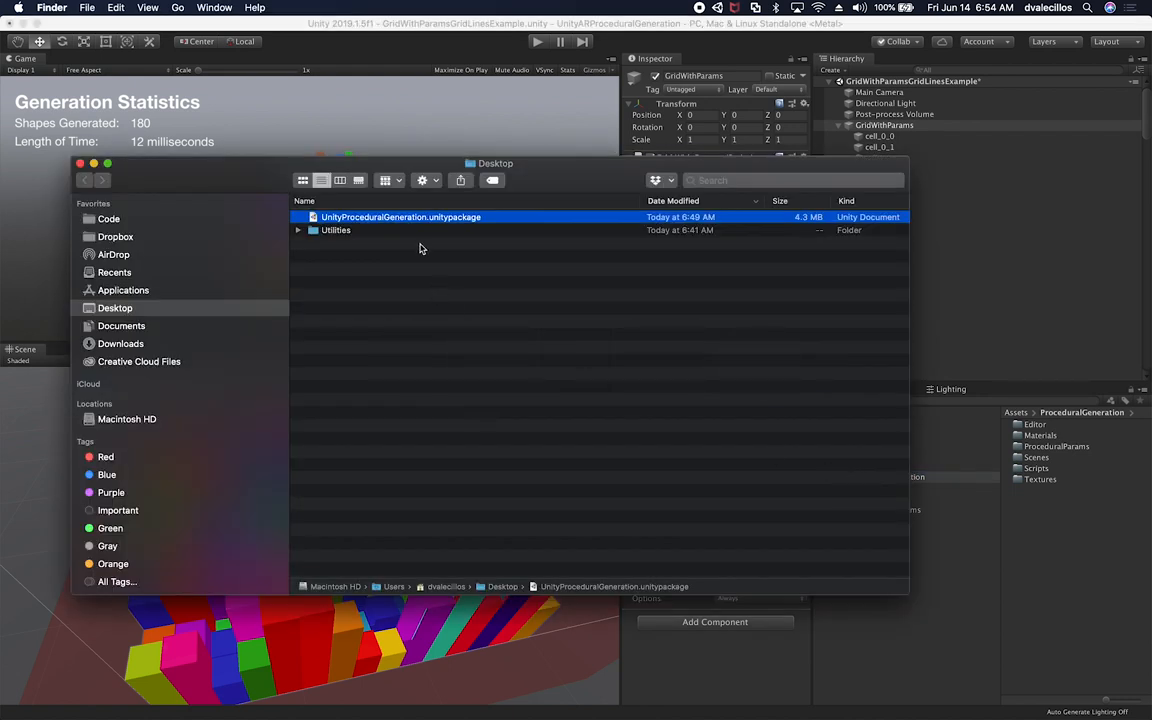
{"action": "mouse_move", "coordinate": [356, 224]}
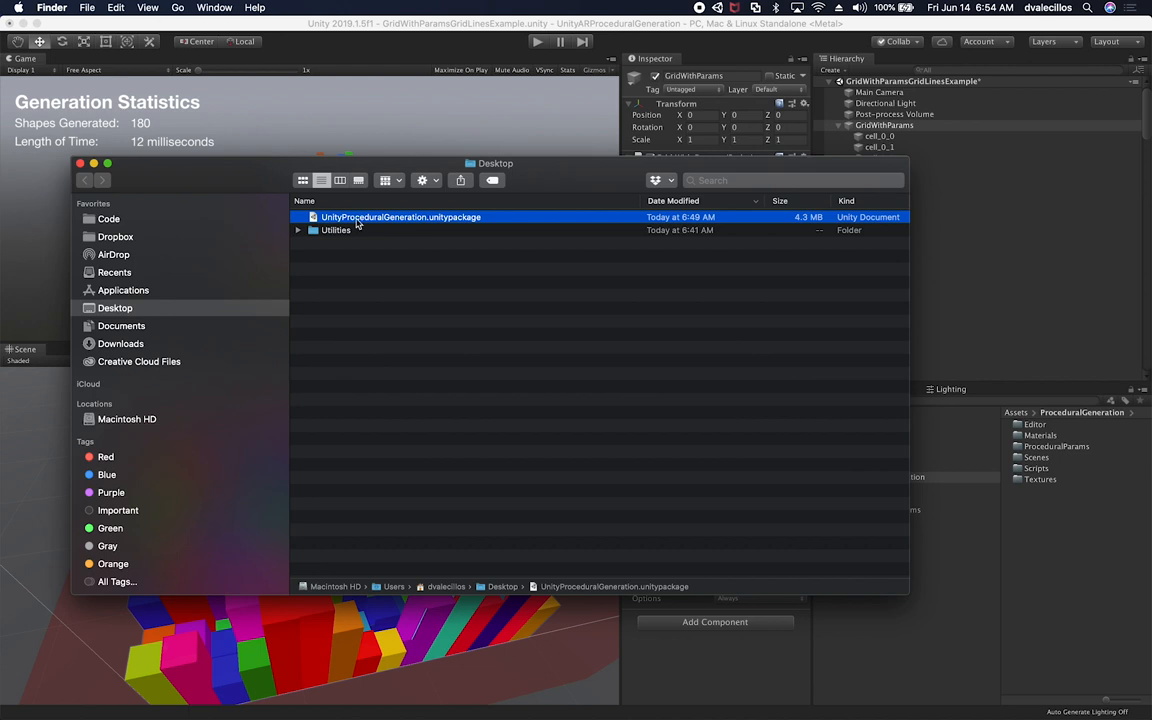